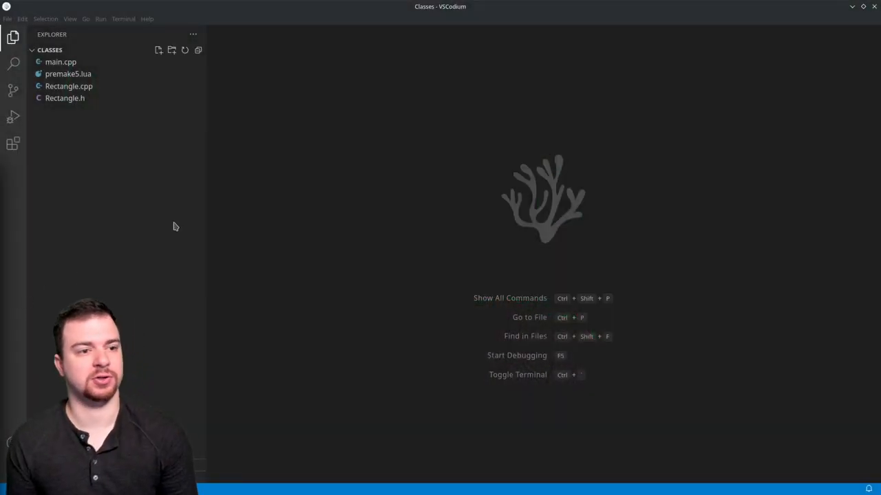
mouse_move(231, 127)
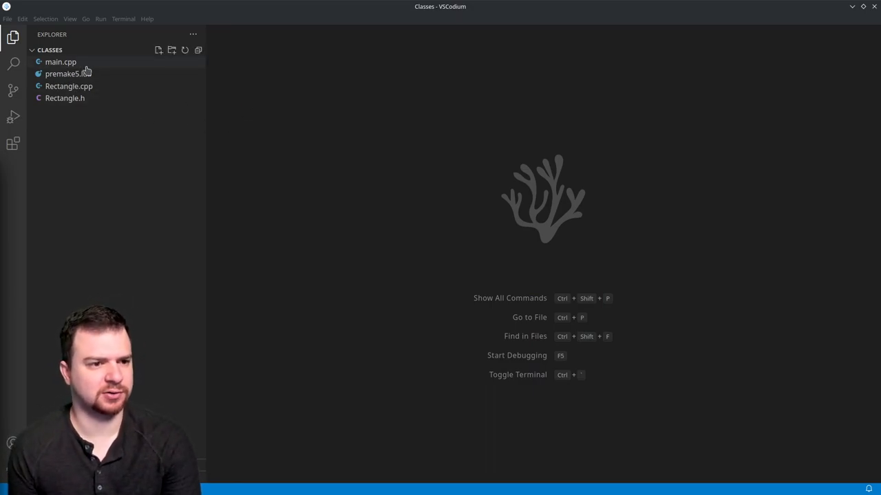
mouse_move(173, 161)
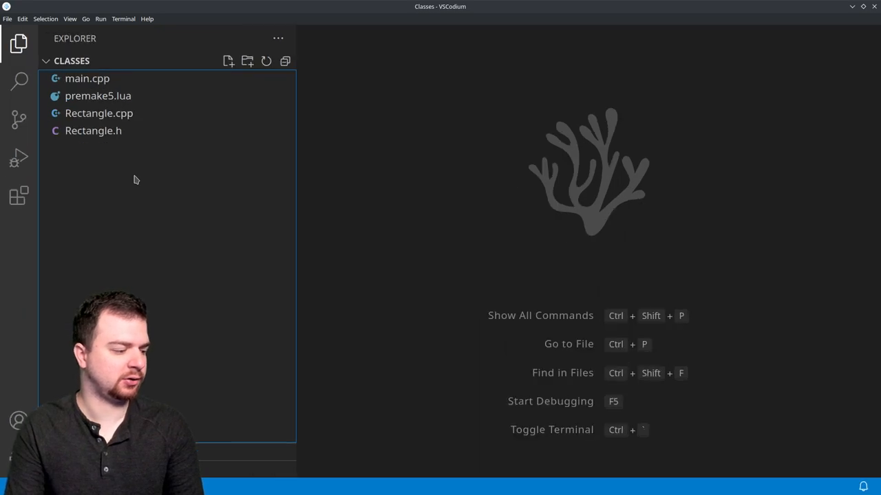
- Bring up main.cpp showing the three rectangles a, b and c being created
left_click_drag(296, 234, 273, 234)
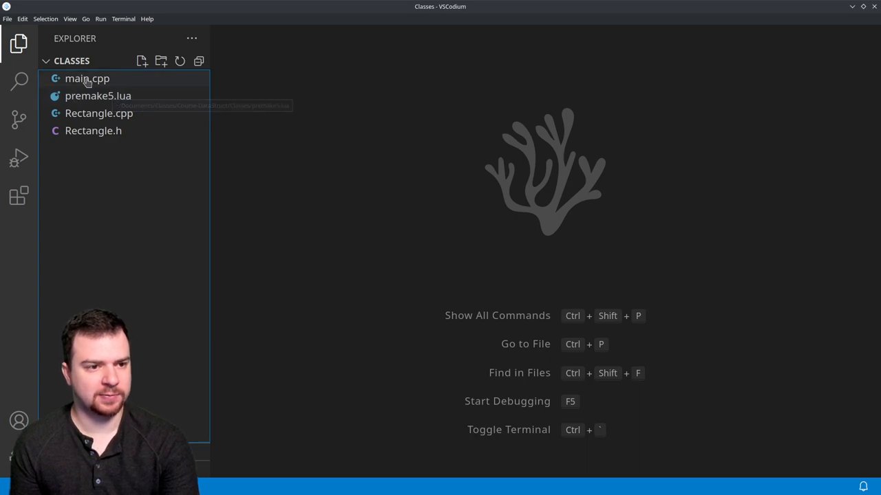
mouse_move(99, 113)
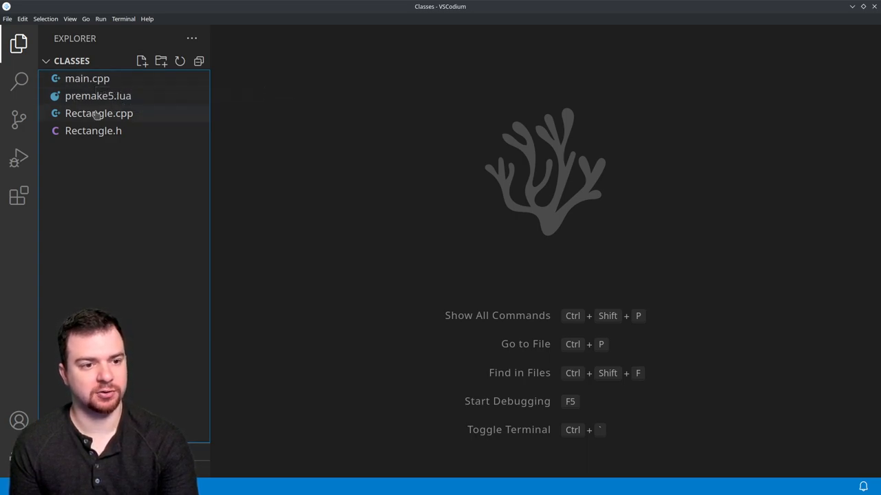
mouse_move(93, 130)
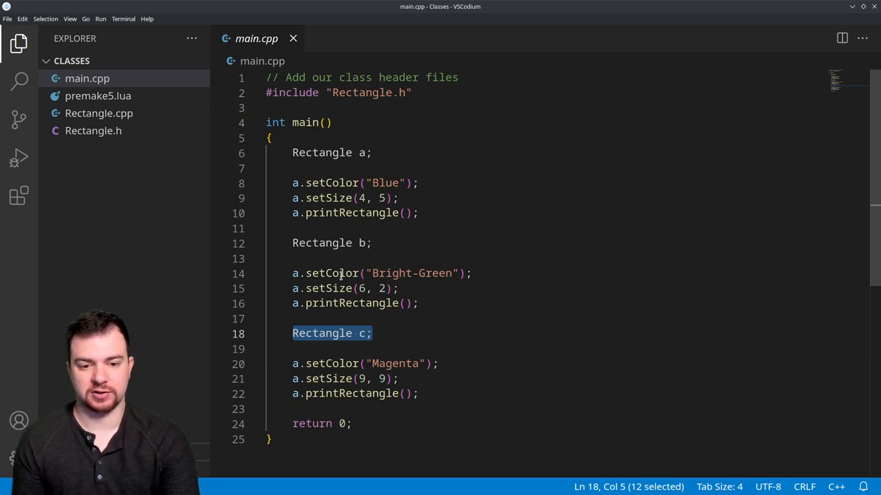
- Rename the a. prefixes to b. and c. and move Rectangle b; and Rectangle c; up under Rectangle a;
left_click(297, 272)
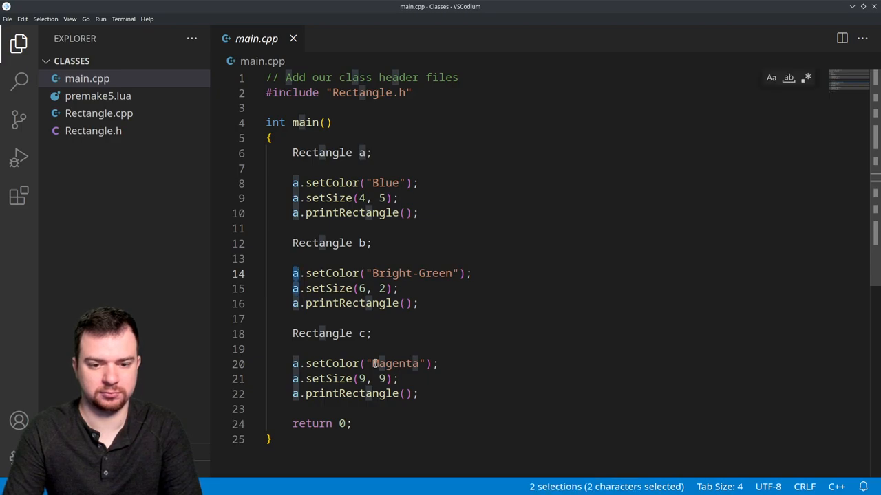
type("b")
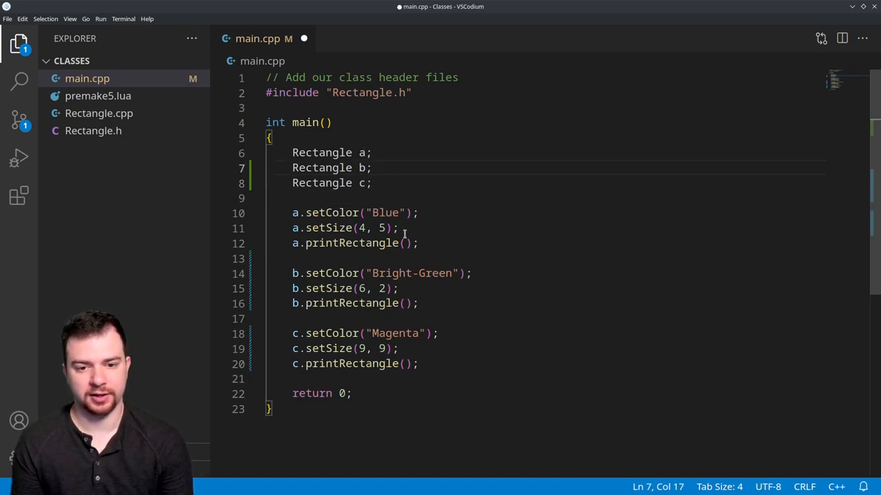
left_click_drag(292, 212, 418, 242)
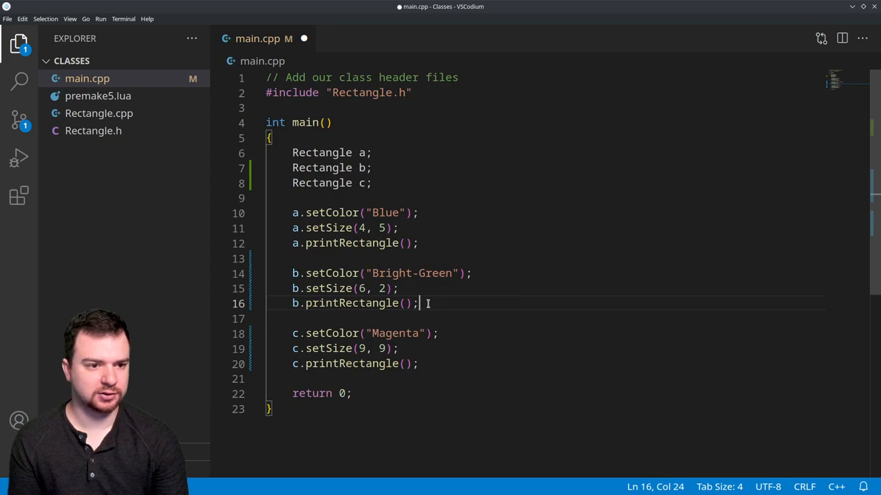
mouse_move(176, 159)
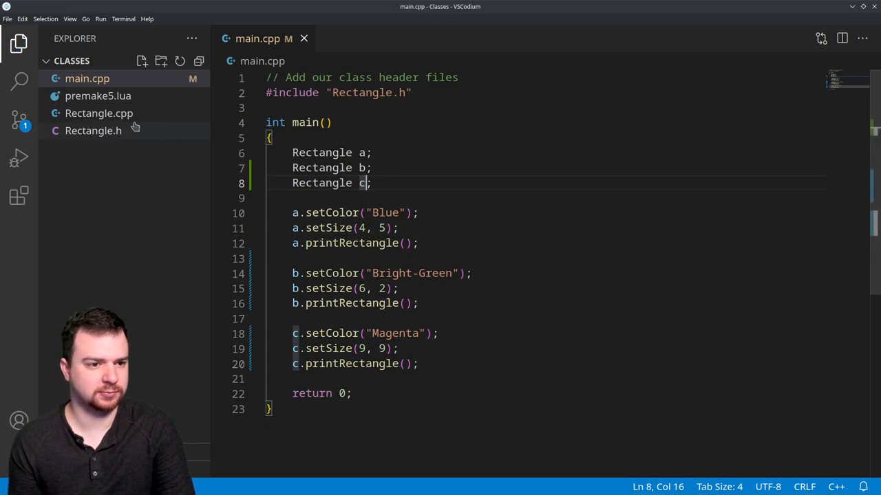
- Show Rectangle.h and look over its private member variables and the string colour table
left_click(99, 113)
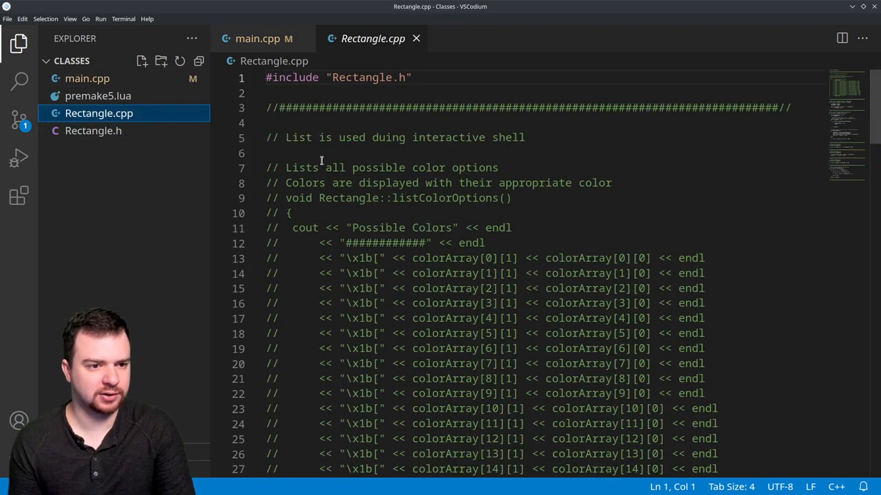
left_click(93, 131)
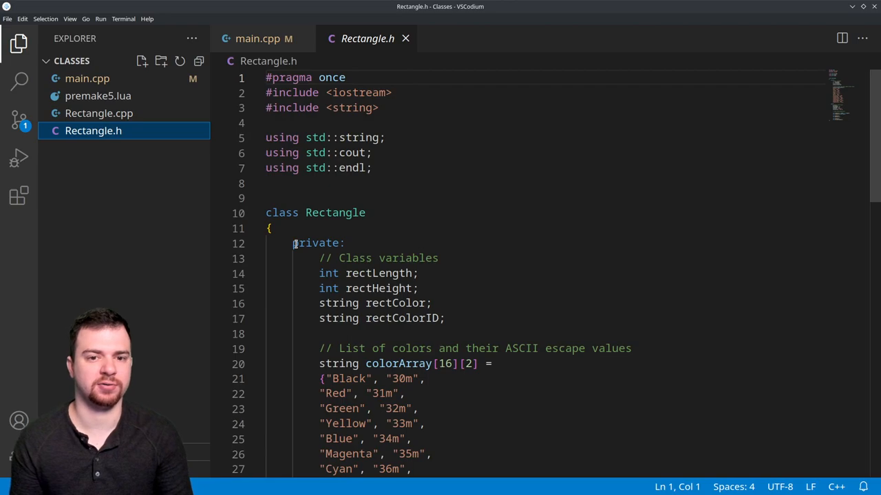
left_click(347, 77)
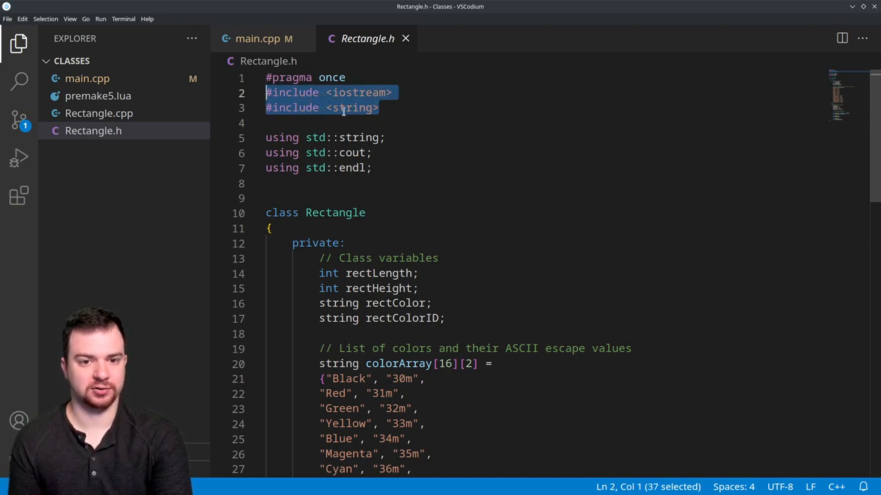
left_click(374, 168)
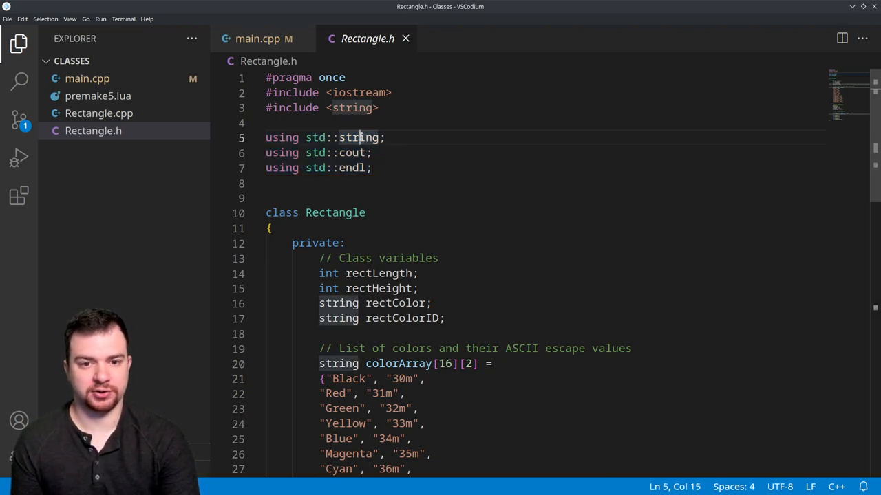
double_click(339, 304)
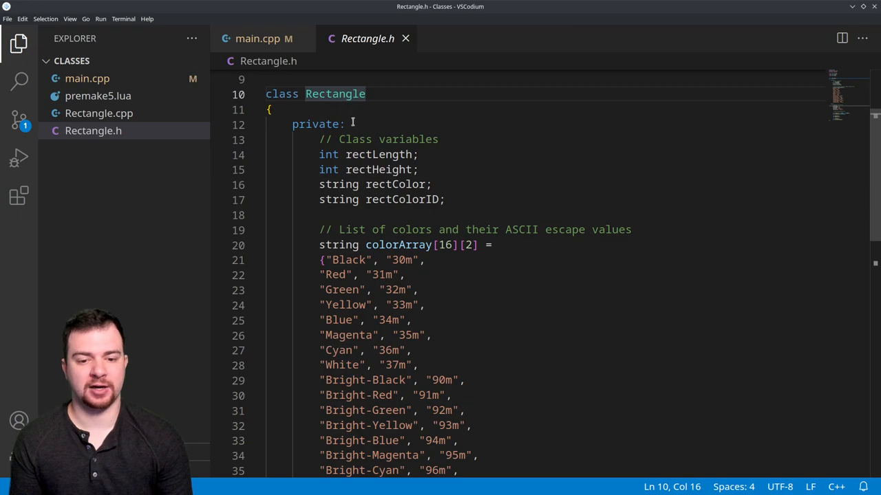
- Review the public section with the default constructor and method declarations
scroll("down", 3)
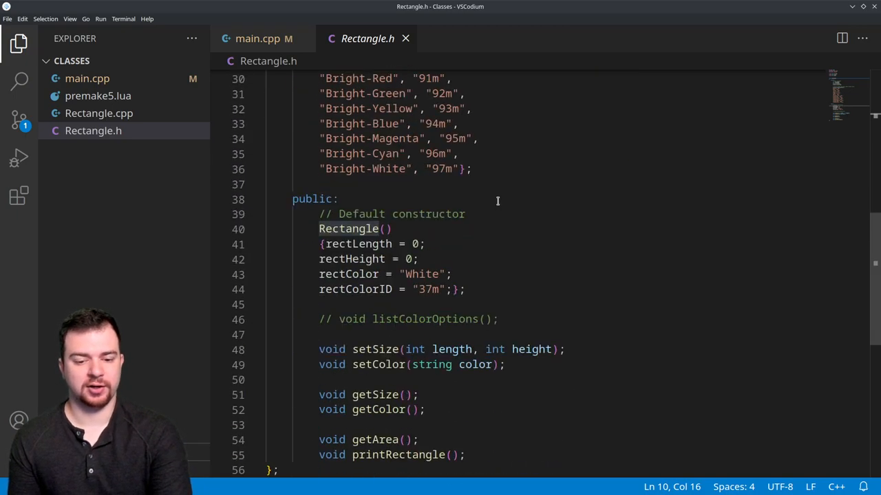
scroll("up", 3)
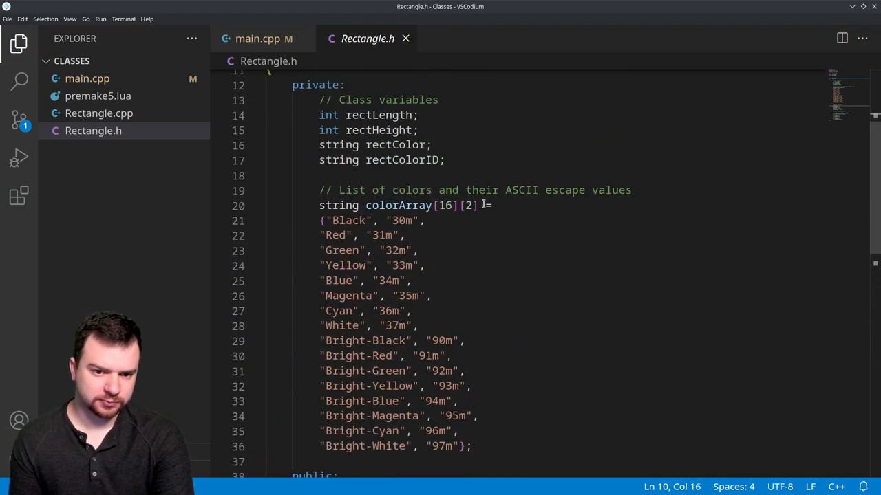
scroll("up", 3)
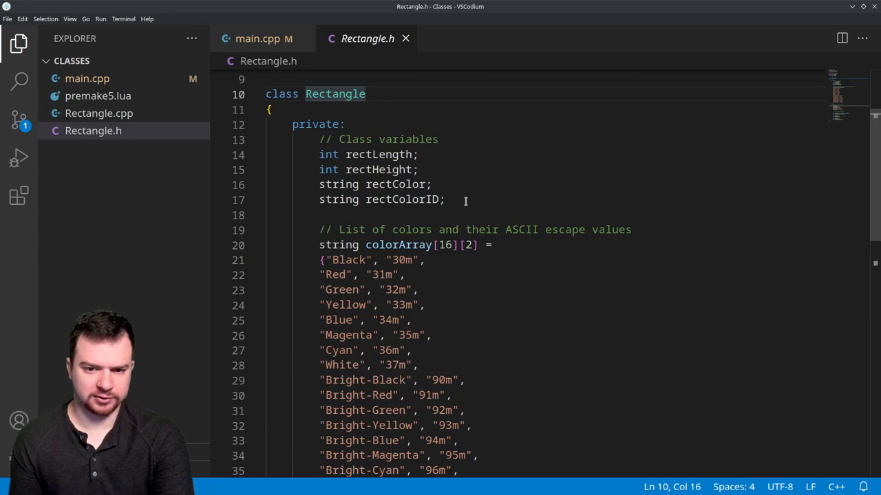
left_click_drag(319, 154, 446, 199)
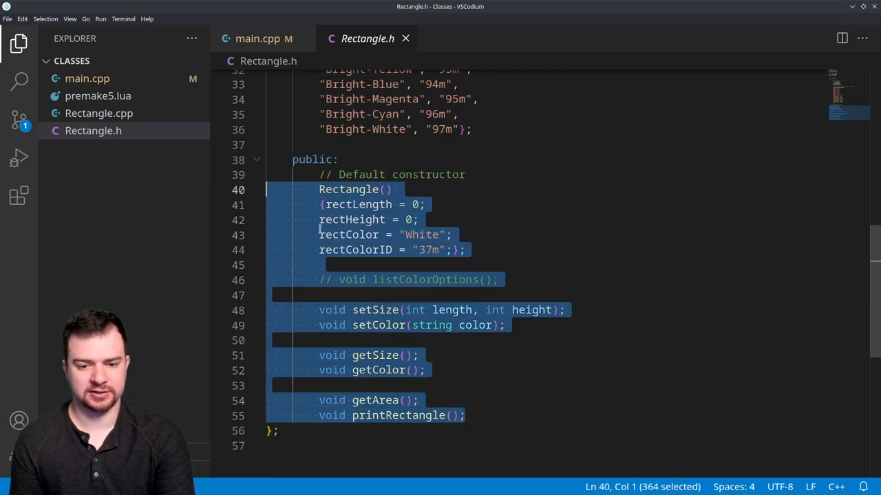
left_click(420, 355)
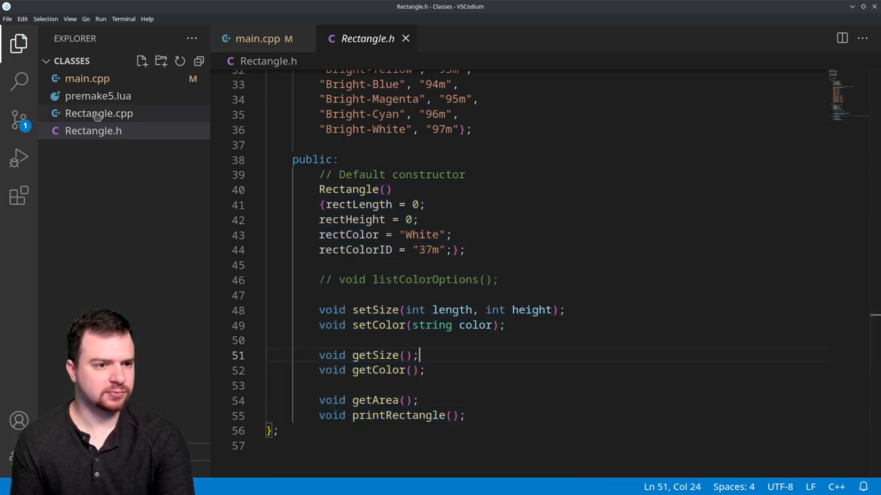
- Show Rectangle.cpp and its commented-out listColorOptions code, glancing back at the header
left_click(100, 112)
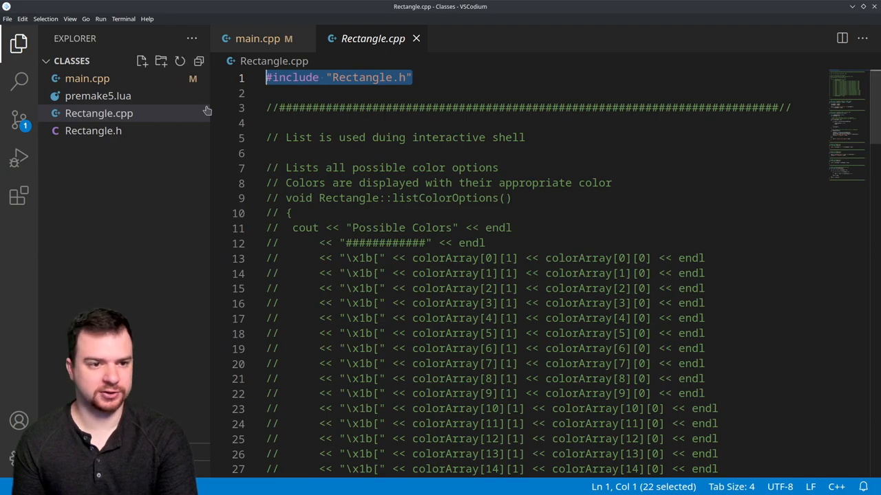
left_click(259, 39)
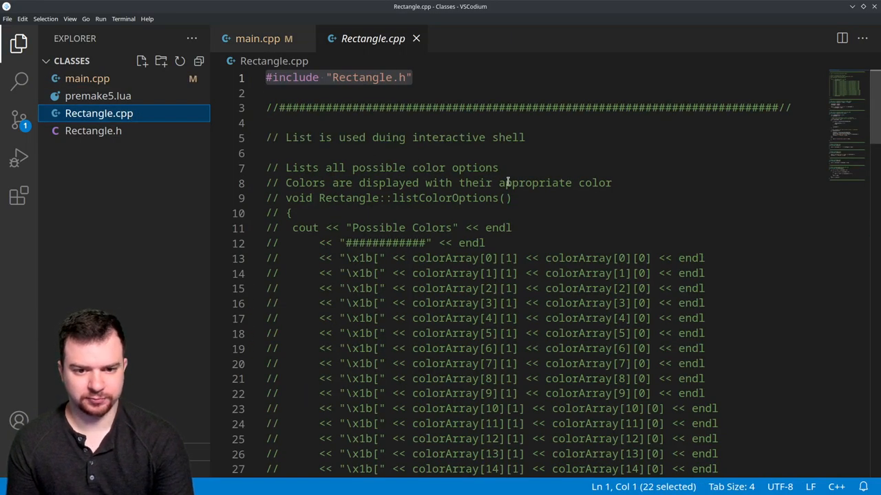
scroll("down", 3)
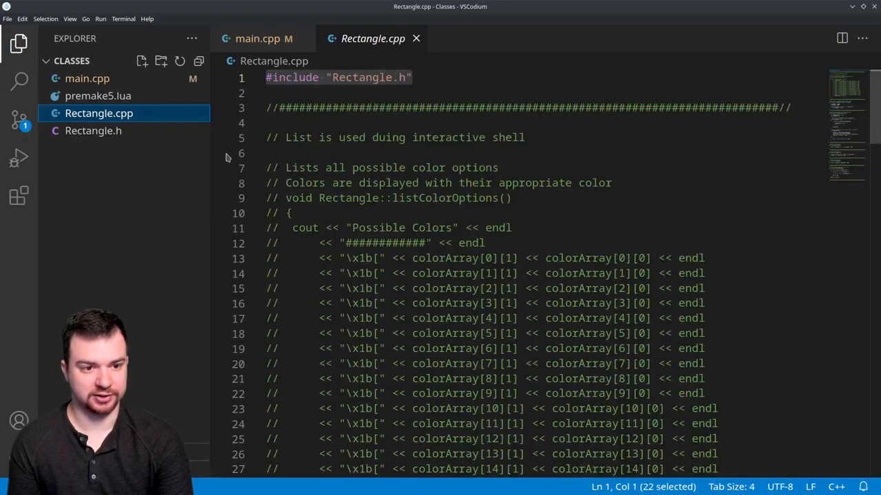
left_click(94, 131)
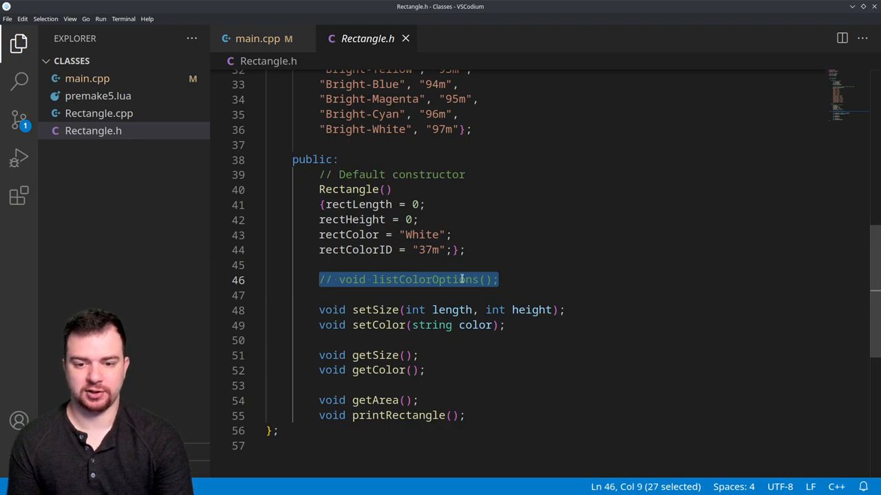
left_click(99, 113)
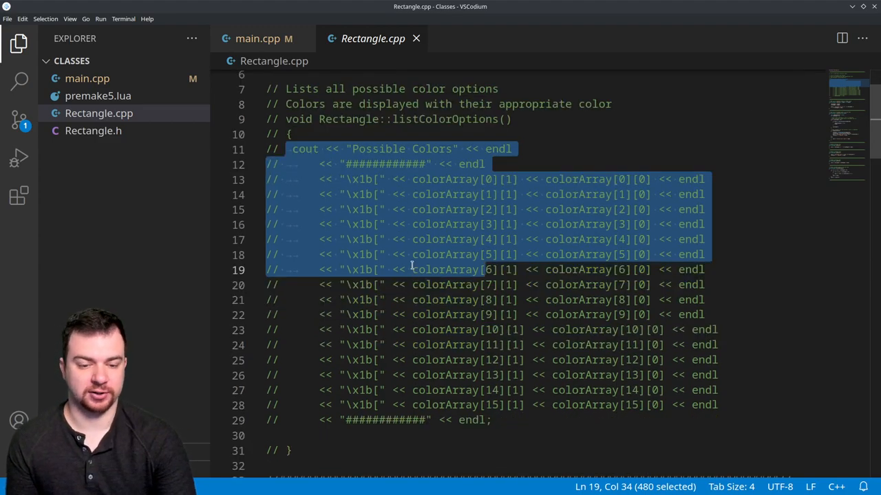
scroll("down", 3)
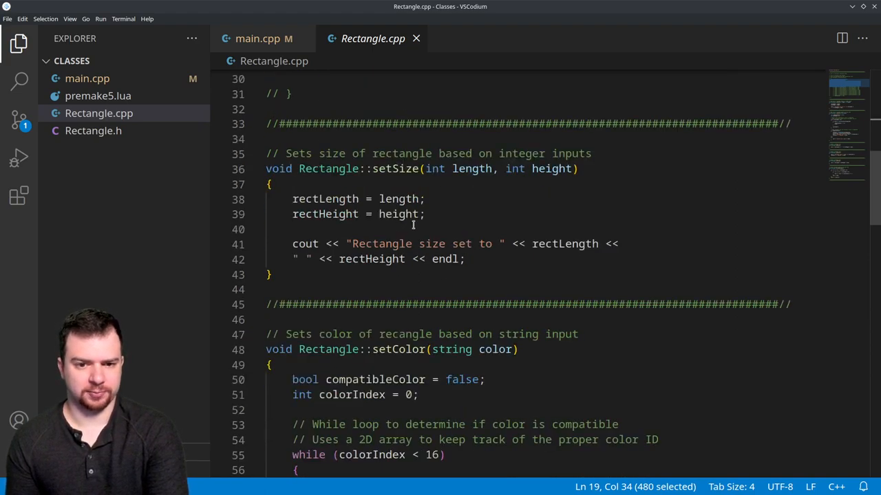
- Review the setSize, setColor, getSize, getColor, getArea and printRectangle definitions
left_click_drag(291, 198, 272, 275)
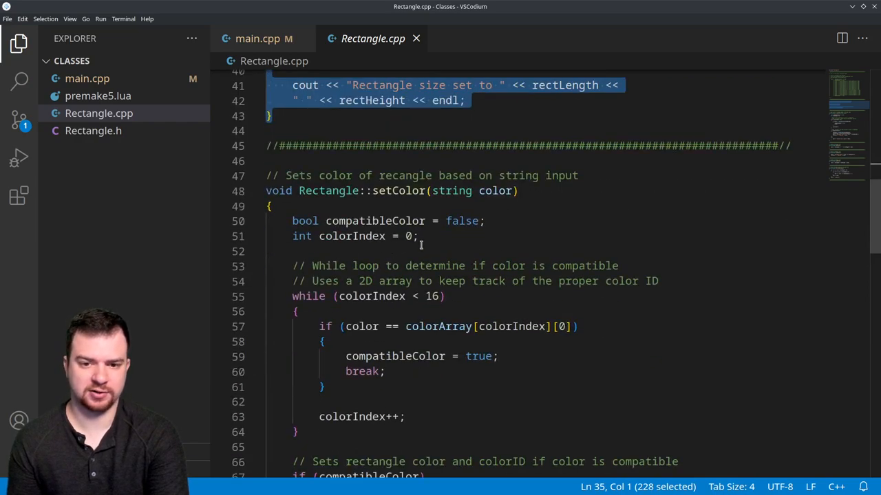
scroll("down", 3)
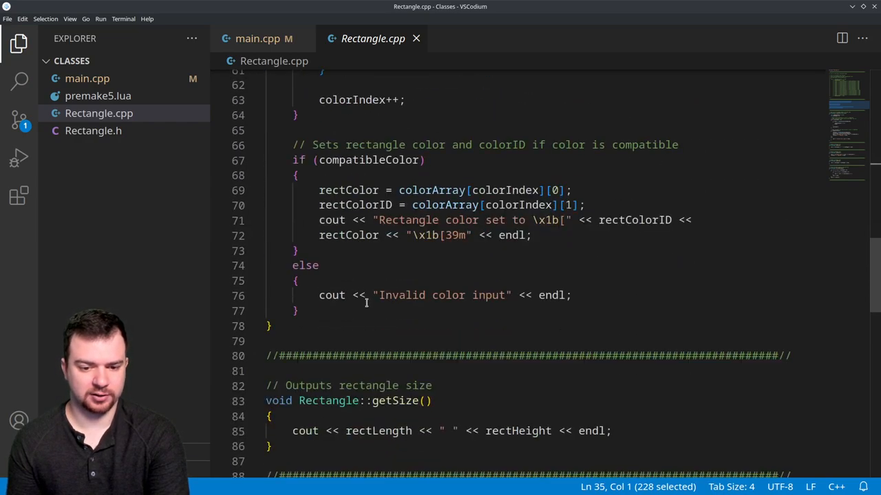
scroll("down", 3)
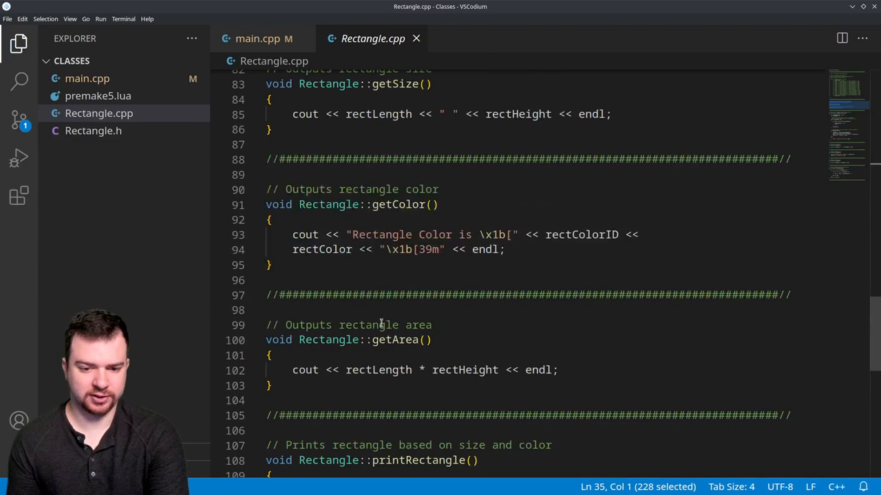
scroll("down", 3)
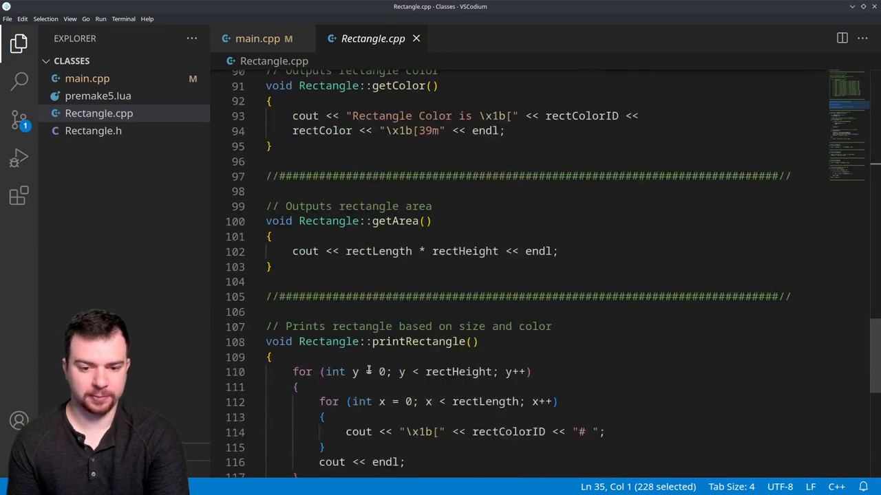
double_click(418, 341)
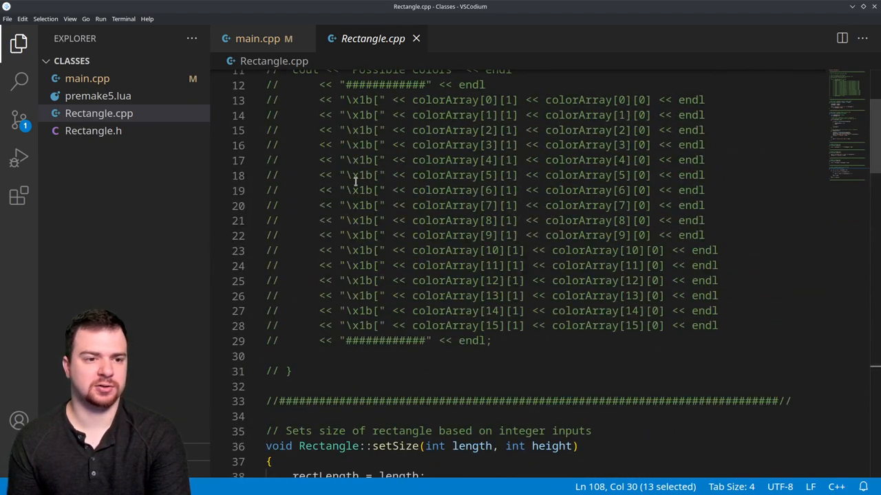
- Place Rectangle.h beside main.cpp so declarations sit next to the calls on a, b and c
left_click(93, 131)
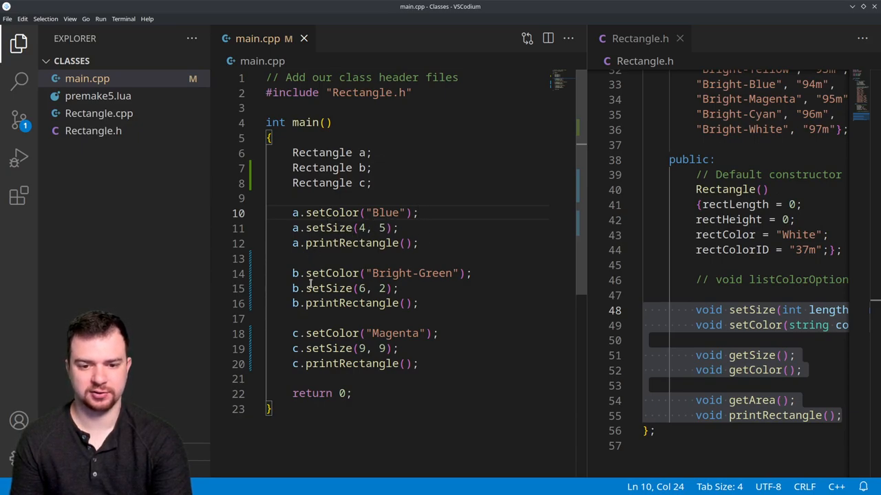
mouse_move(432, 243)
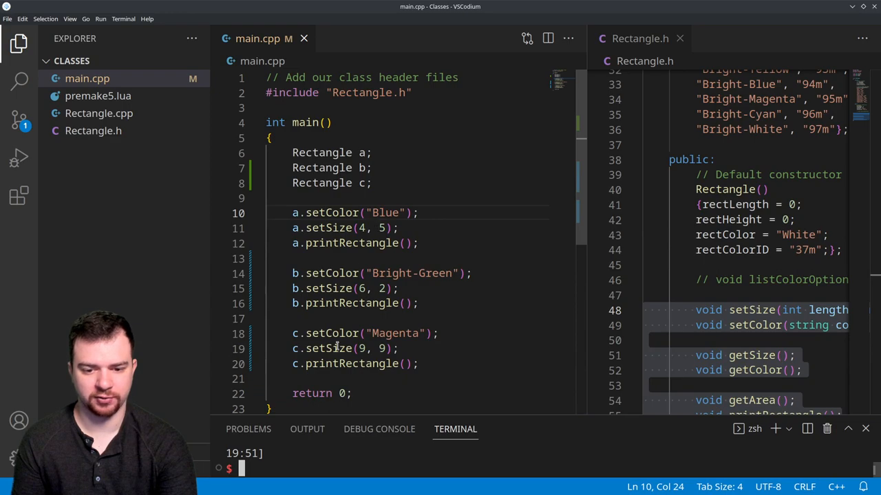
mouse_move(520, 372)
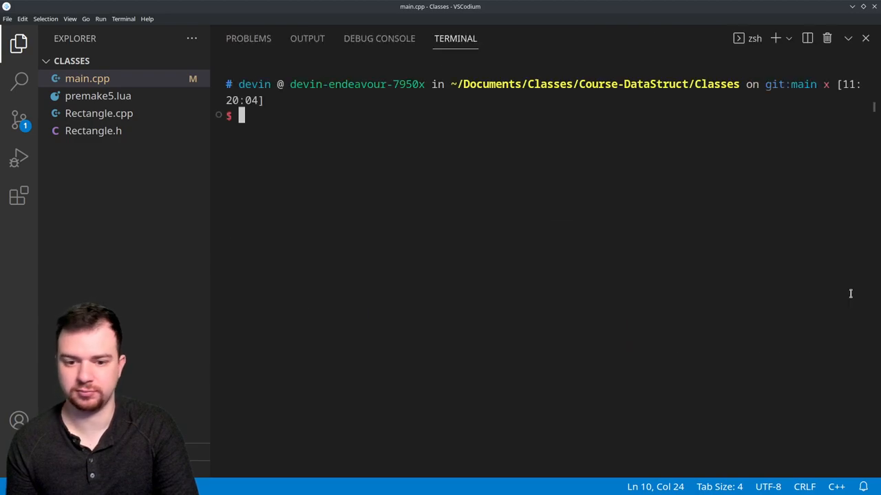
mouse_move(430, 223)
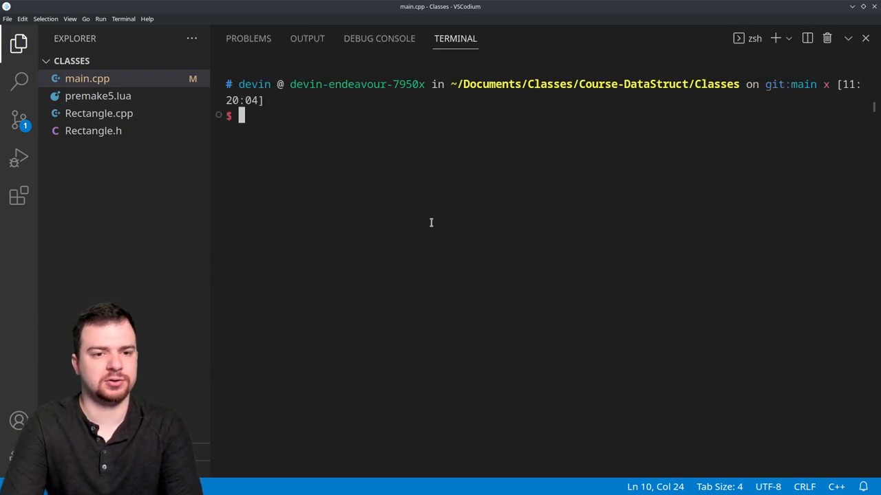
- Compile with clang++ ./*.cpp and run ./a.out to print the three rectangles
type("clang++")
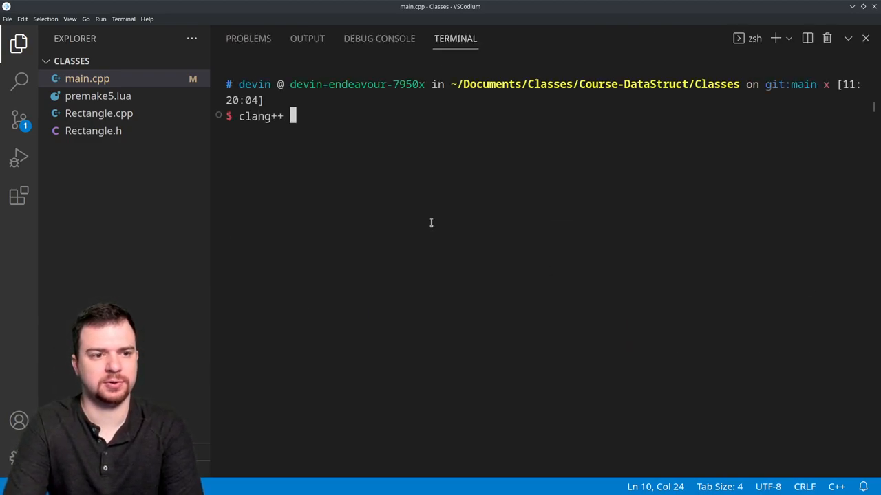
type("./")
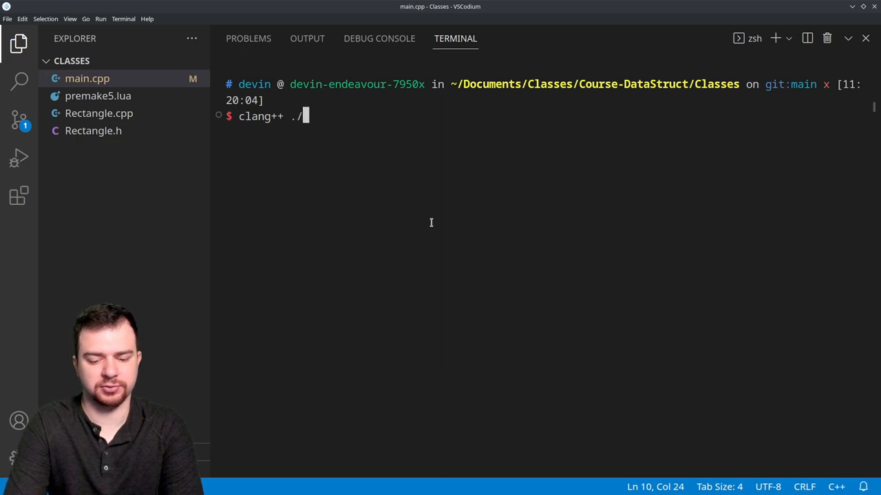
type("*.cpp")
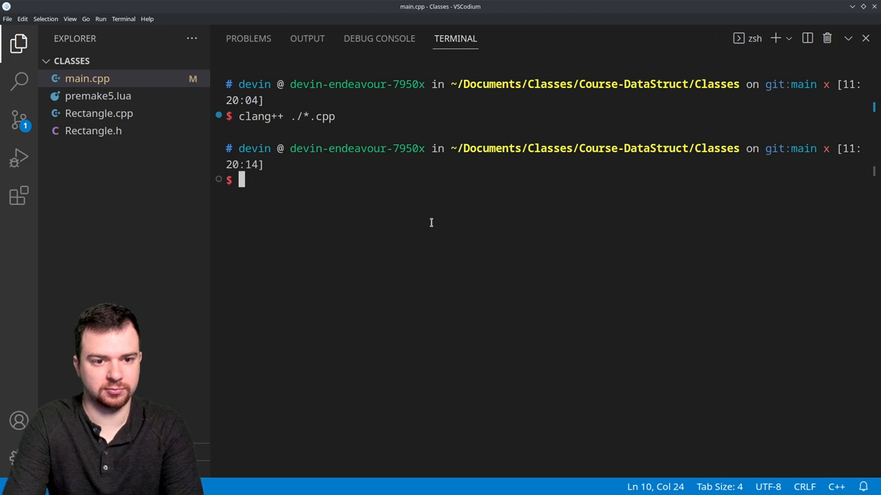
type("./a.out")
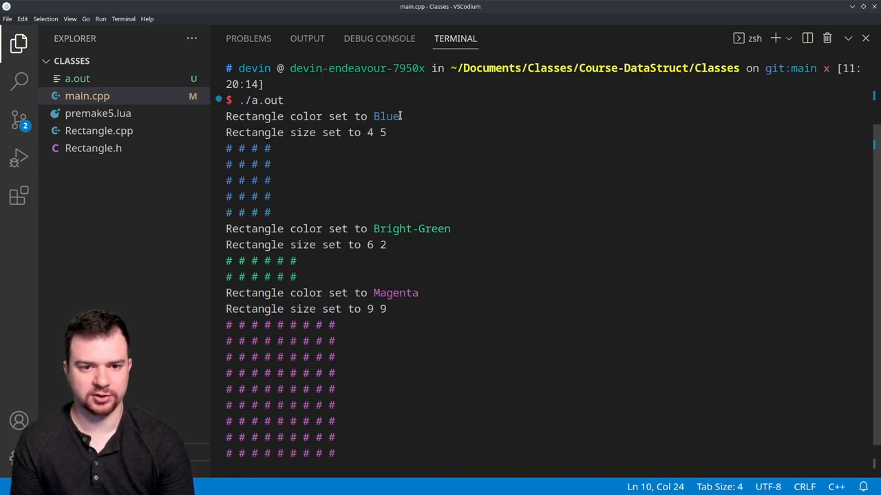
- Check the Blue and Bright-Green labels in the printed 4x5, 6x2 and 9x9 hash grids
left_click_drag(225, 115, 399, 115)
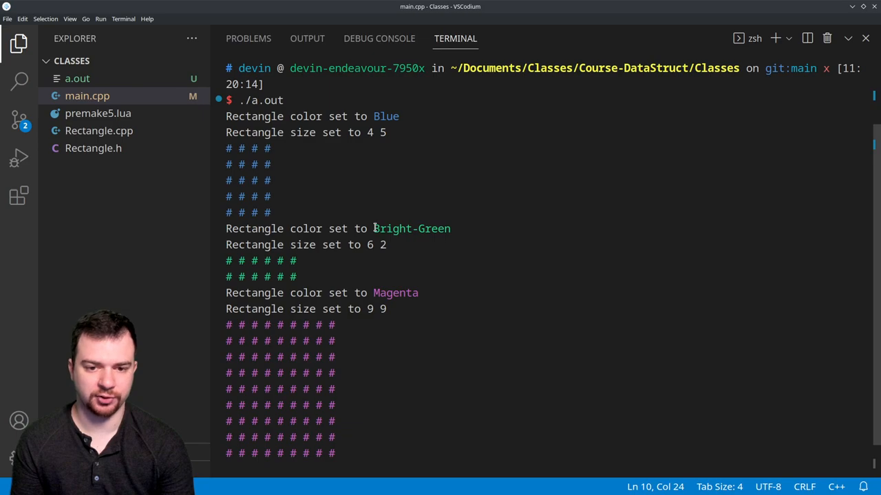
double_click(411, 228)
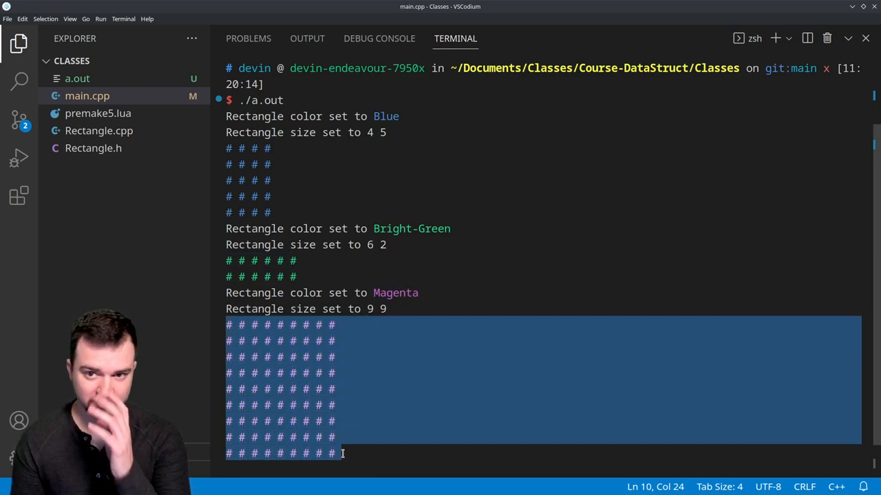
mouse_move(827, 39)
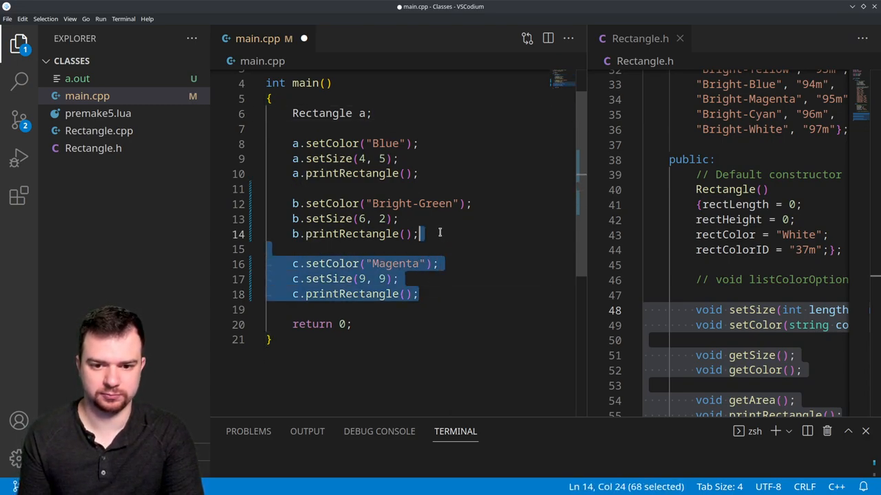
- Remove the b and c blocks and add a.setSize(5, 4); and a.setColor("Yellow"); before printing a
key("Delete")
type("a.setSize(5, );")
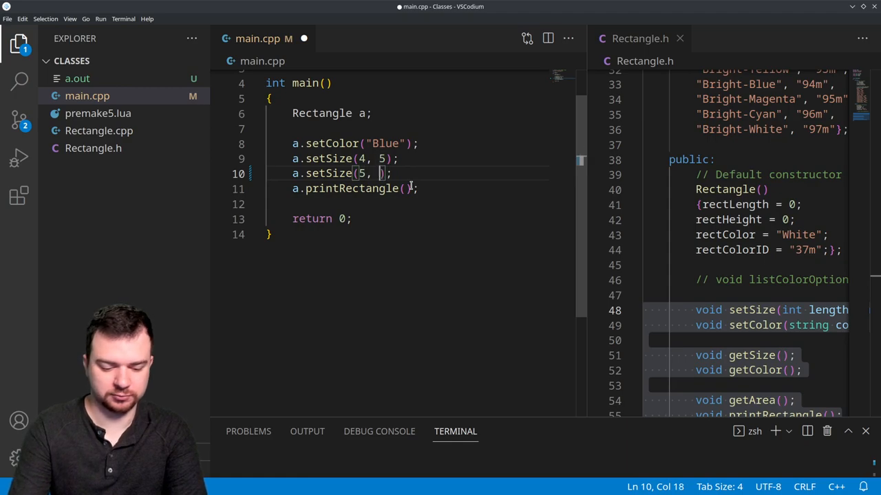
type("4")
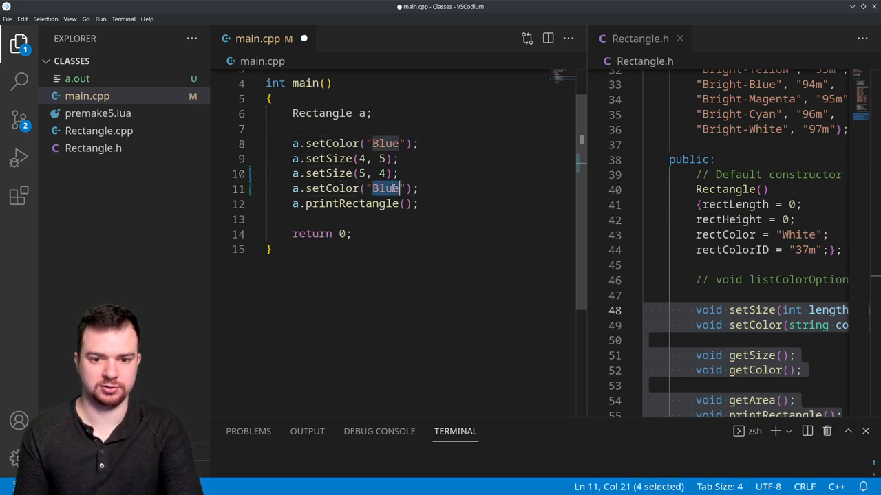
type("Yellow")
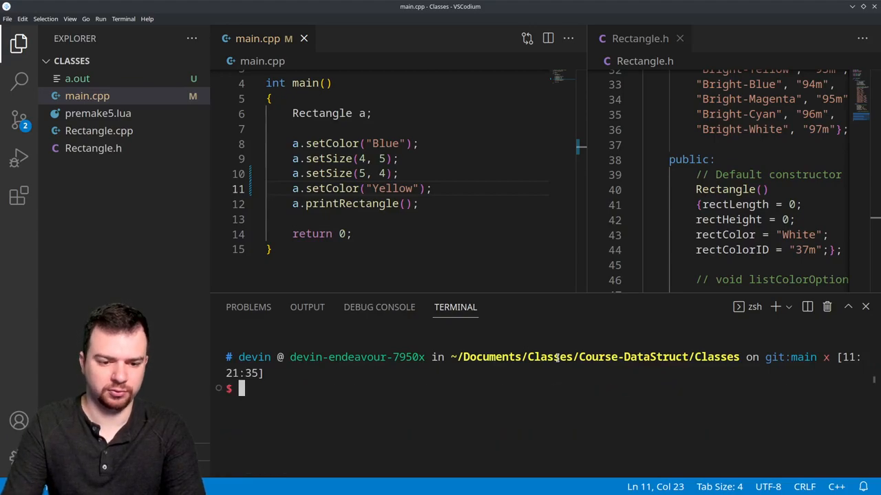
- Rebuild with clang++ ./*.cpp and run ./a.out, checking the yellow 5x4 grid output
type("clang++ ./*.cpp")
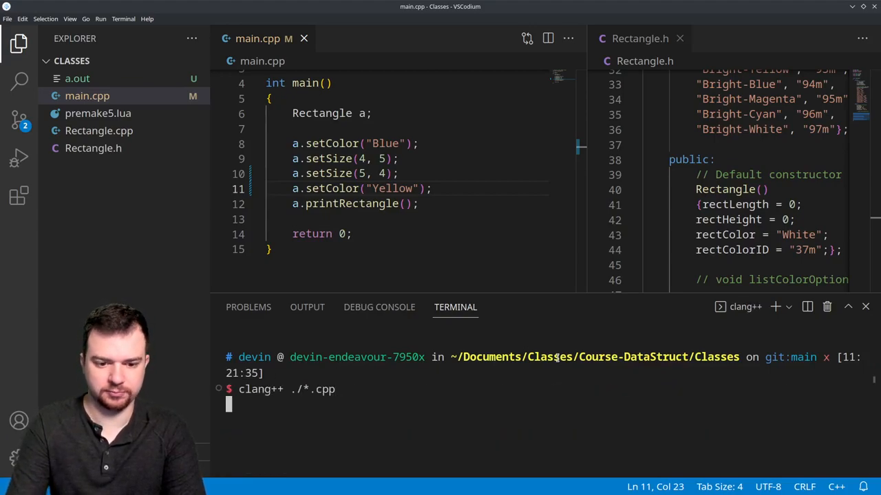
type("./a.out")
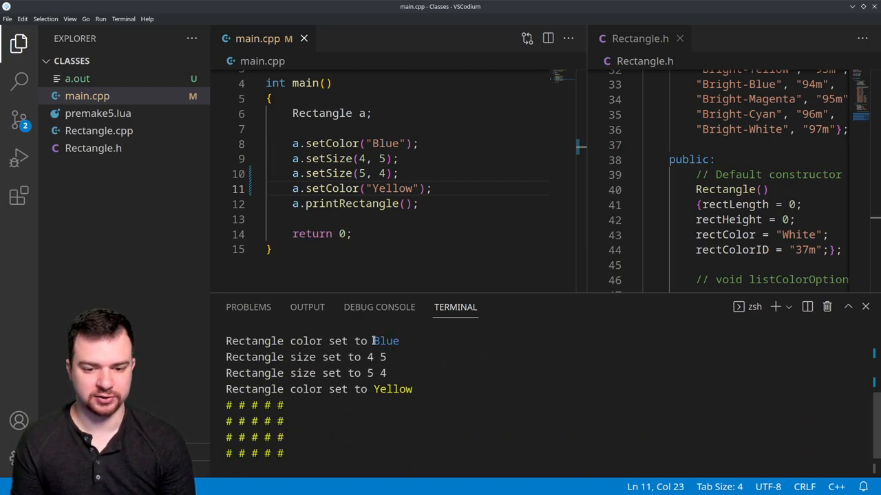
left_click_drag(367, 357, 391, 356)
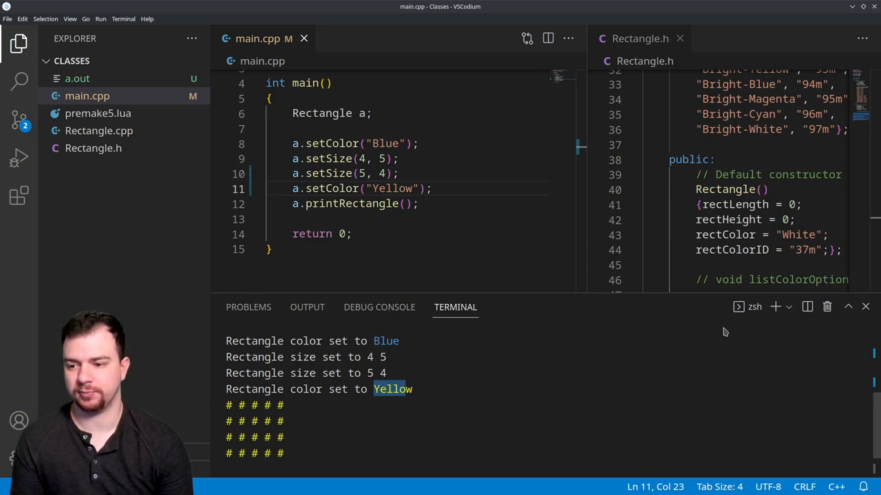
mouse_move(826, 307)
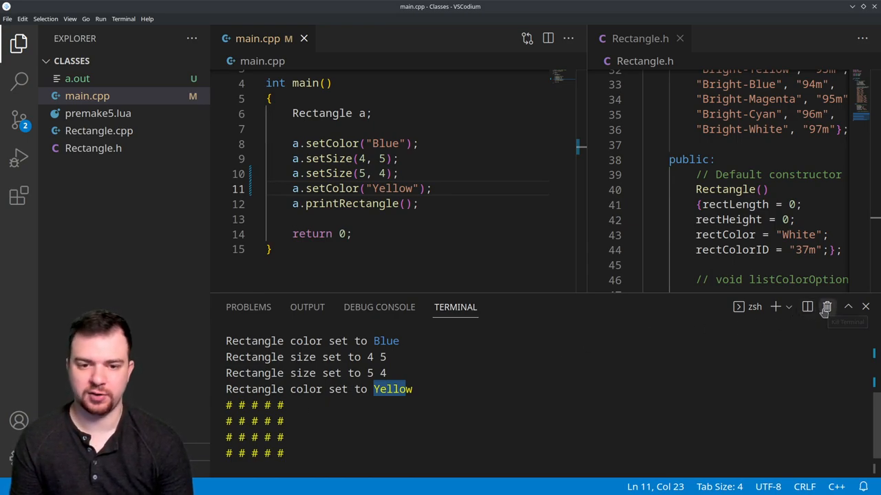
mouse_move(463, 170)
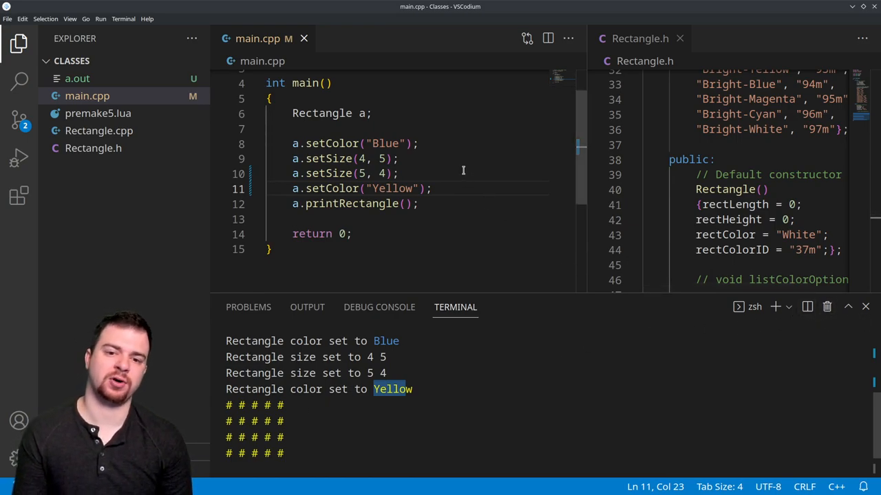
- Add a.getArea(); after the printRectangle call in main
left_click(420, 204)
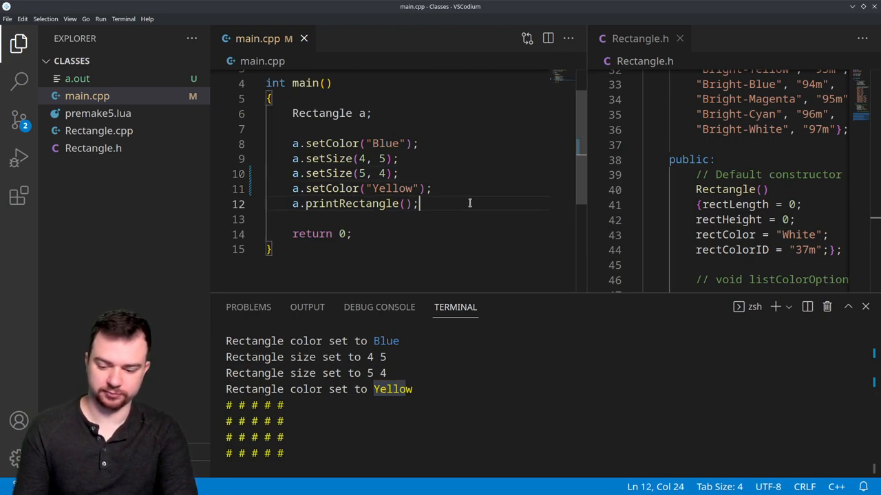
type("a.ge")
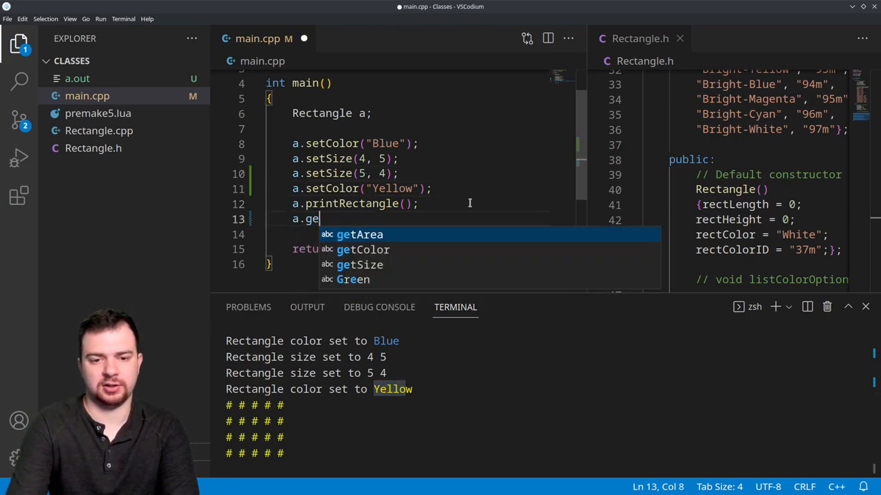
type("tArea();")
type("c")
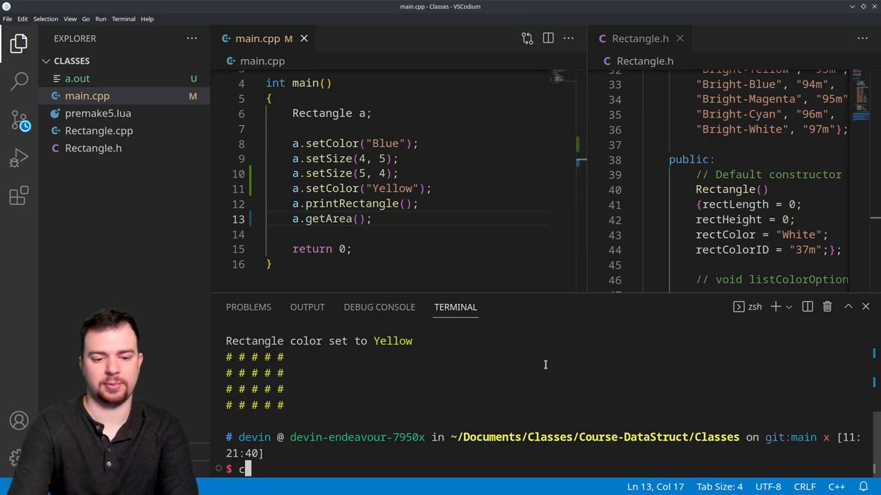
- Rebuild and run to see the area 20 printed, then clear the terminal
type("lang++ ./*.cpp")
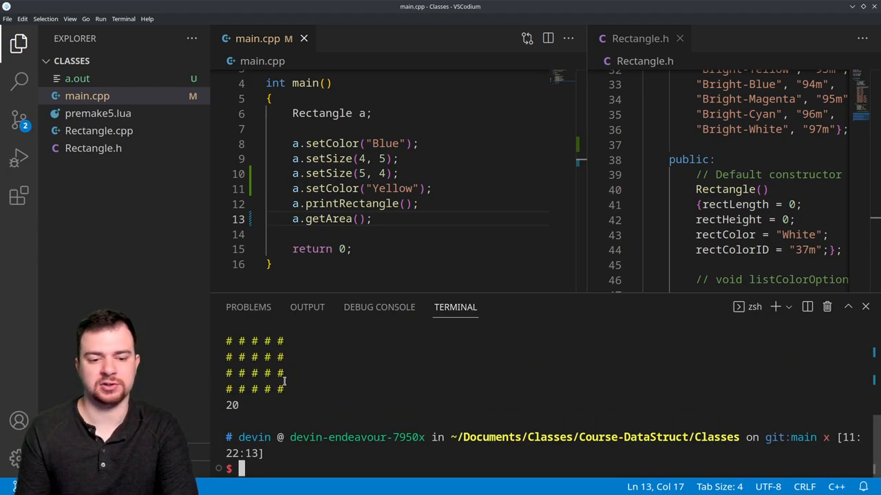
double_click(231, 404)
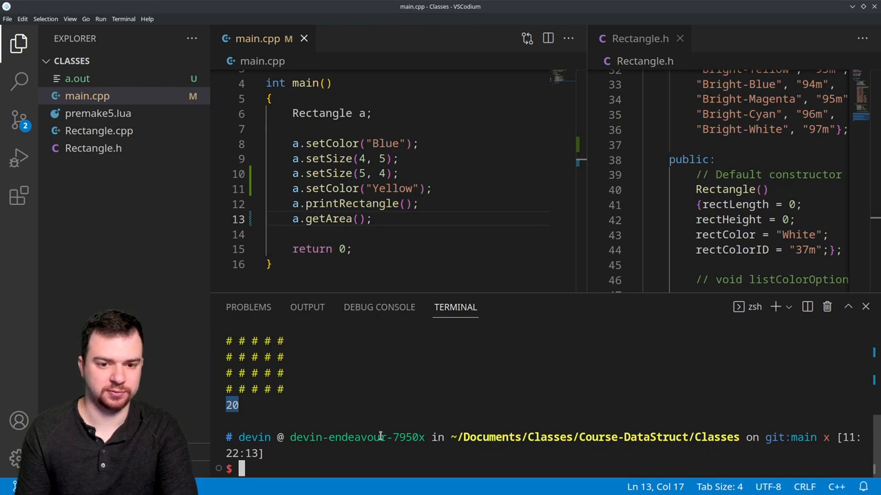
type("clear")
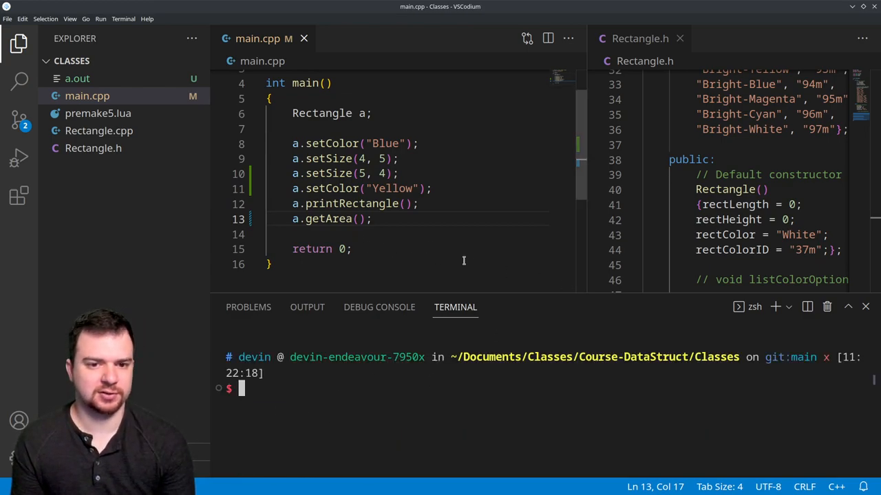
mouse_move(322, 274)
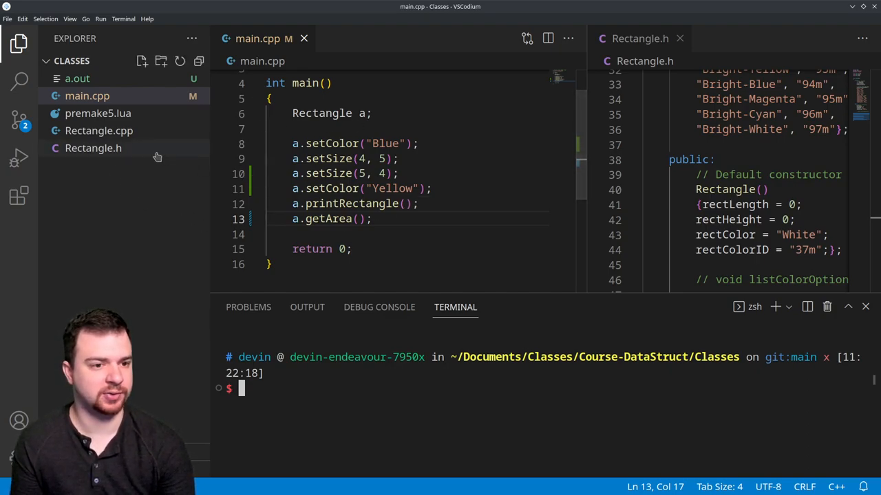
- Declare int getLength(); and int getHeight(); below printRectangle in Rectangle.h
left_click(94, 149)
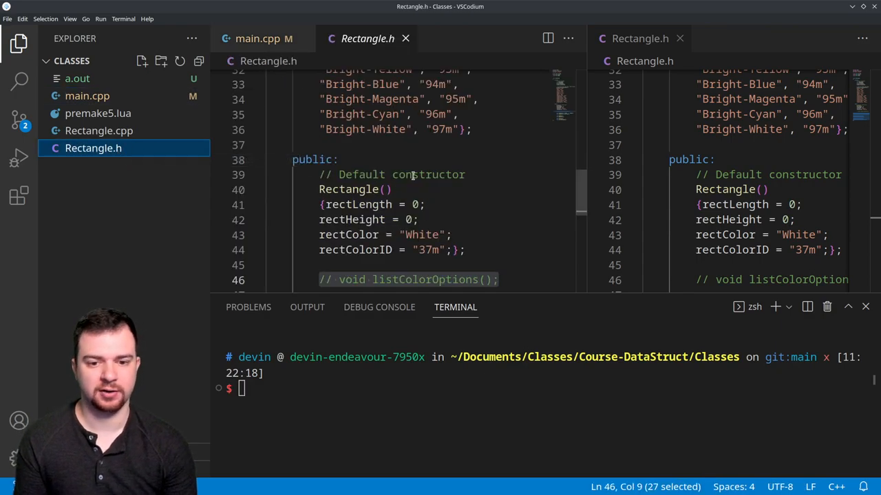
scroll("down", 3)
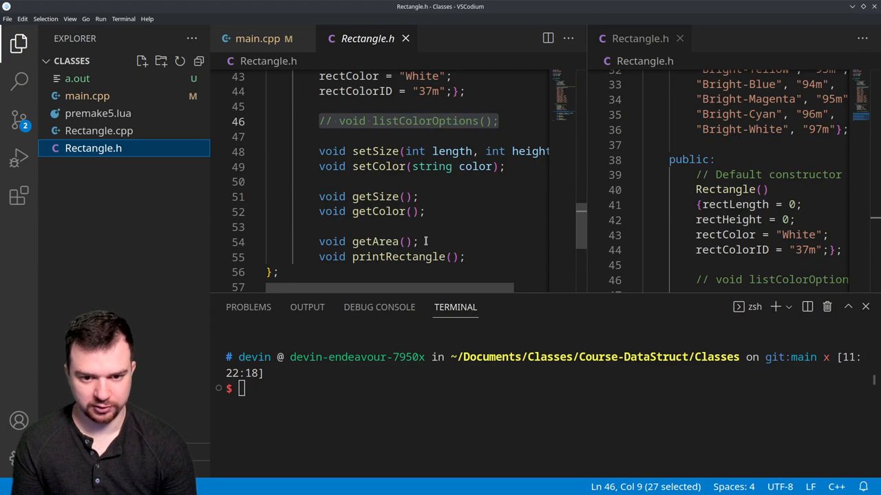
mouse_move(439, 226)
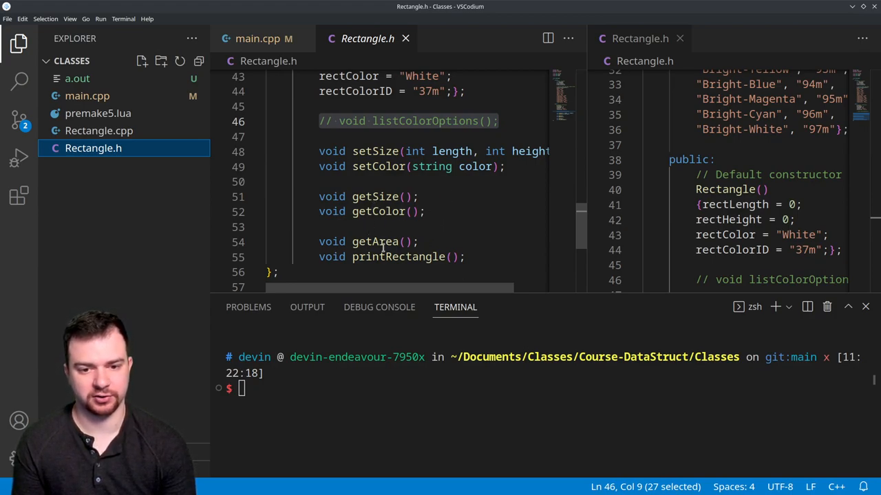
left_click(465, 257)
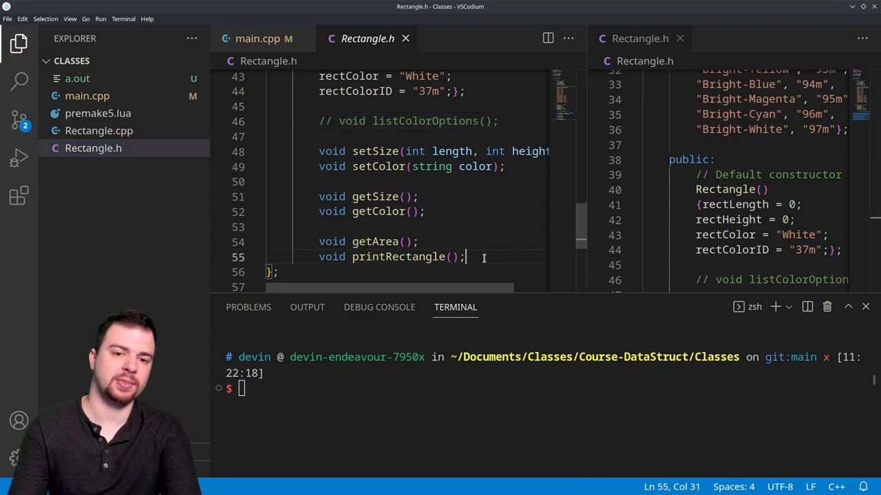
type("int")
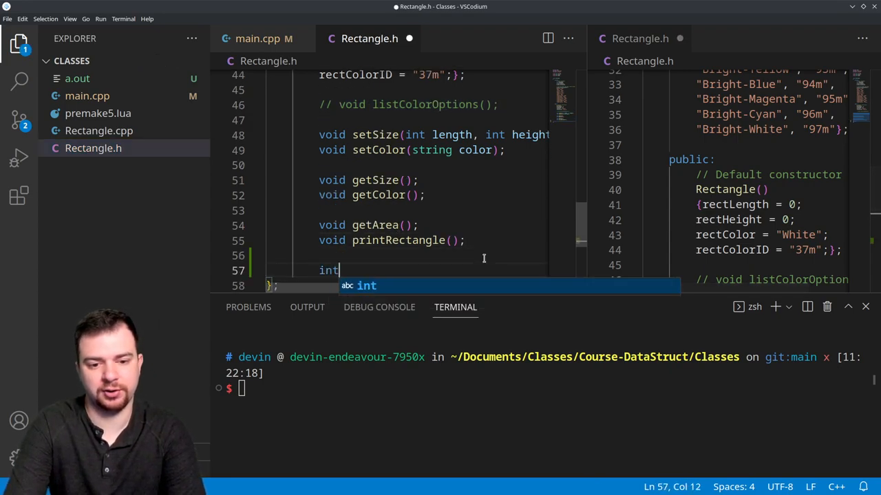
type("getHea")
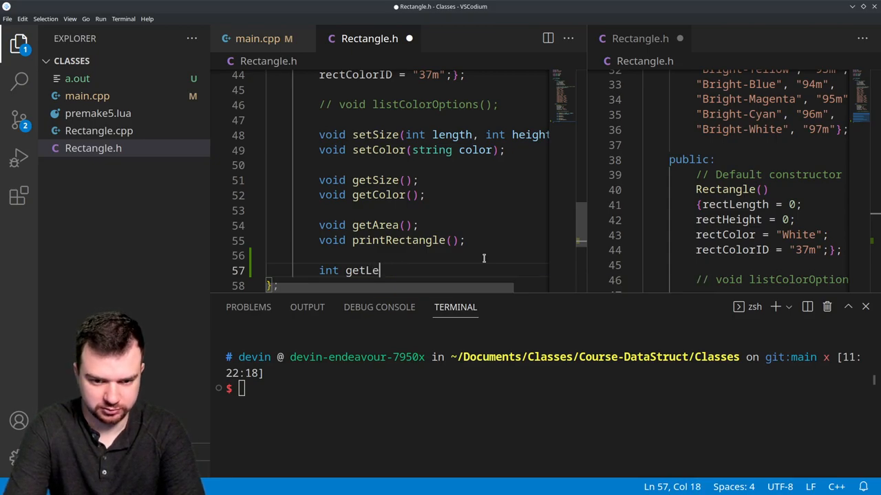
type("ngth()")
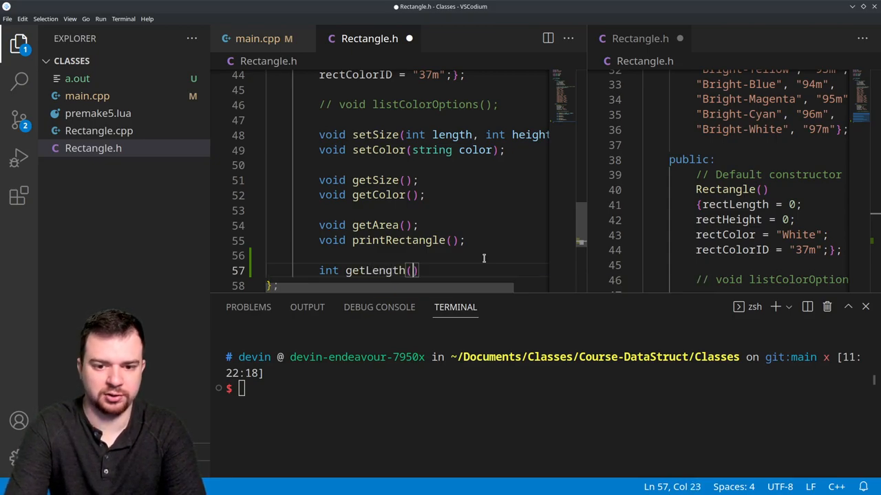
type(";")
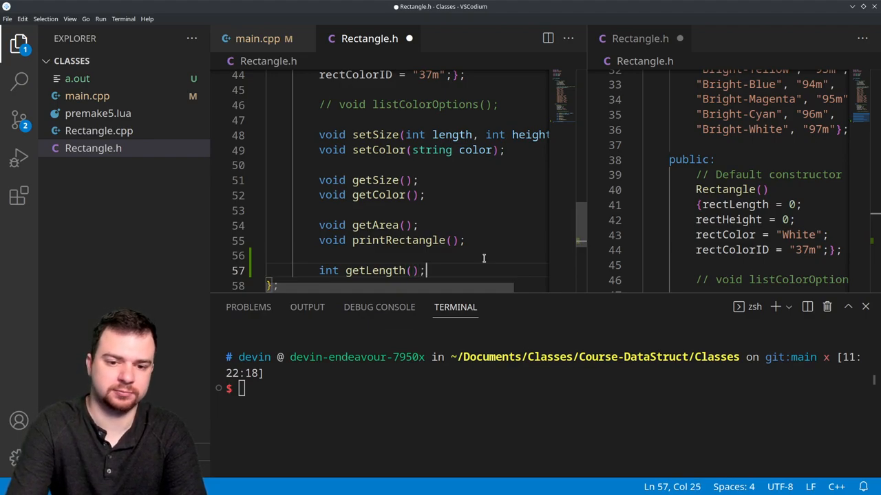
type("int ge")
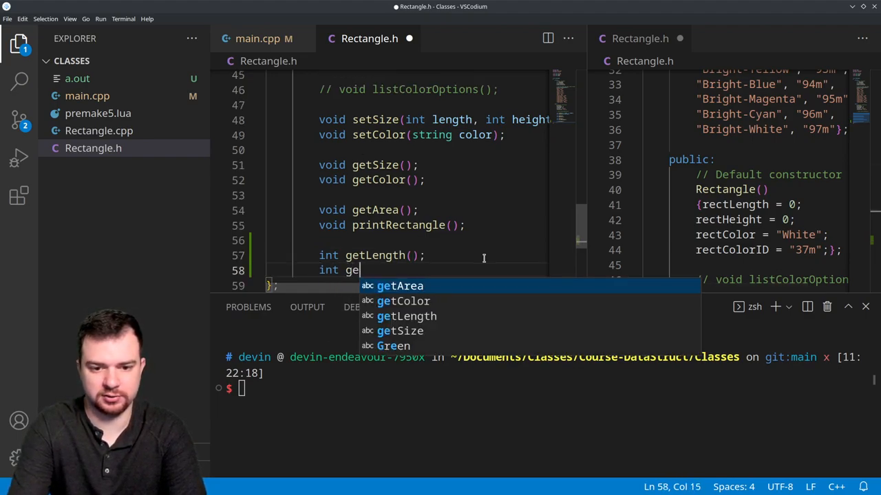
type("tHeight()")
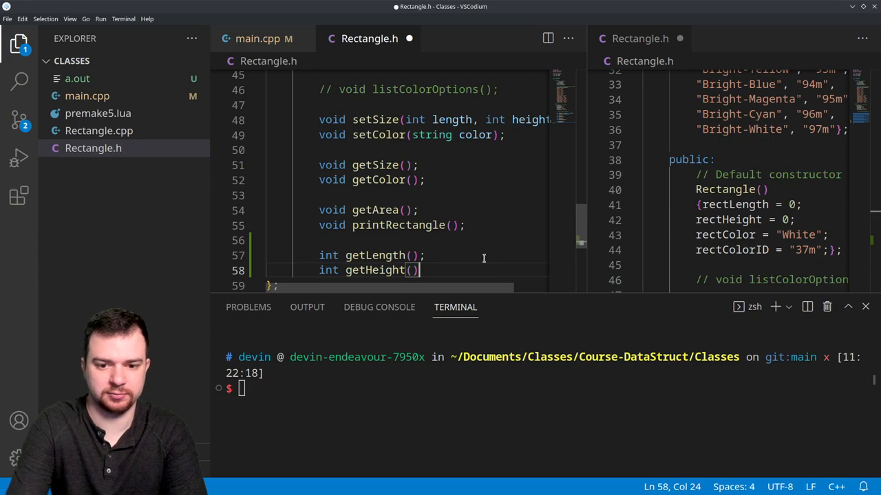
- Declare bool isSquare(); on a fresh line under the getters
key("Enter")
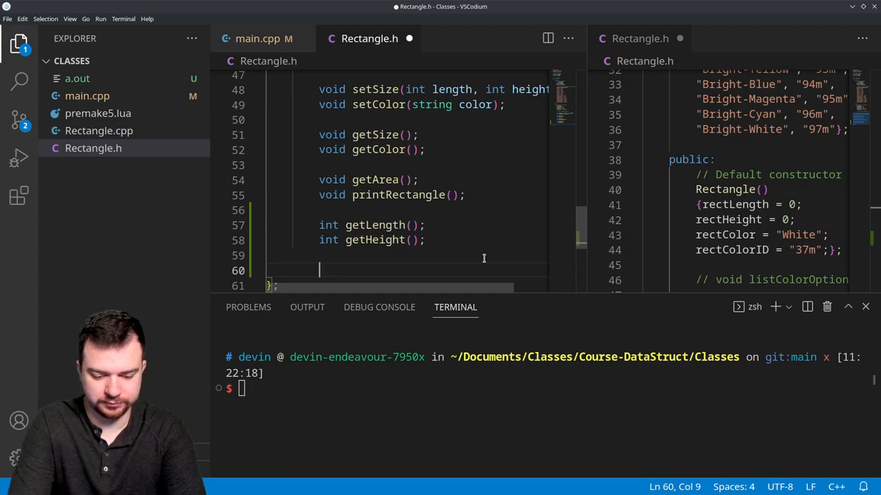
type("b")
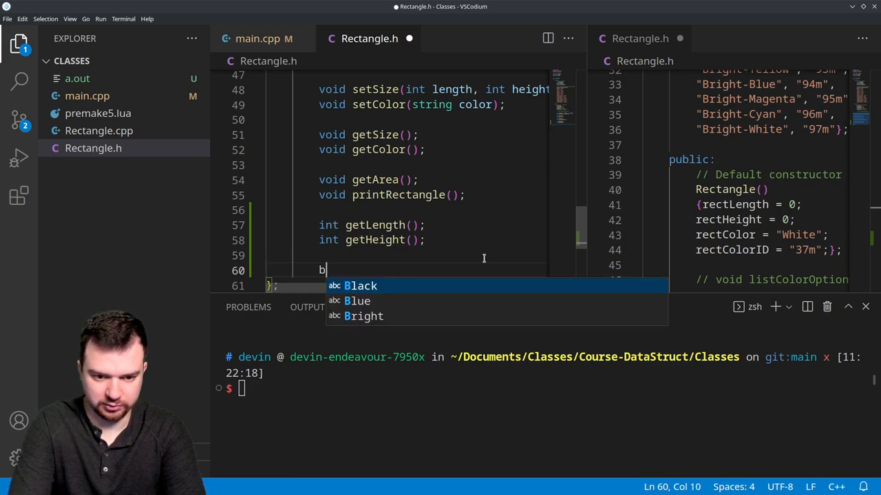
type("ool")
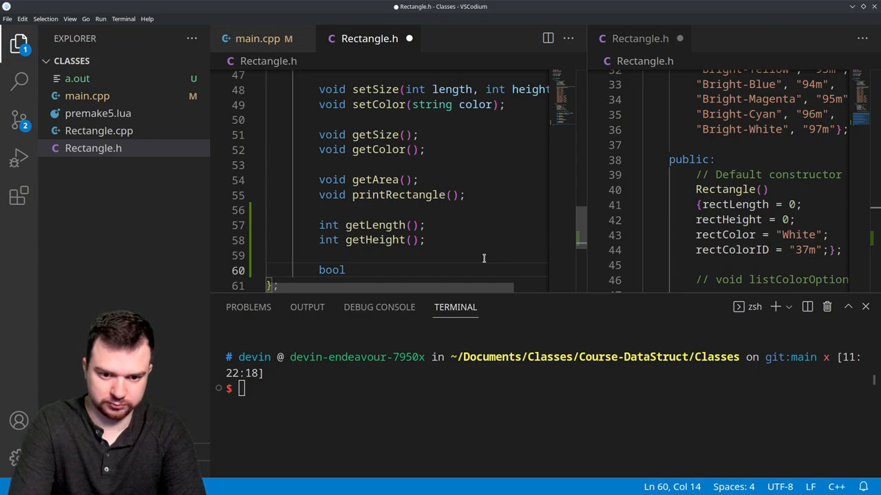
key("BackSpace")
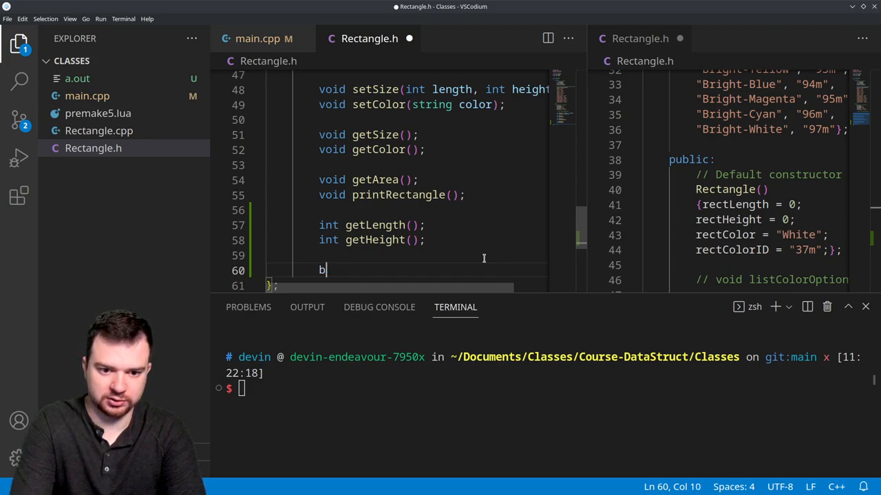
key("Backspace")
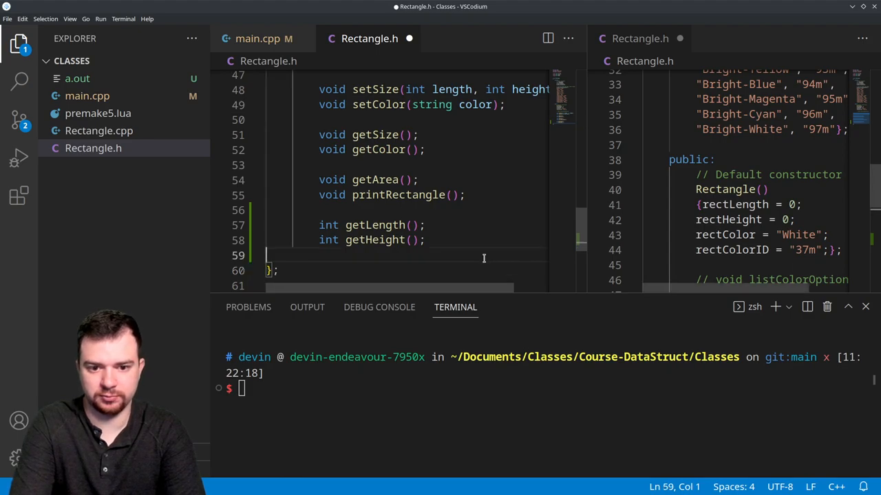
key("Enter")
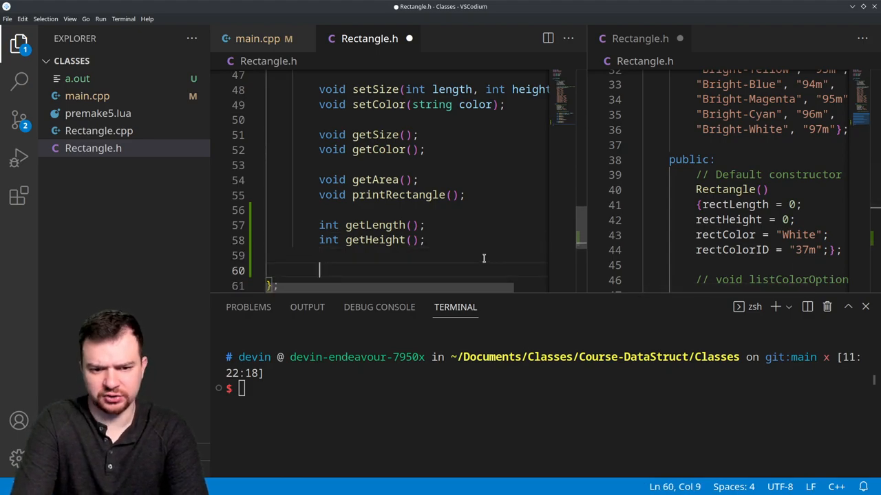
type("bool")
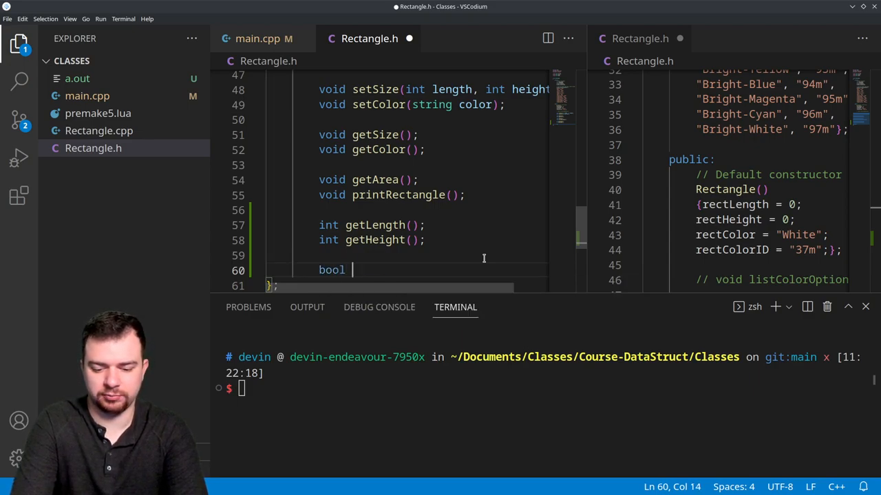
type("isSqure")
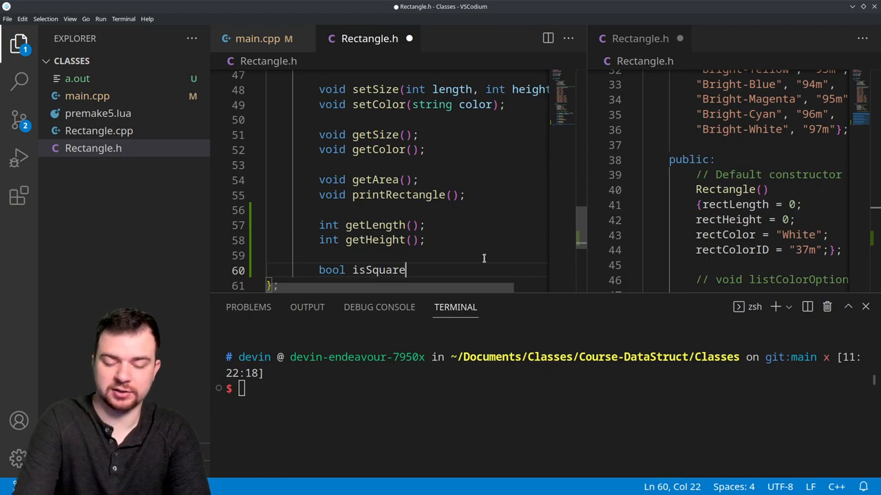
type("()")
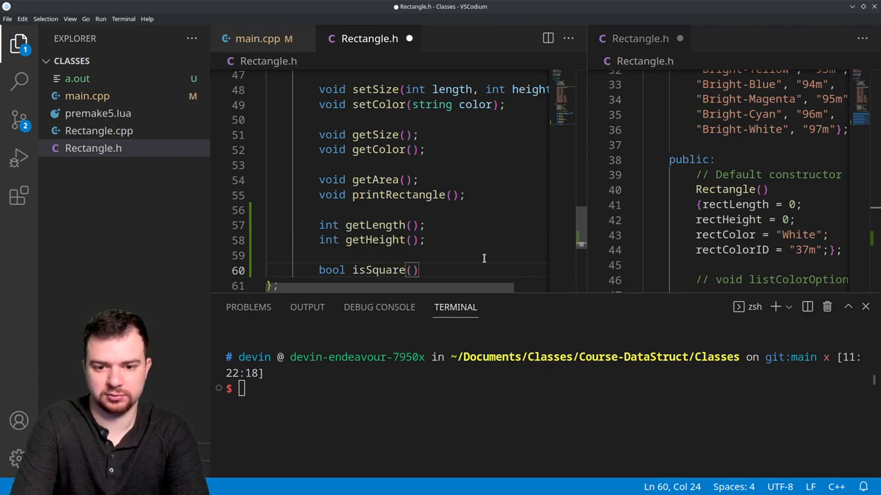
type(";")
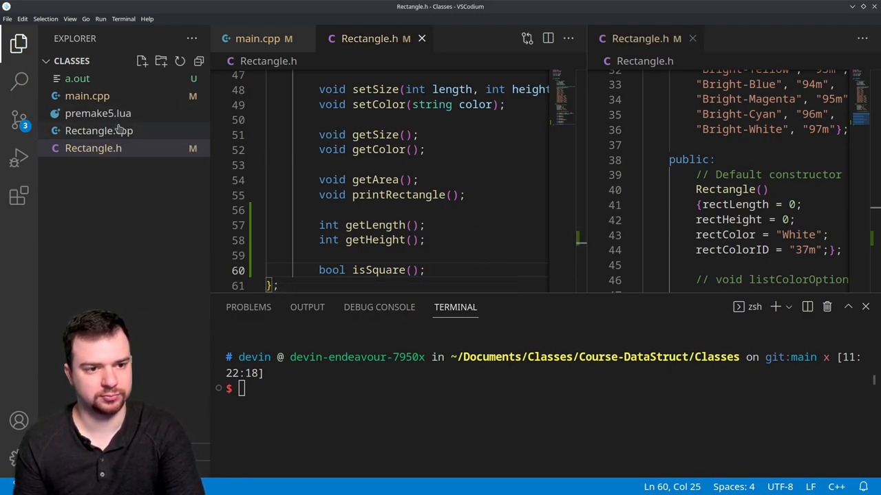
- Switch to Rectangle.cpp alone and add an empty int Rectangle::getLength() definition at the end
left_click(99, 130)
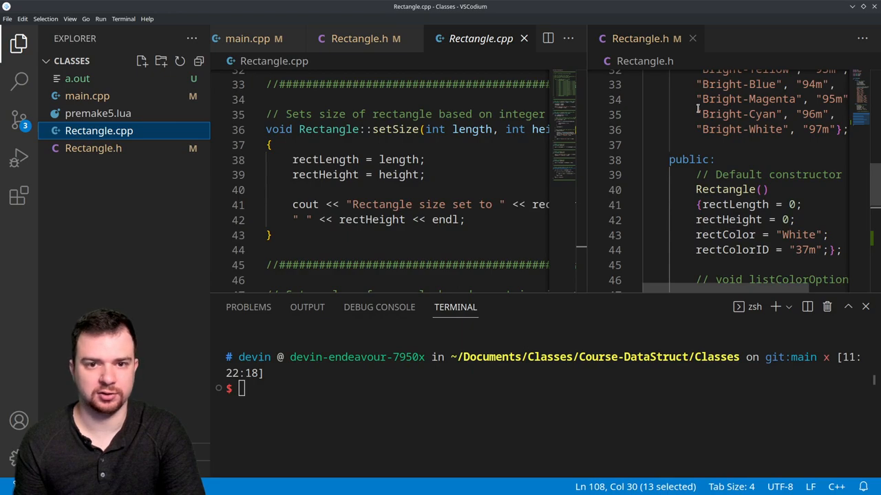
left_click(692, 39)
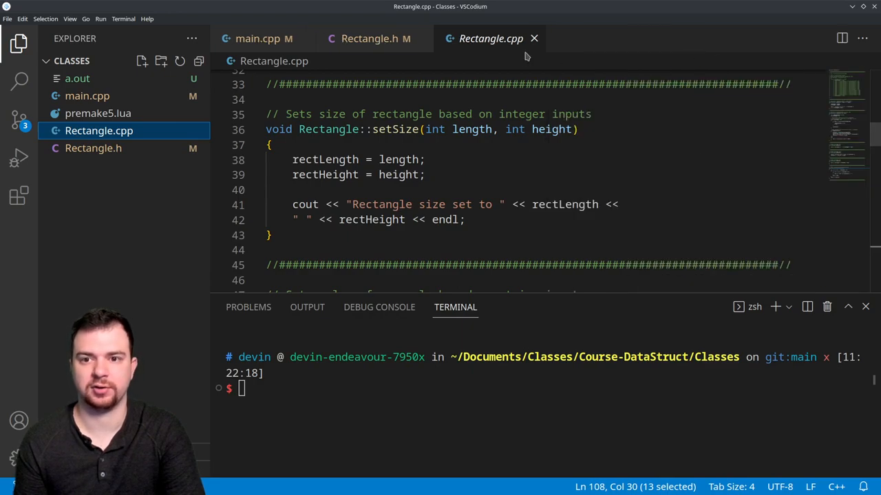
scroll("down", 3)
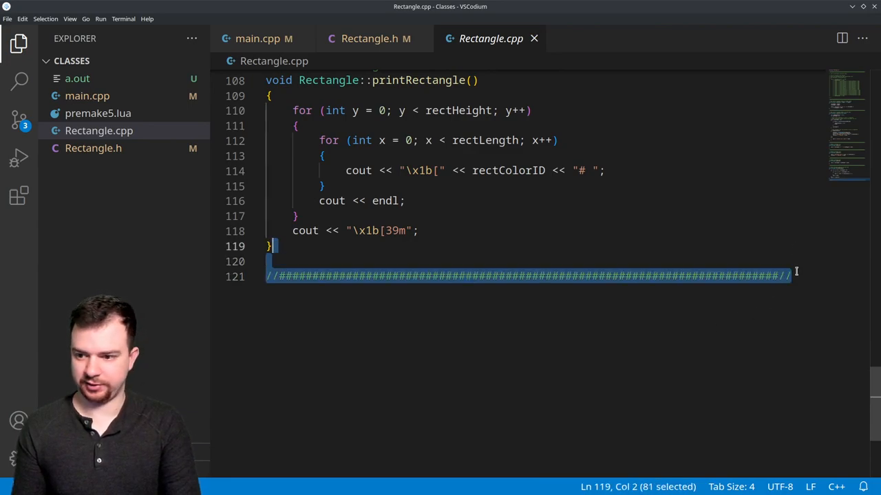
key("Enter")
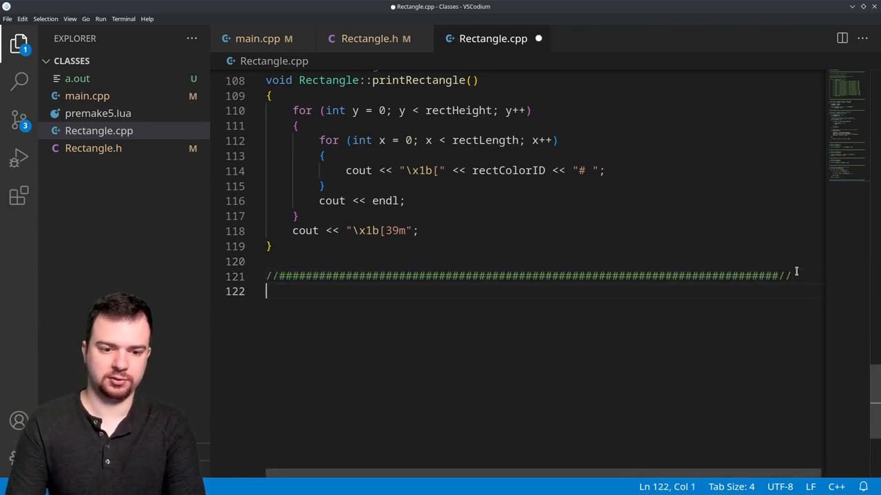
type("int Rectangle::")
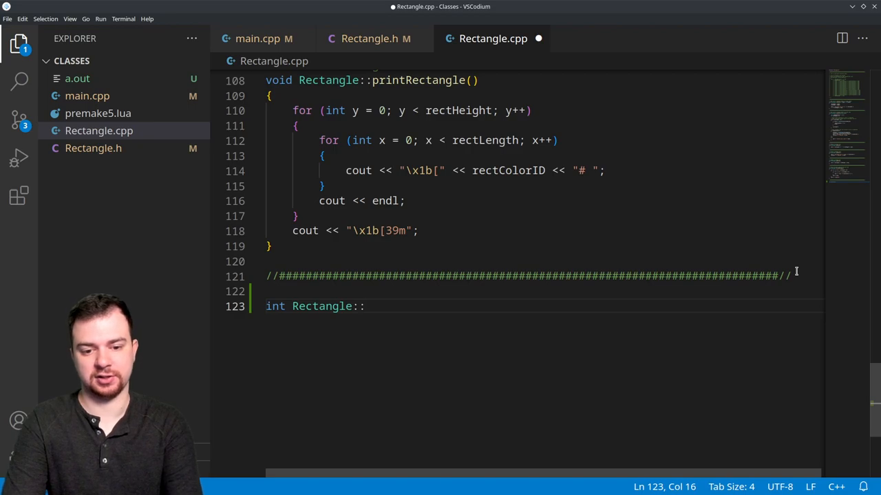
type("getLength(")
type("{}")
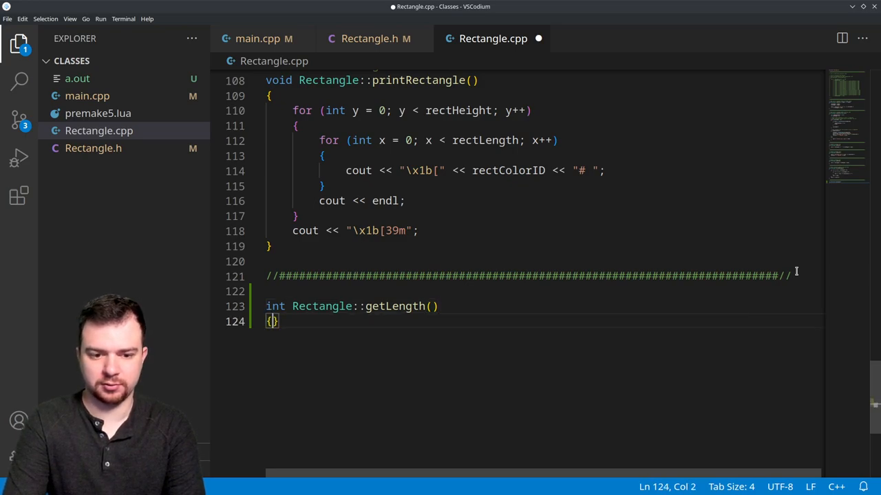
key("Enter")
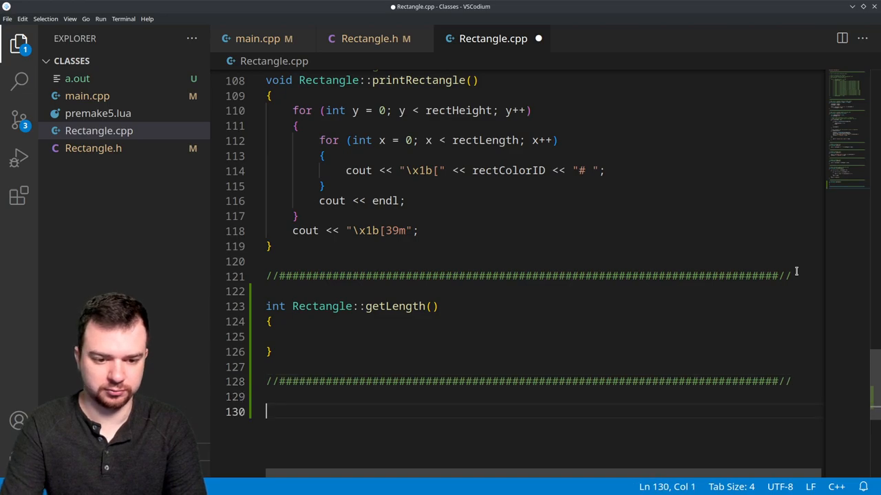
- Add empty Rectangle::getHeight() and bool Rectangle::isSquare() stubs with separator comments
type("Rectangle::")
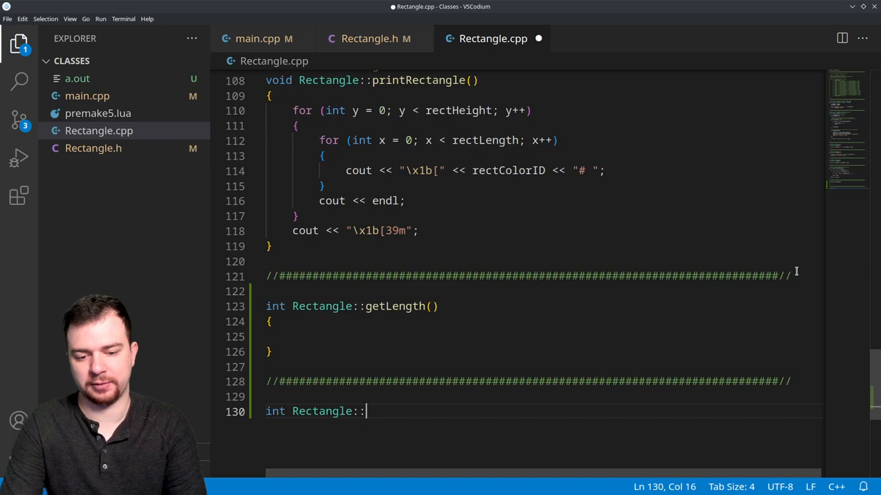
type("getHeight()")
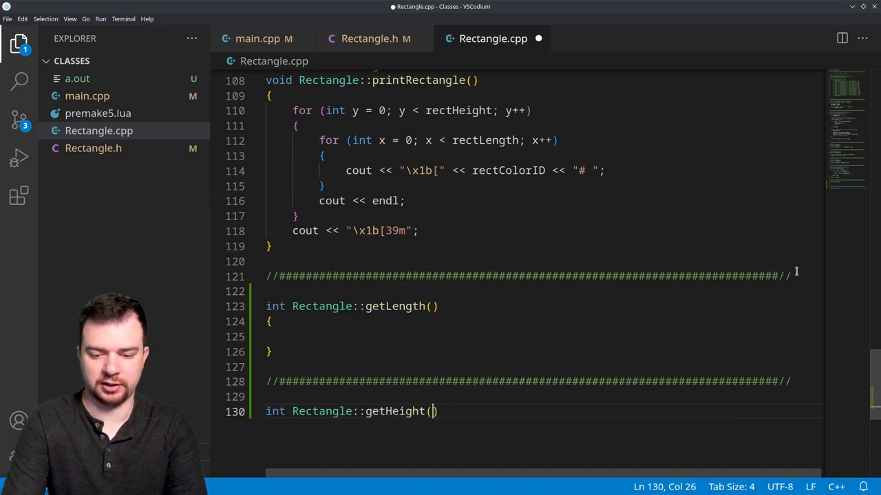
type("{}")
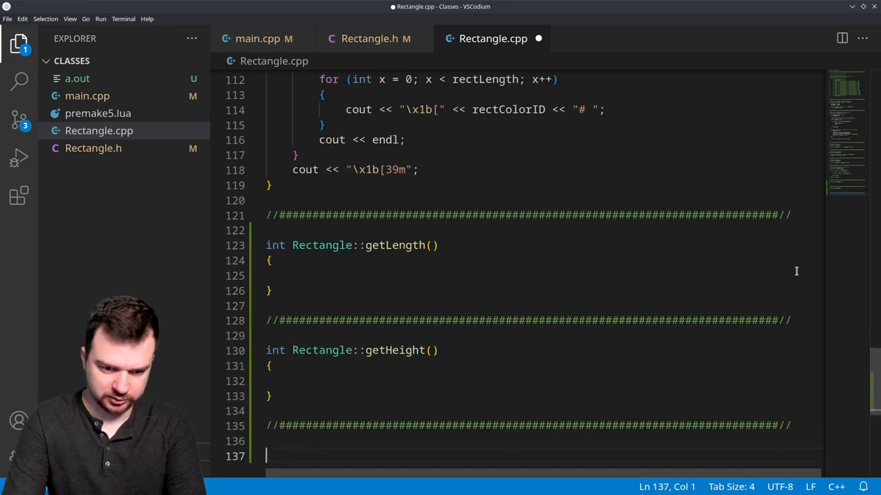
type("bool Rectangle::isSquare(")
type("{")
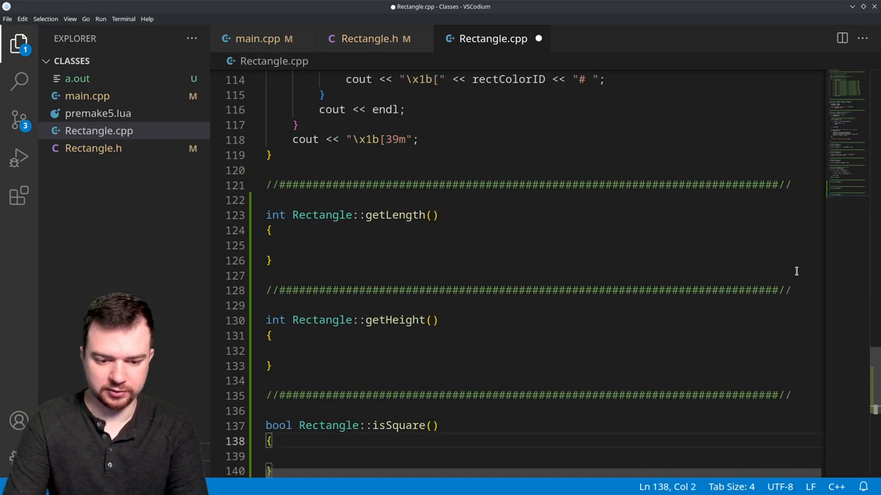
scroll("down", 3)
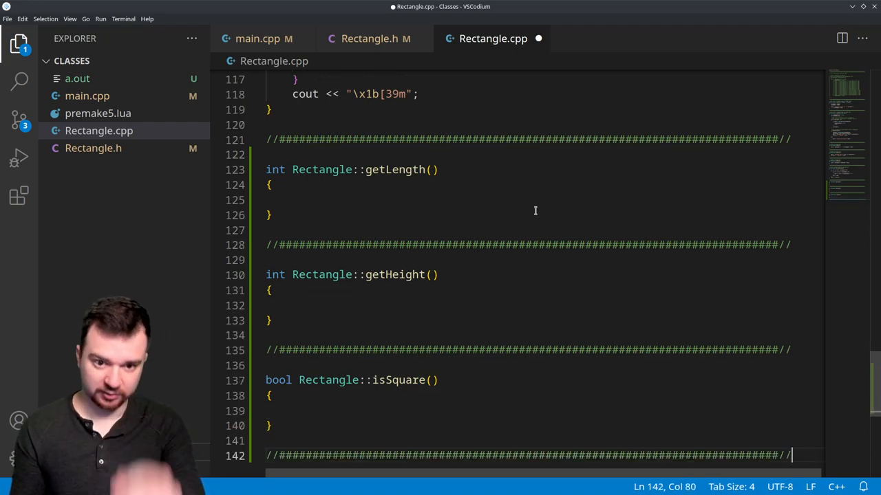
- Check the three new declarations in Rectangle.h and return to Rectangle.cpp
left_click(93, 149)
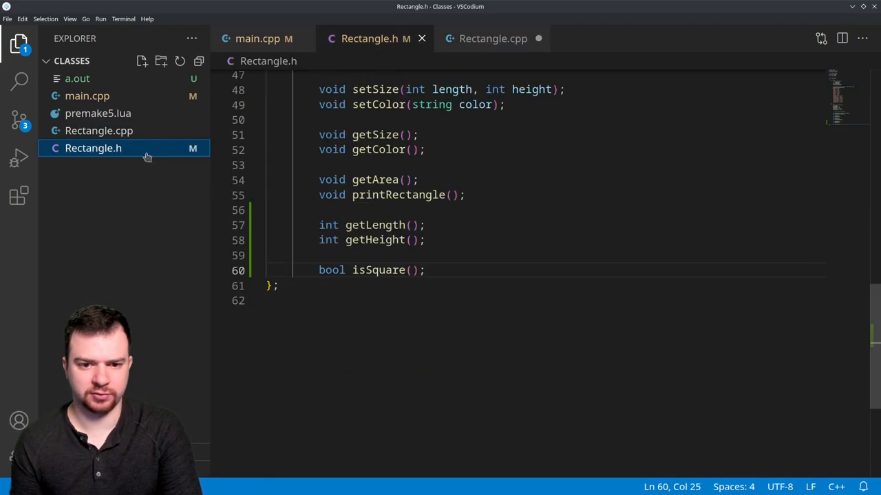
left_click_drag(269, 225, 425, 270)
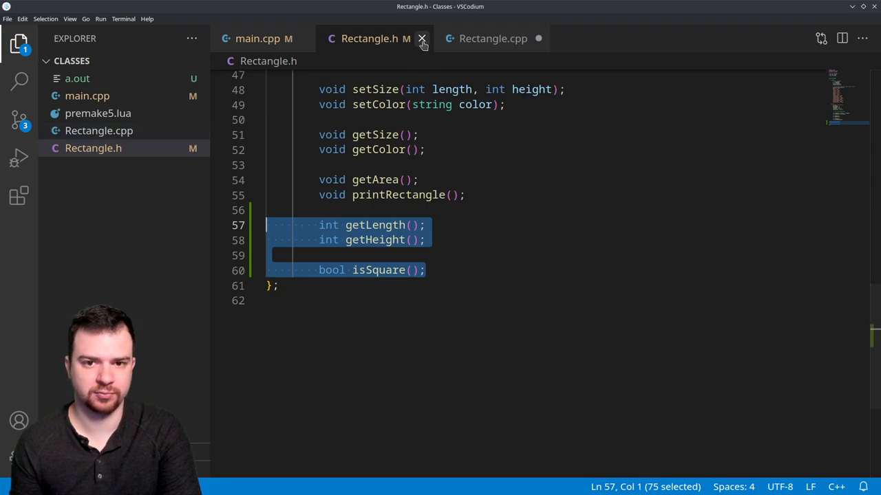
left_click(421, 39)
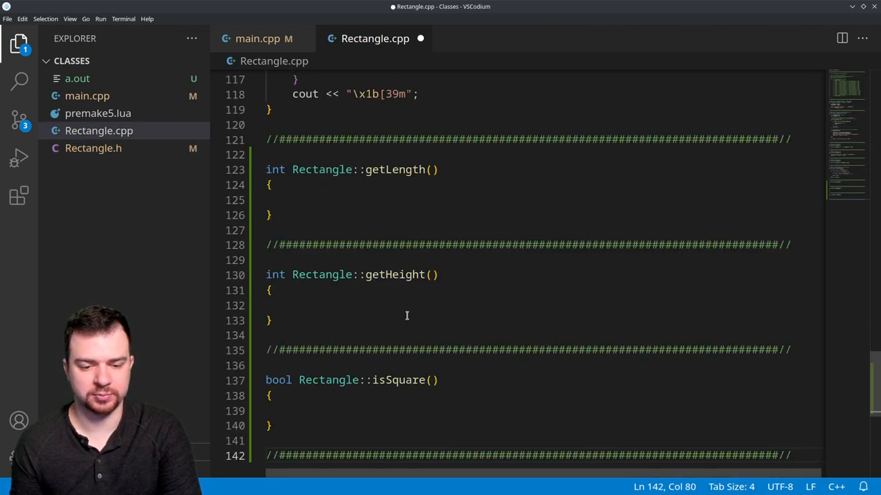
left_click(272, 214)
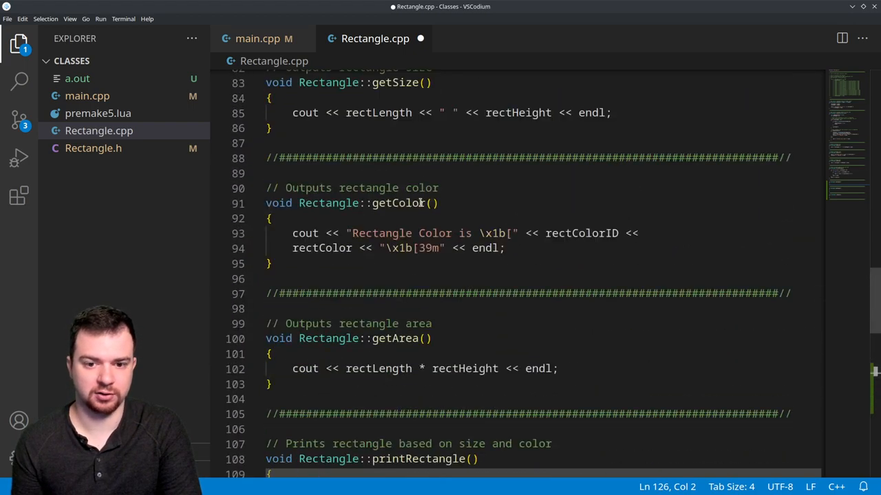
- Make getLength return rectLength
scroll("down", 3)
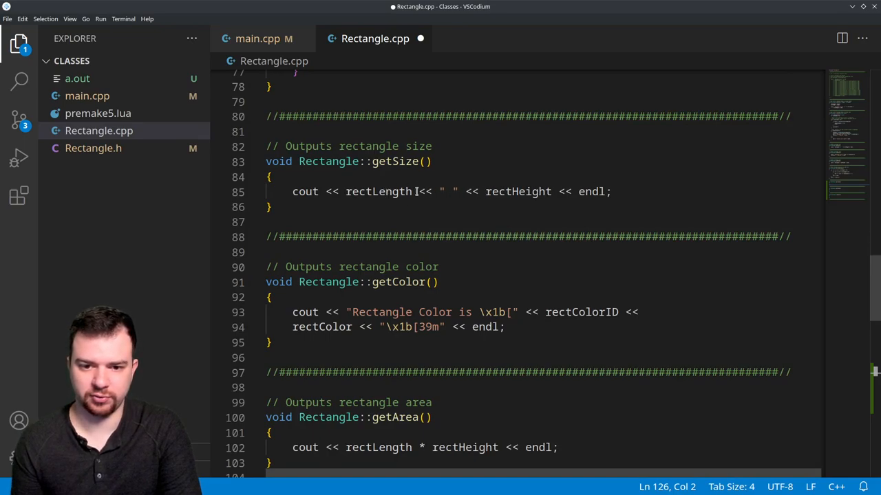
double_click(378, 191)
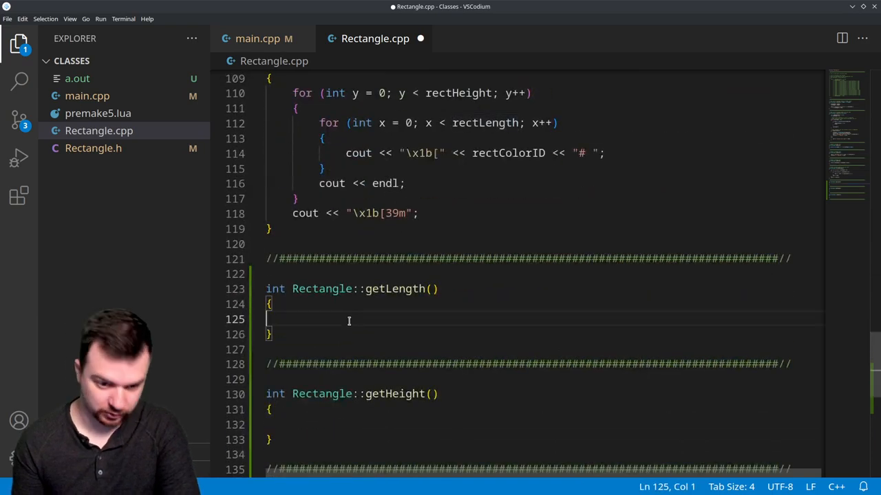
type("return rectLength")
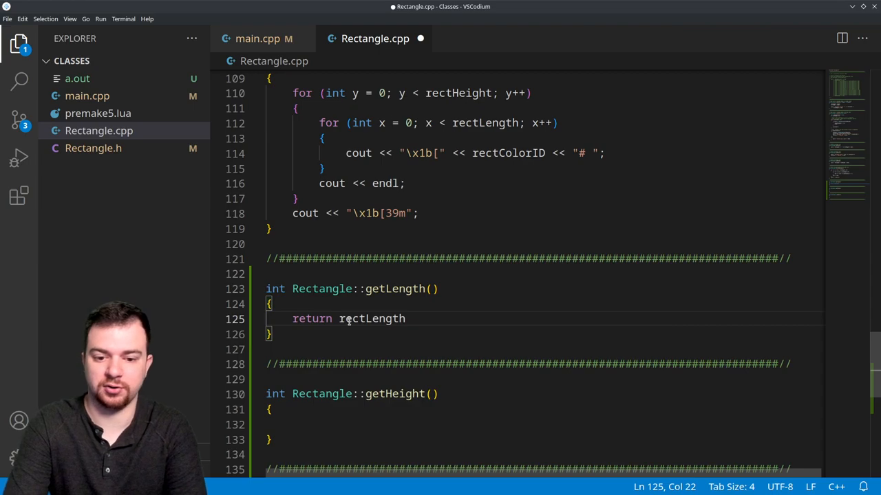
type(";")
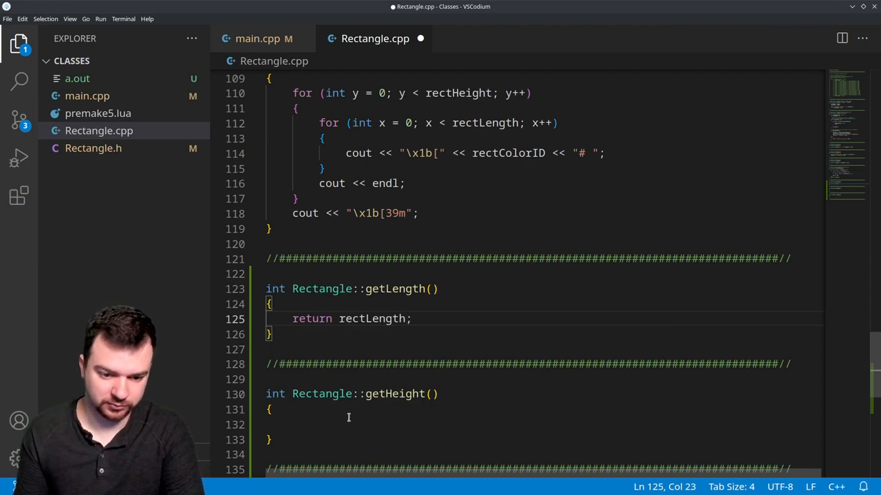
- Make getHeight return rectHeight
left_click(350, 423)
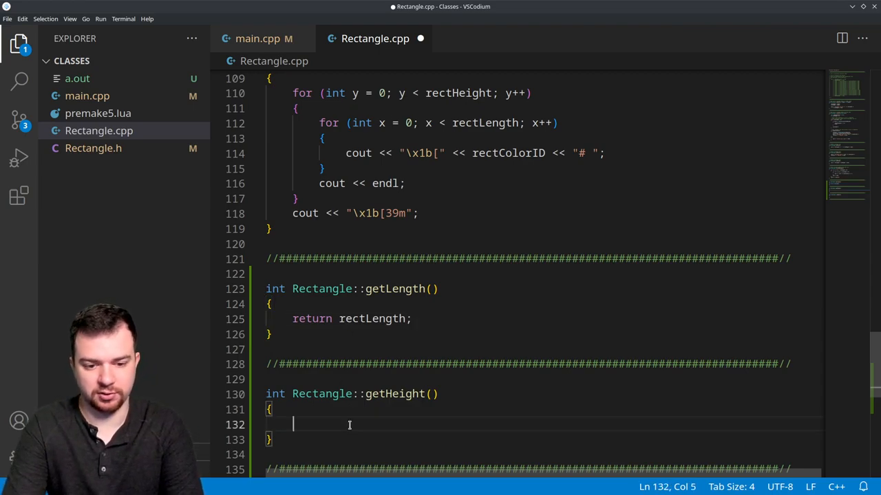
type("return")
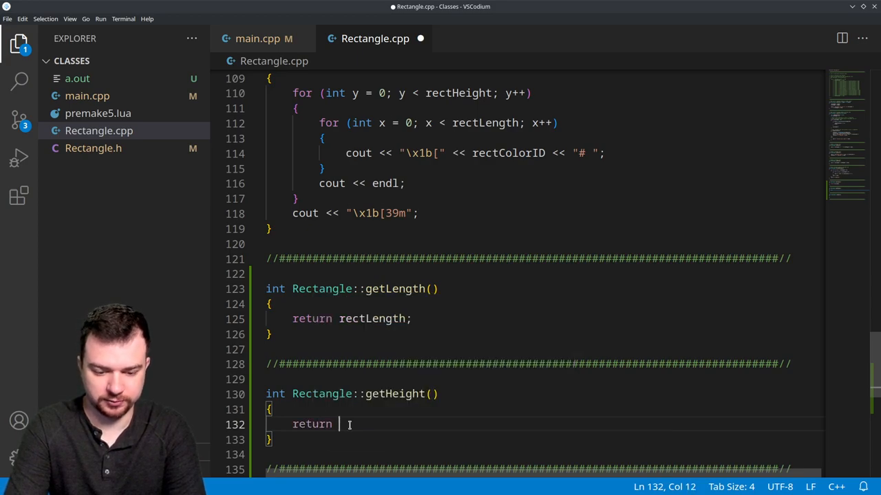
type("rectLength")
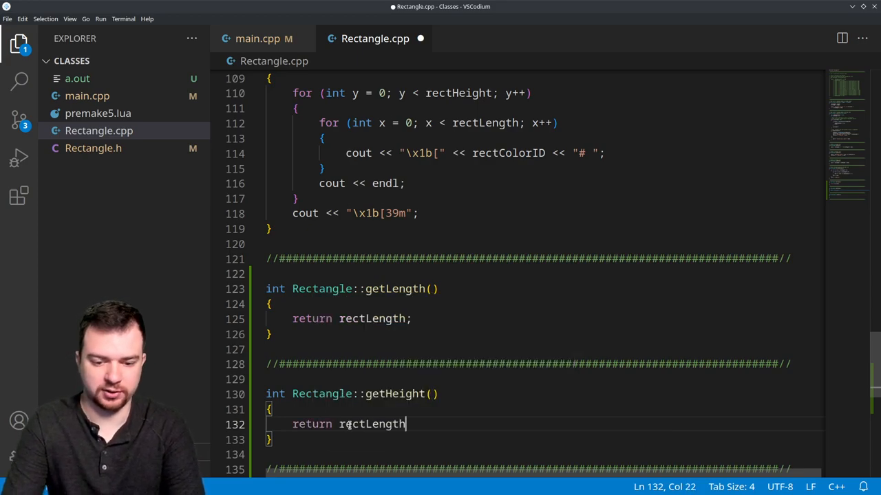
double_click(385, 424)
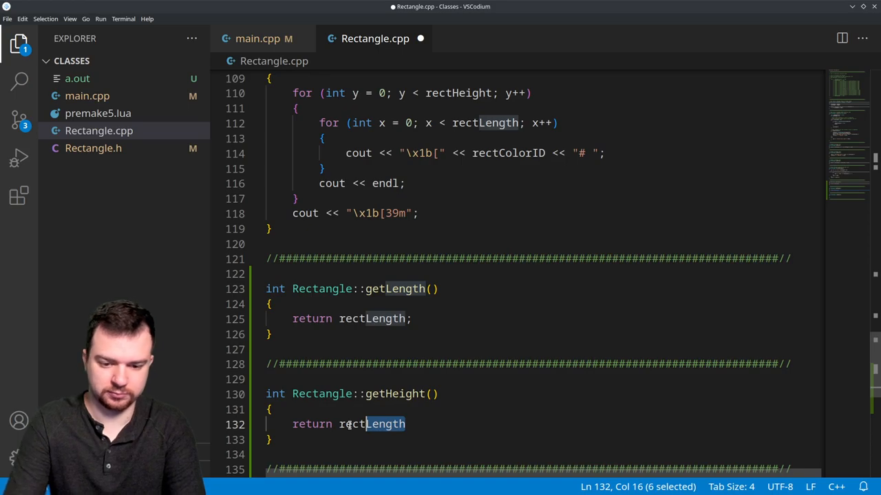
type("Height")
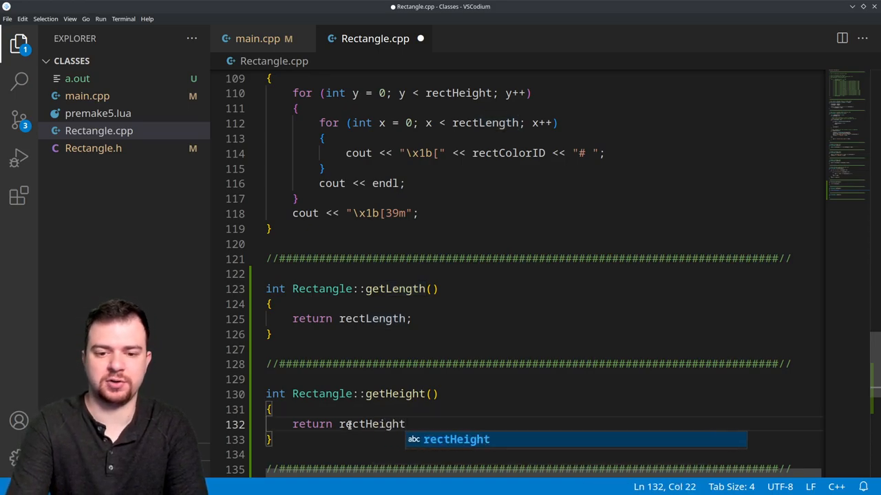
type(";")
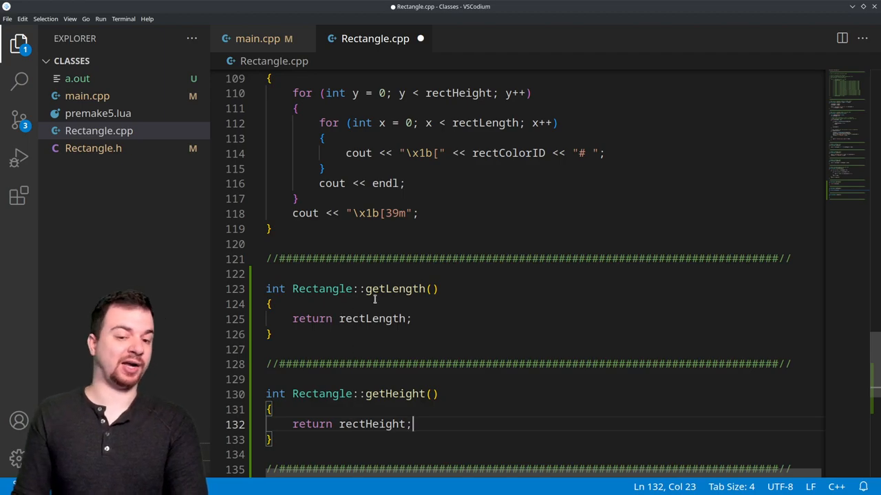
scroll("up", 3)
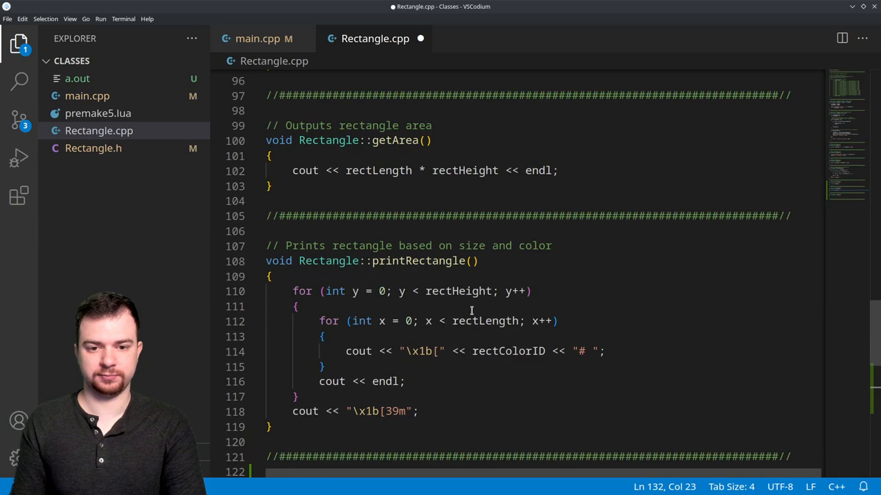
mouse_move(311, 152)
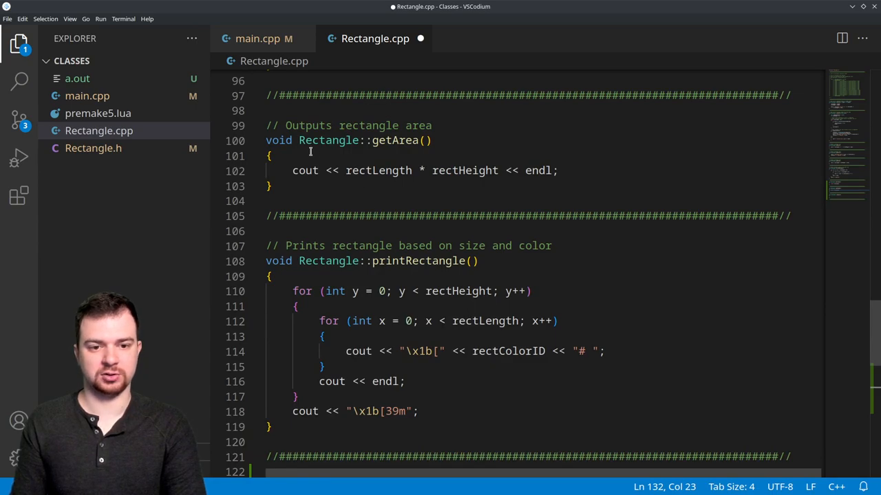
scroll("down", 3)
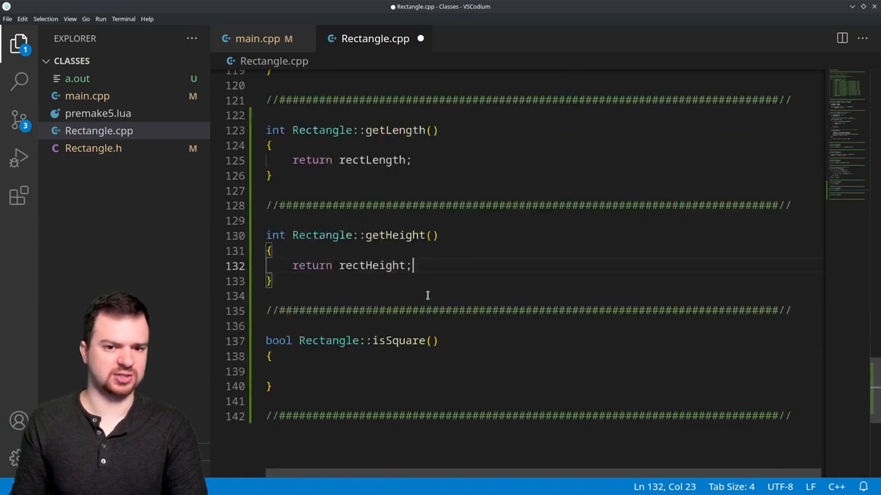
scroll("down", 3)
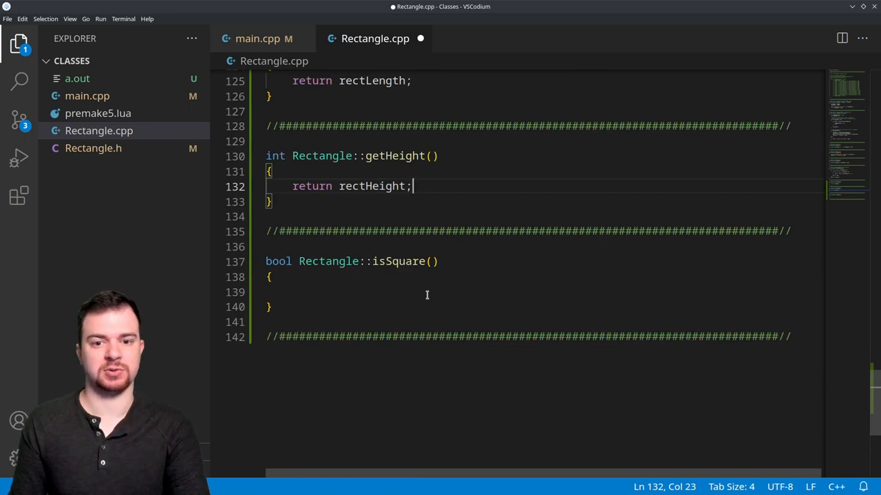
- Write the isSquare condition if ((rectLength - rectHeight) == 0)
left_click(342, 292)
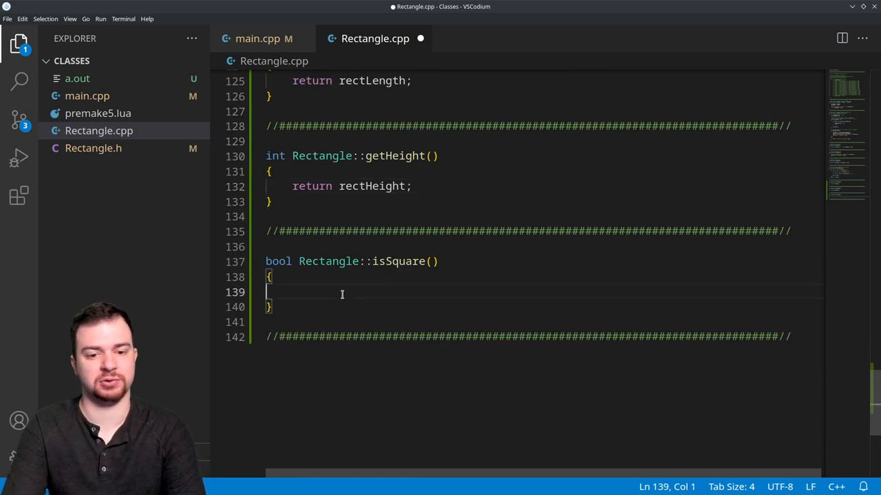
key("Tab")
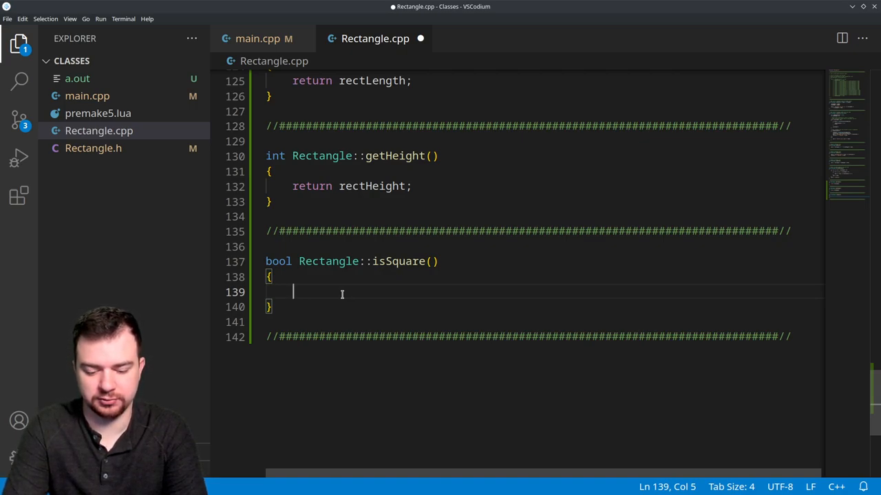
type("if")
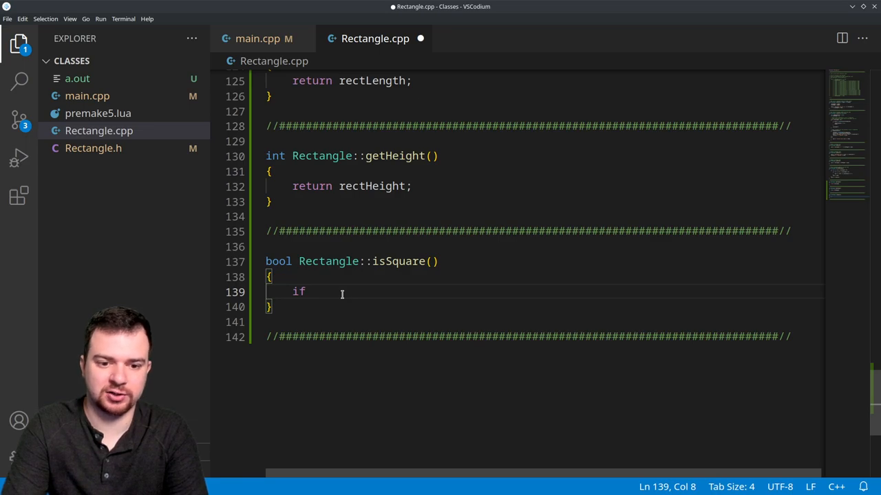
type("(rectLength")
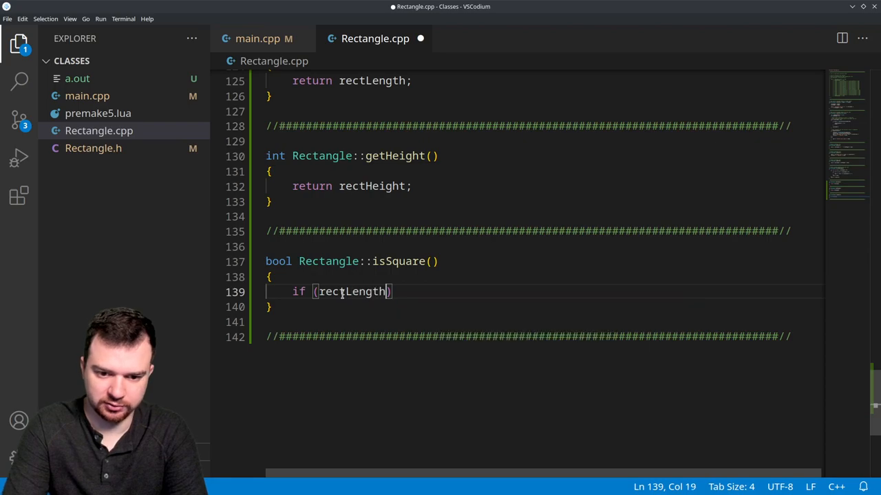
type("- r")
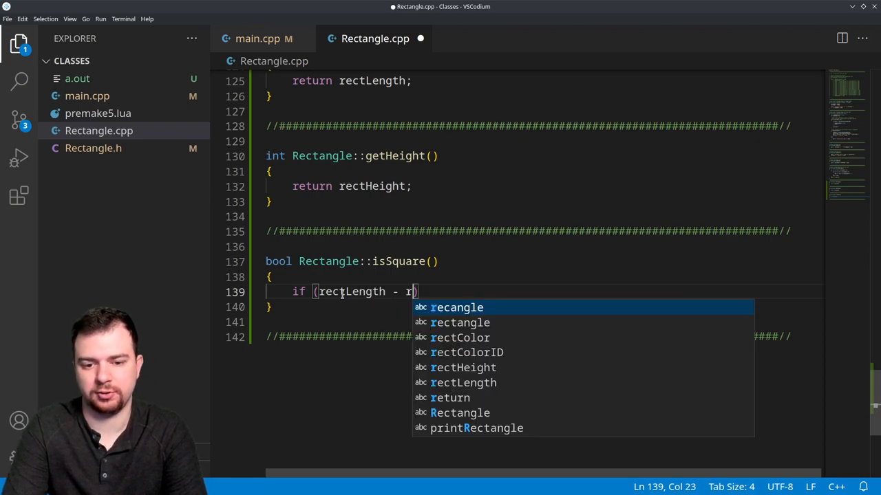
type("ectHeight")
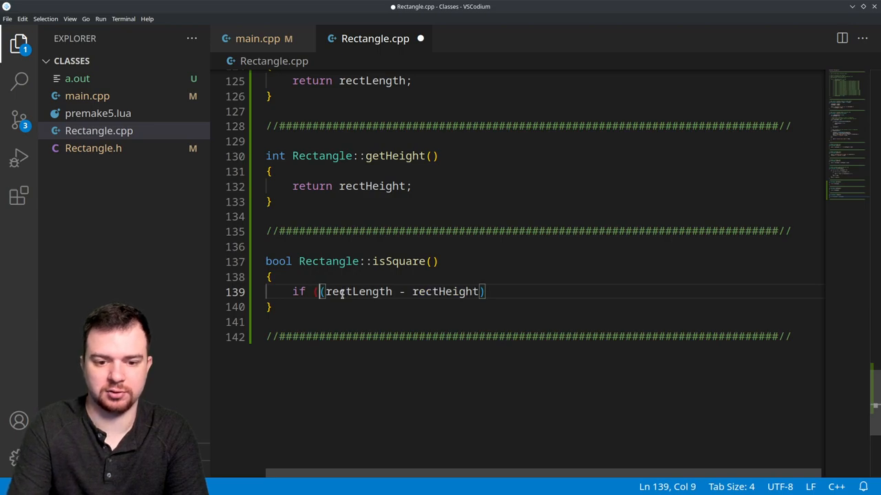
left_click(488, 292)
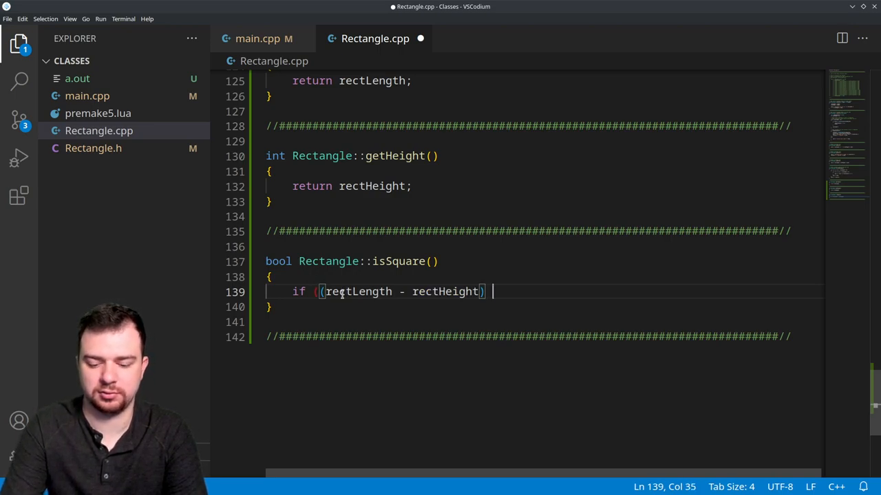
type("==")
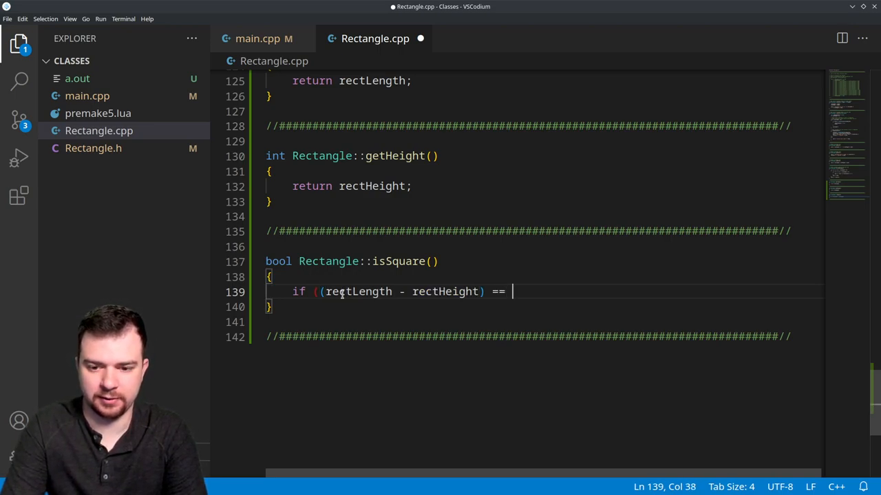
type("0)")
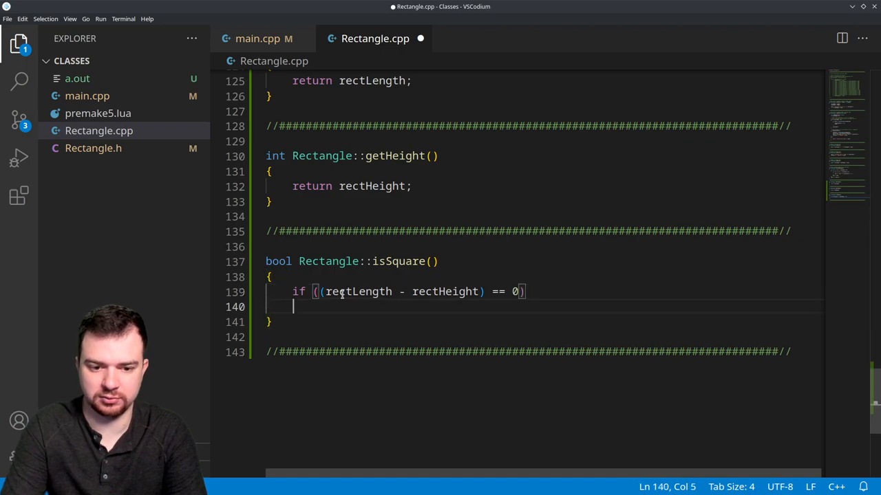
- Return true inside the if and return false afterwards, then review the condition
type("{")
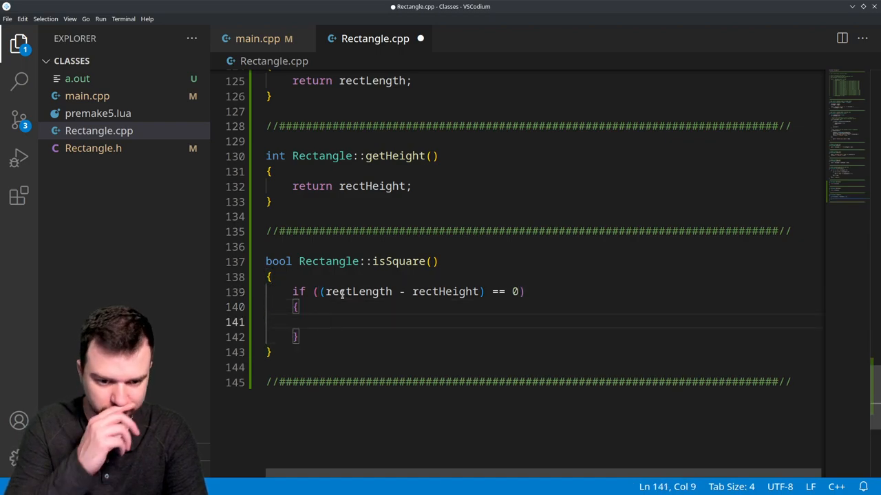
type("return")
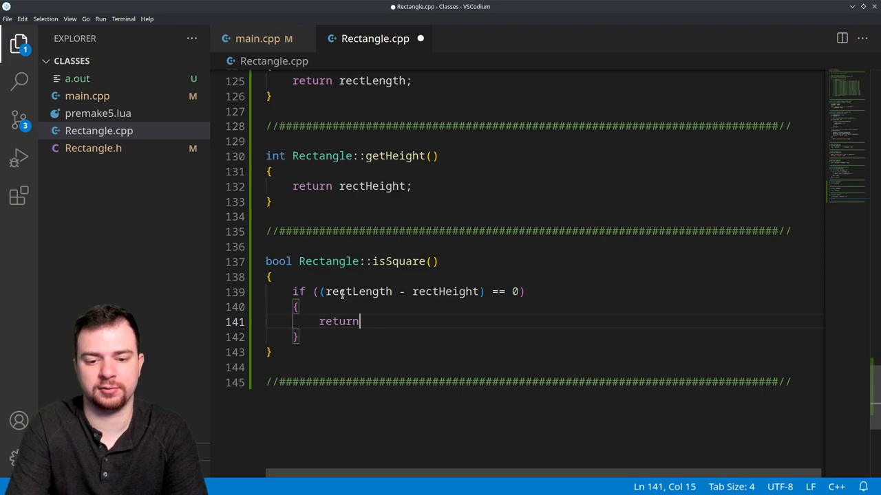
type("tru")
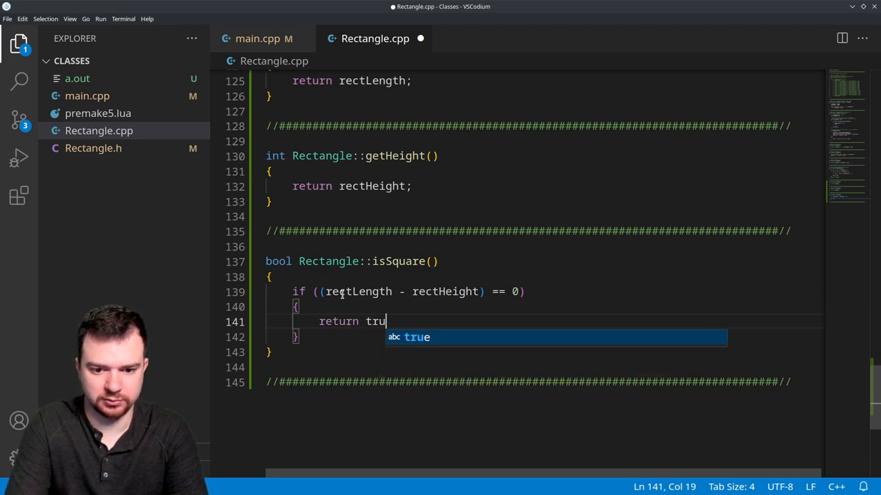
type("e;")
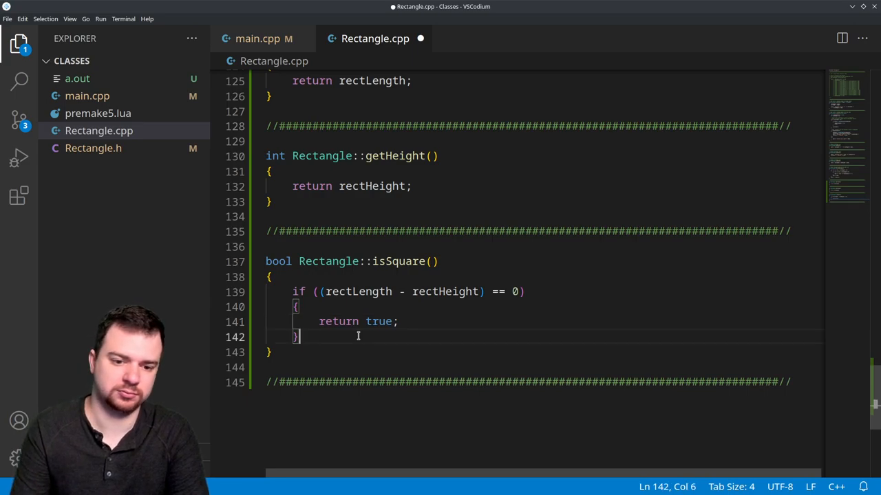
type("return false;")
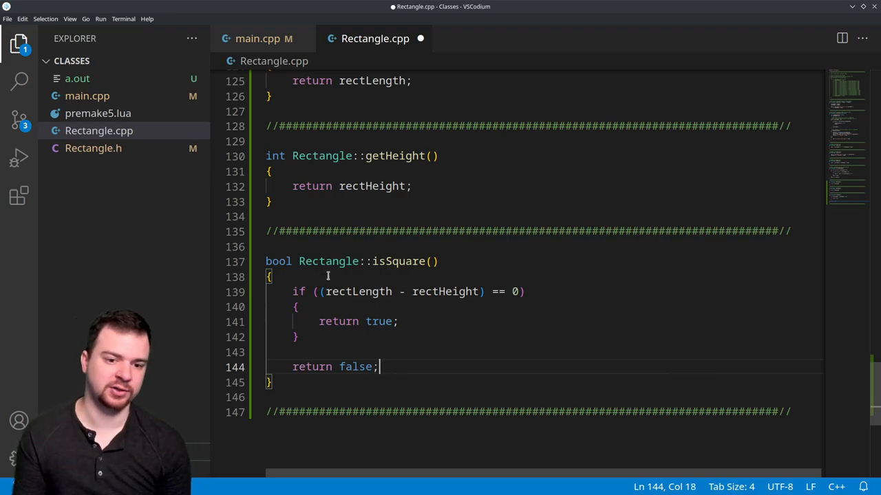
double_click(358, 292)
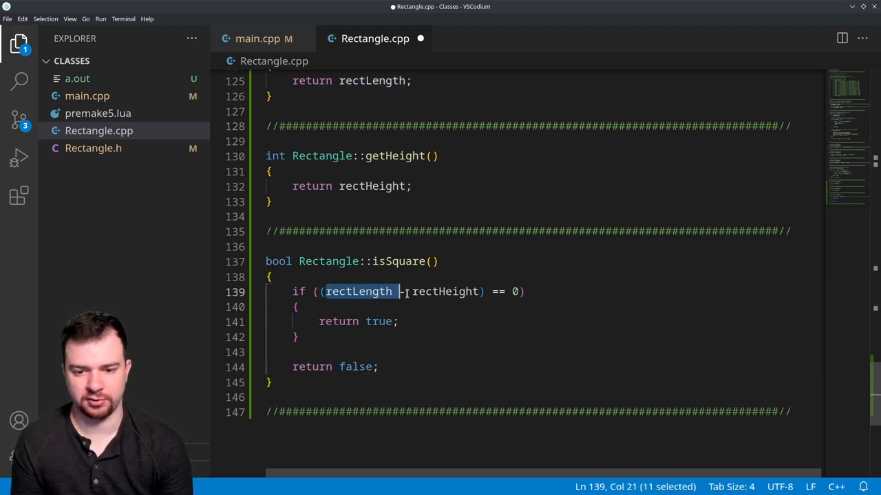
left_click_drag(399, 292, 484, 292)
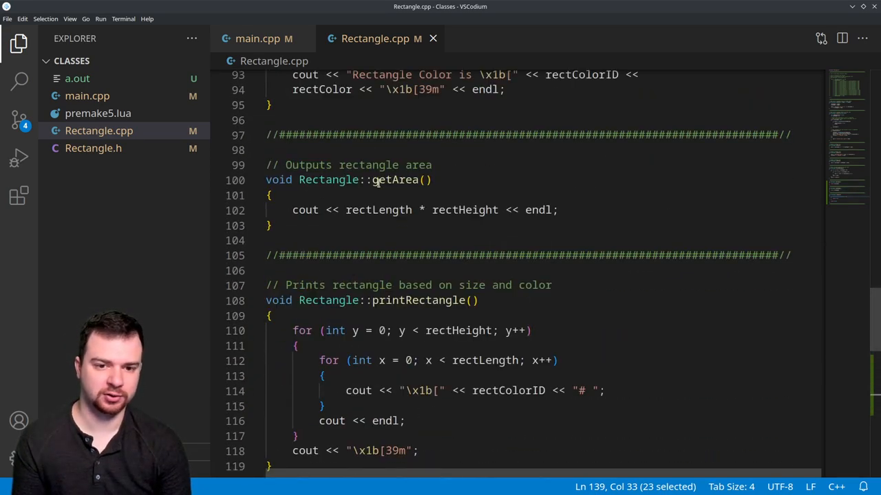
- Change getArea to int and return (rectLength * rectHeight) instead of printing it
double_click(278, 179)
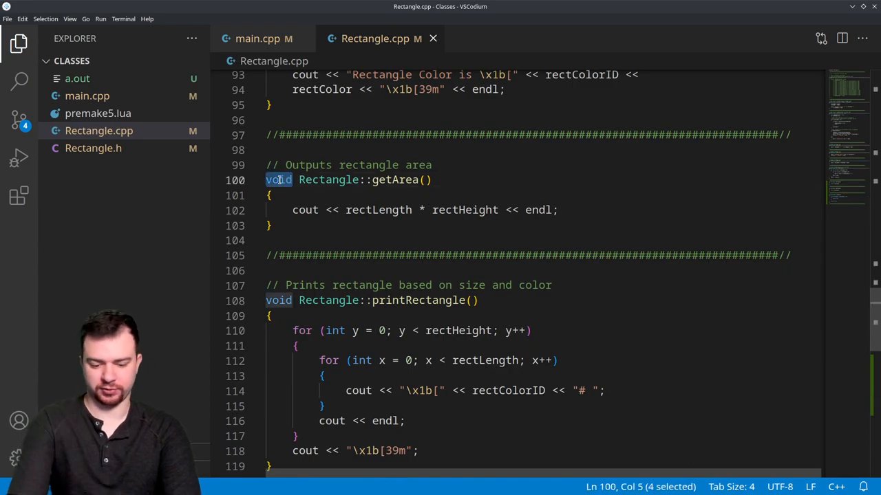
type("int")
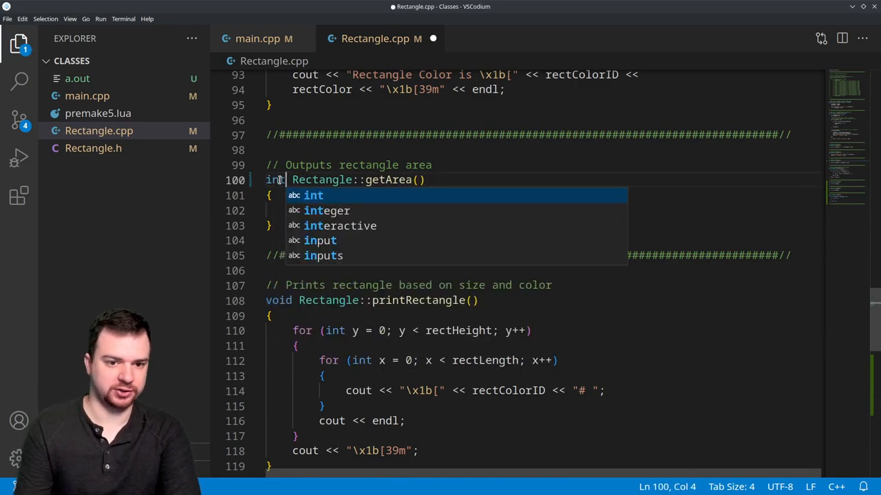
type("cout << rectLength * rectHeight << endl;")
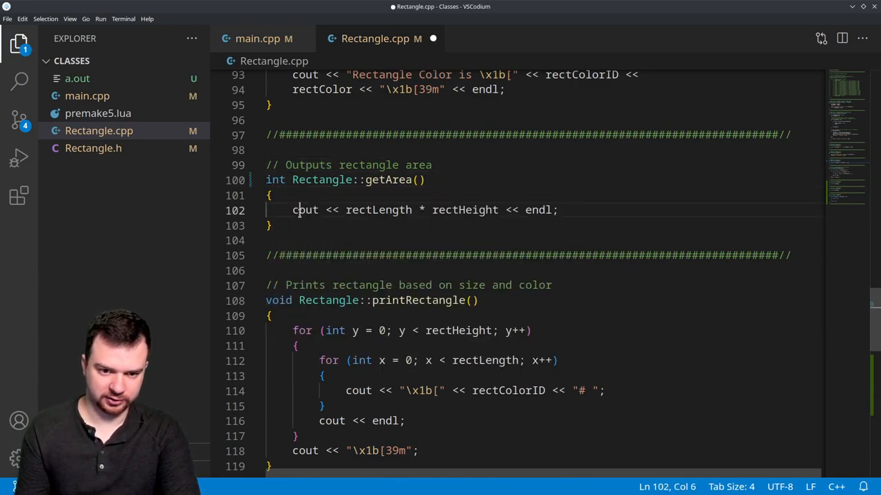
type("return")
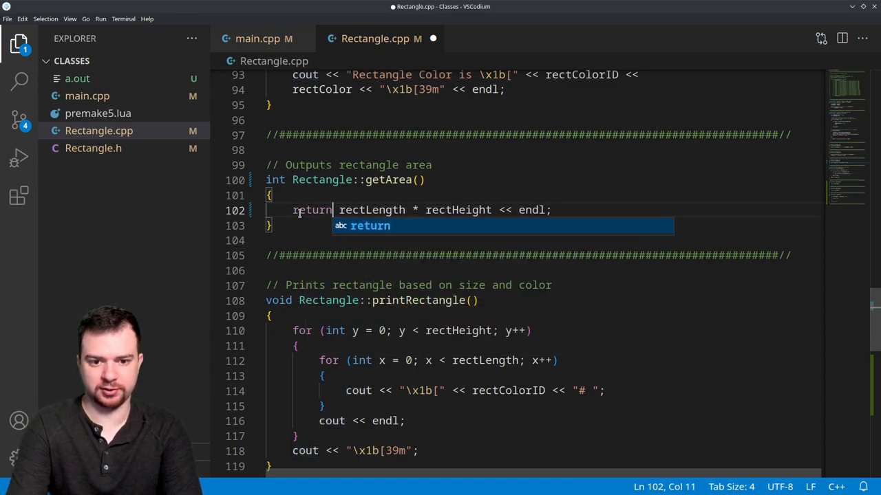
type("(")
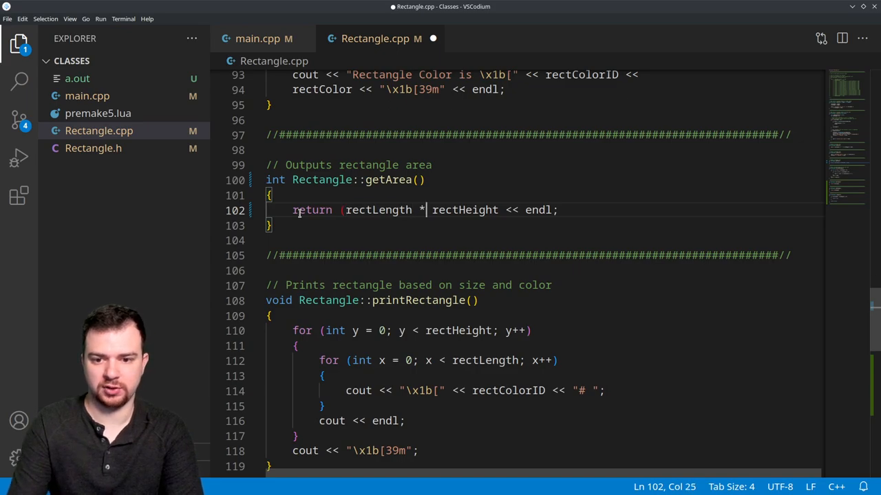
type(");")
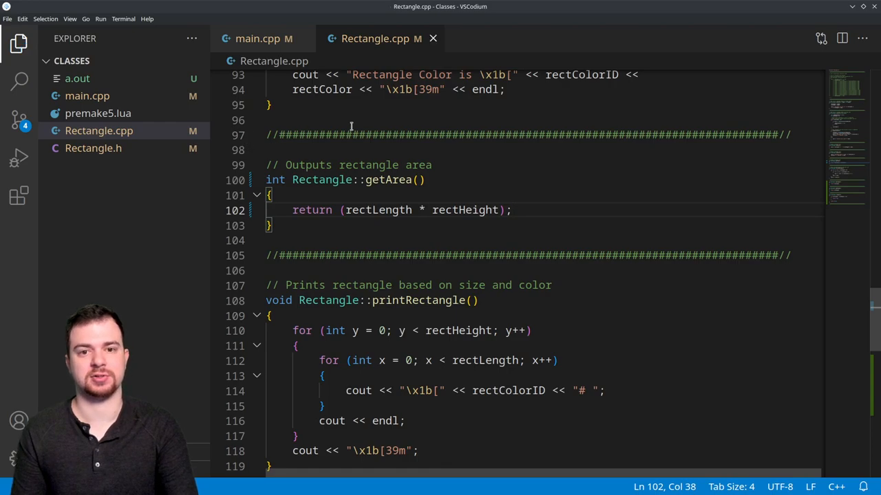
- Change the getArea declaration in Rectangle.h from void to int
left_click(94, 149)
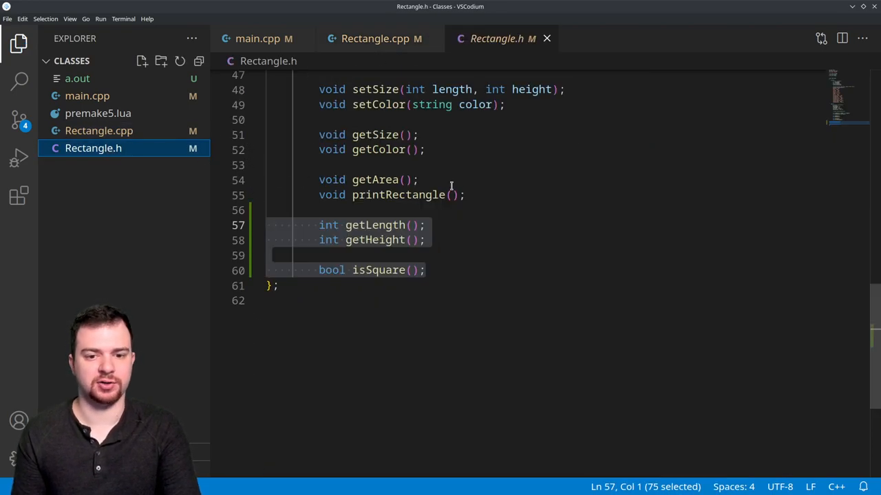
double_click(331, 179)
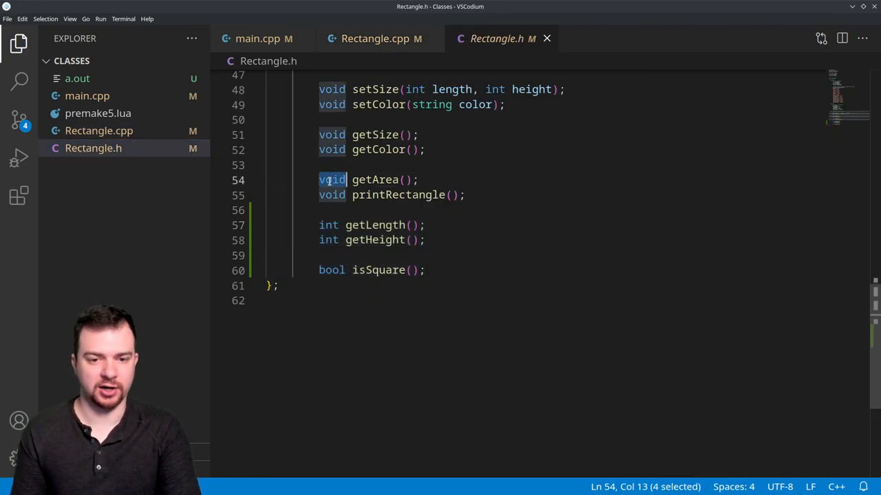
type("int")
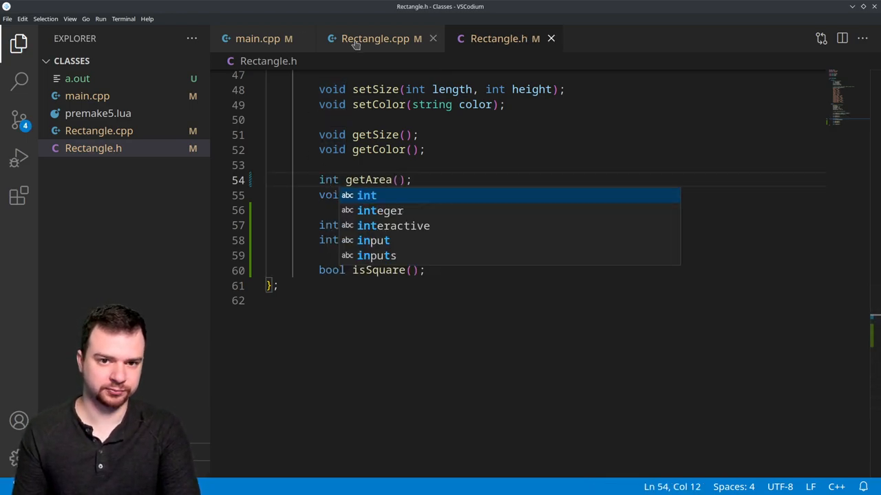
- In main.cpp remove the extra calls after setSize(4, 5) and declare int length, height, area
left_click(259, 38)
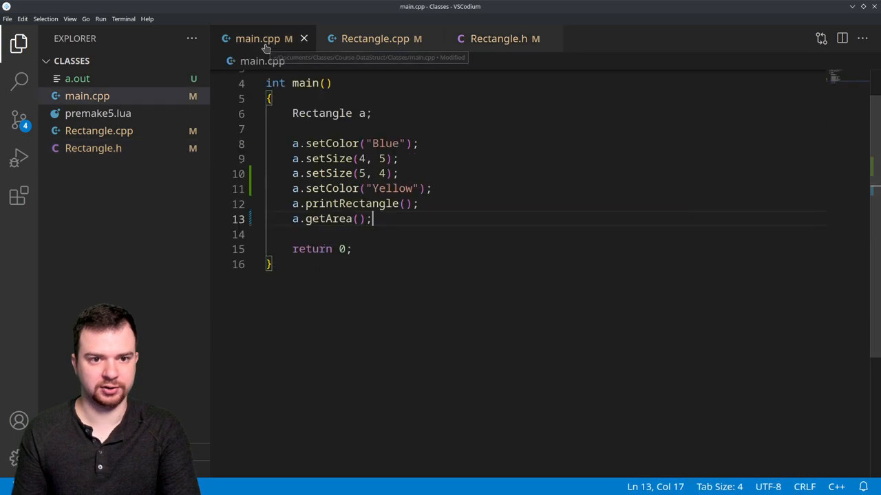
left_click_drag(399, 160, 372, 218)
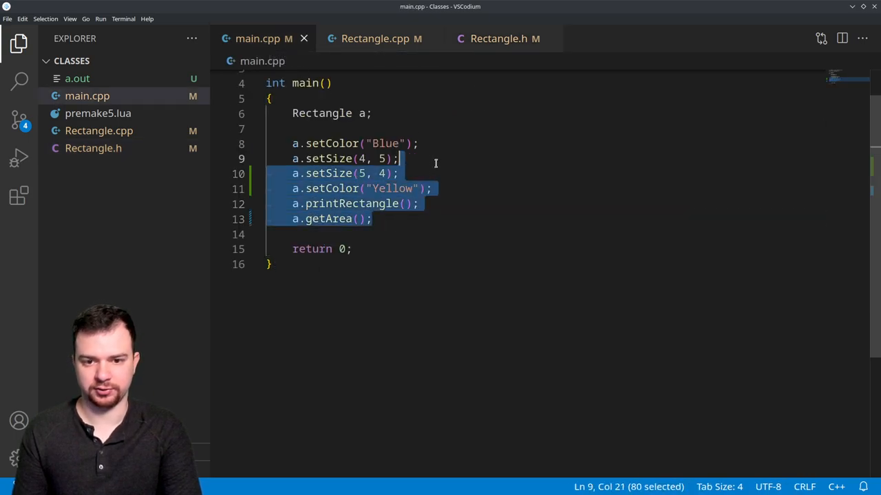
key("Delete")
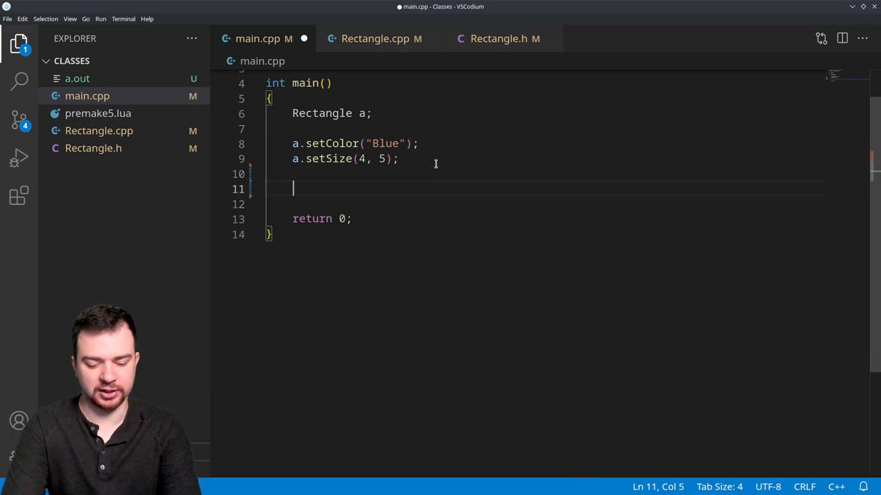
type("int area")
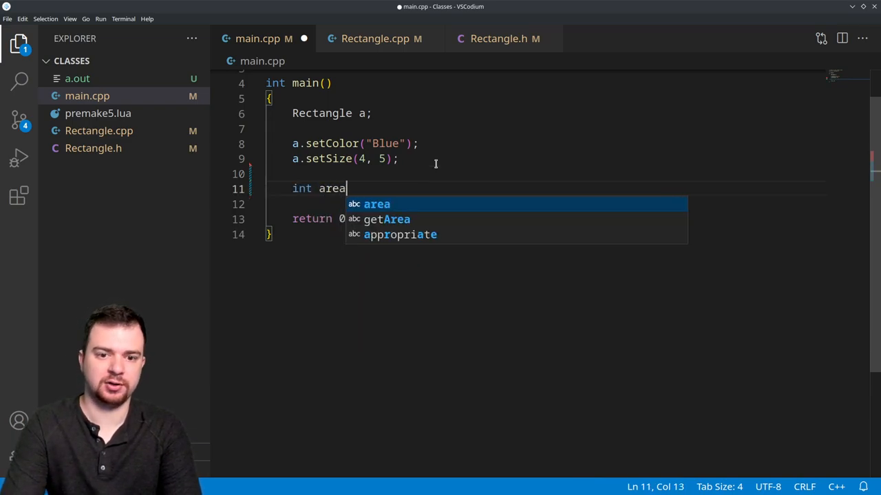
type(";")
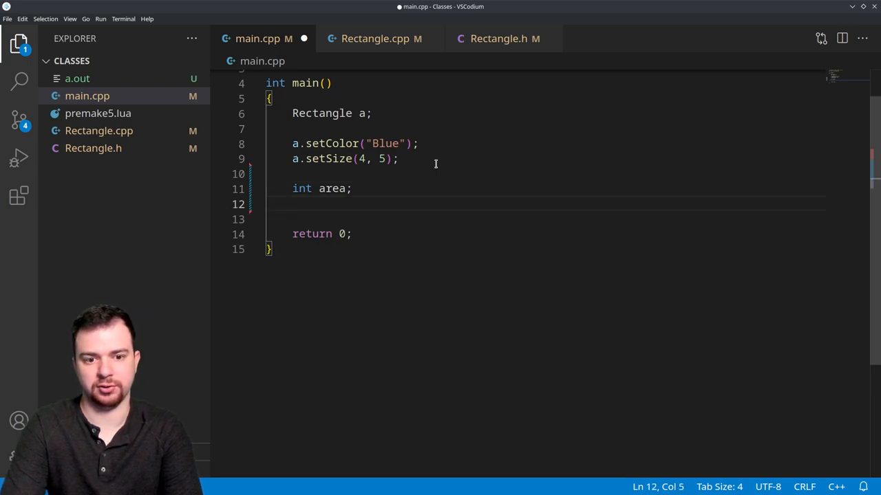
key("Backspace")
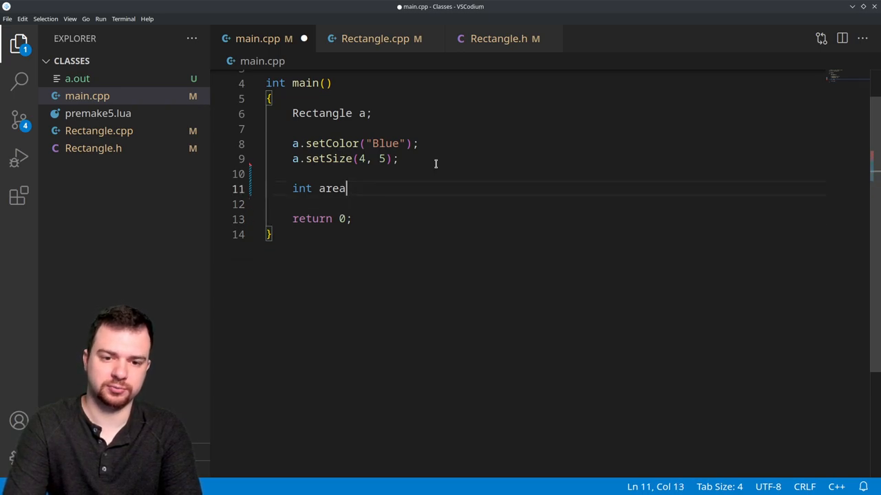
type("length, hei")
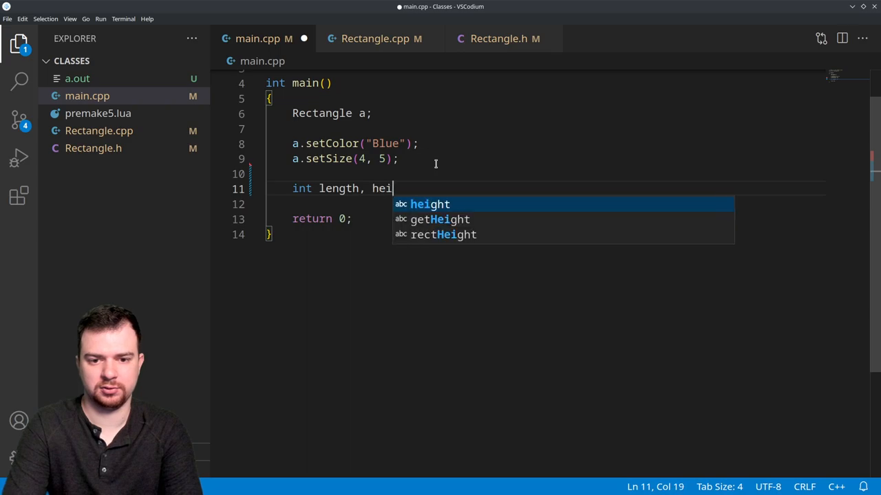
type("ght, area;")
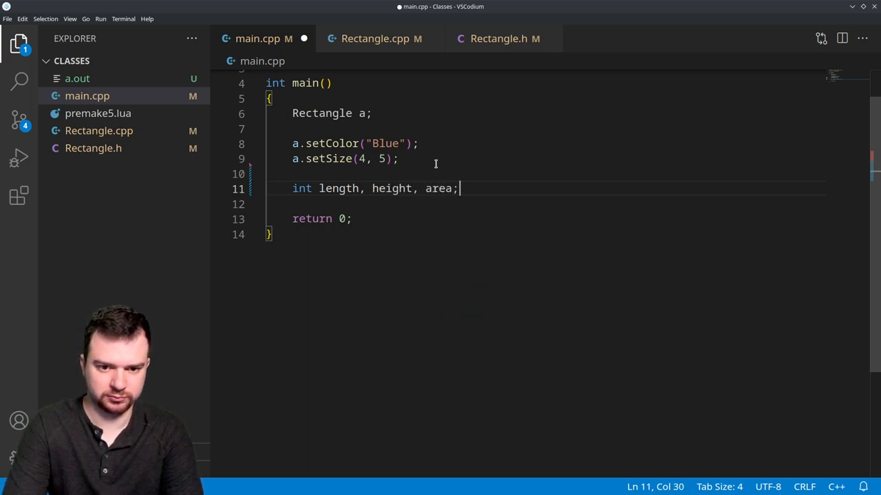
- Assign length and height from a's getters and print length * height
key("Enter")
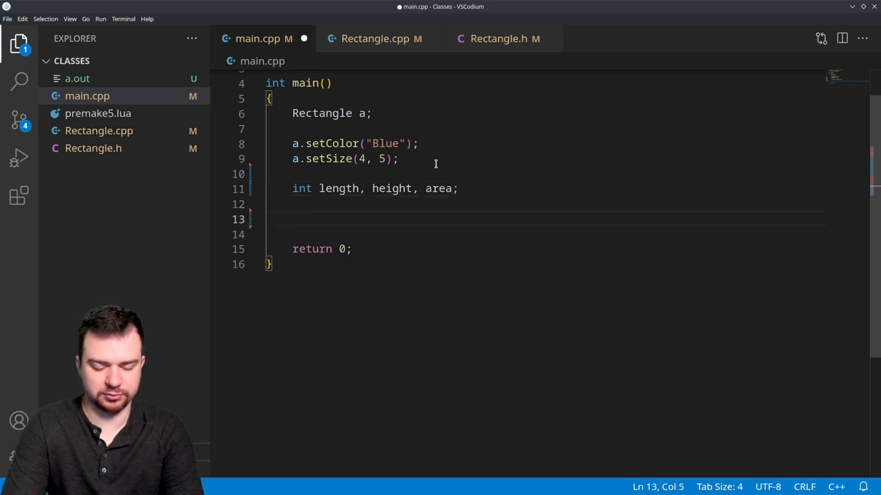
type("length =")
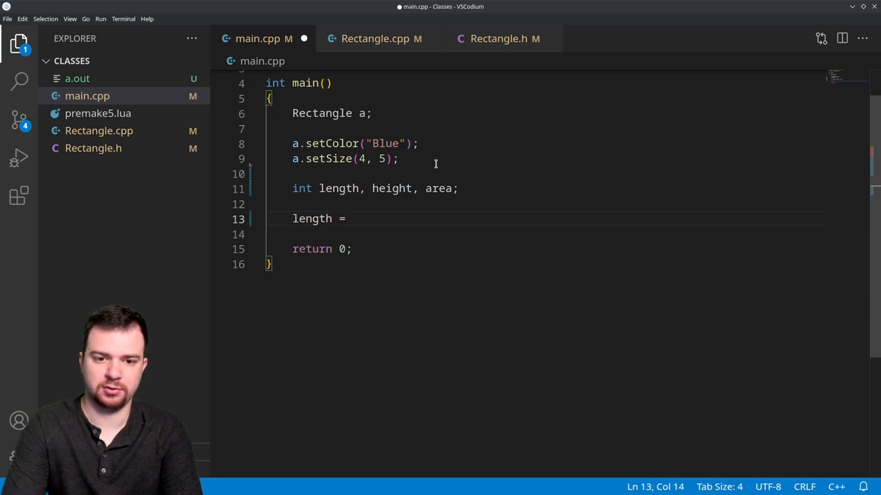
type("a.getLength();")
left_click(545, 234)
type("height")
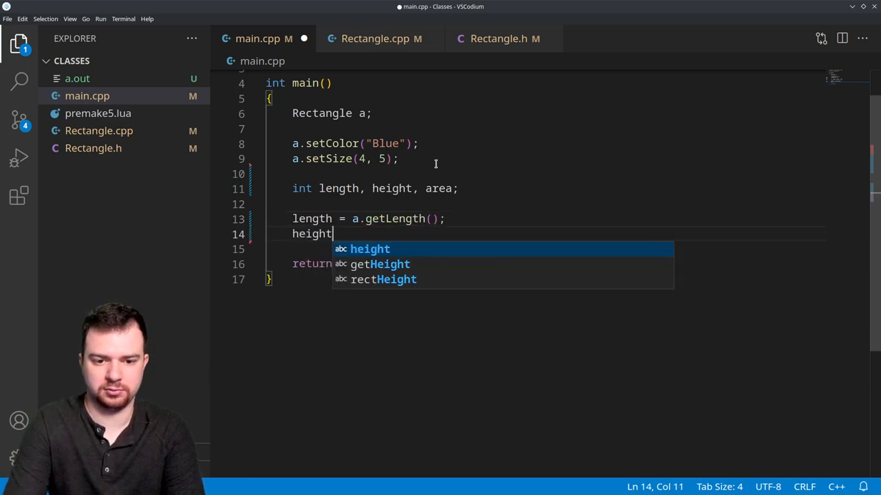
type("= a.getHeight(")
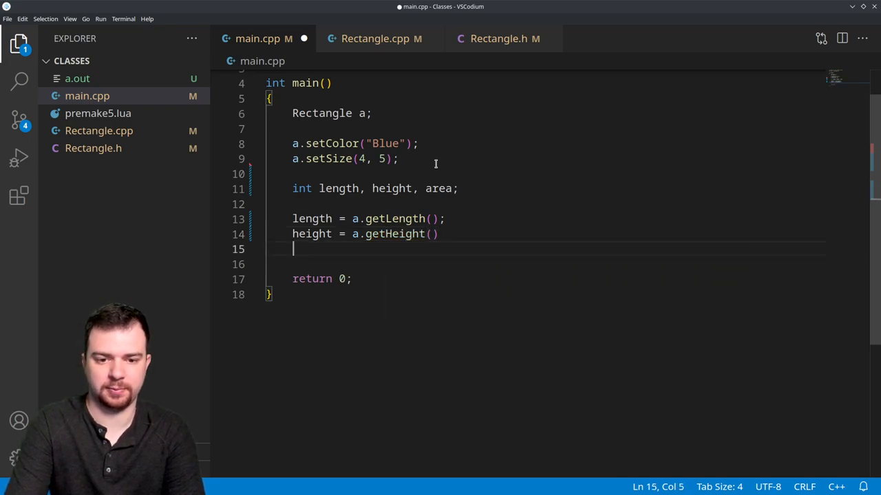
type(";")
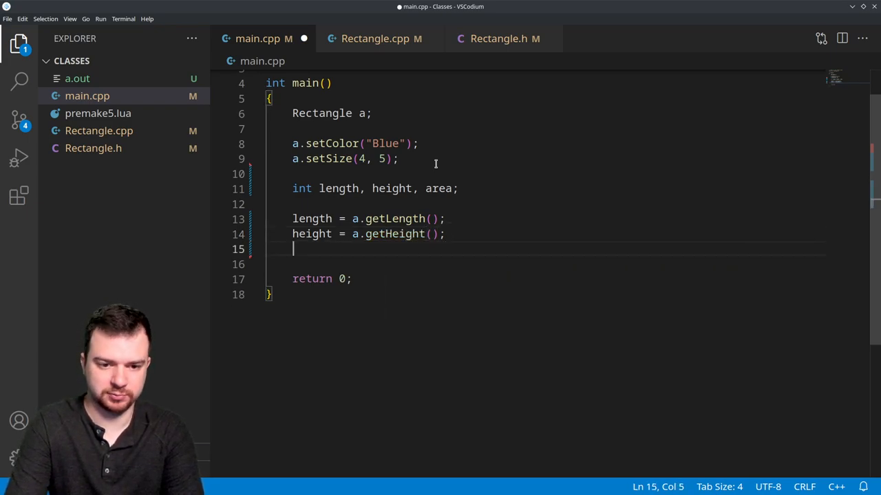
key("Enter")
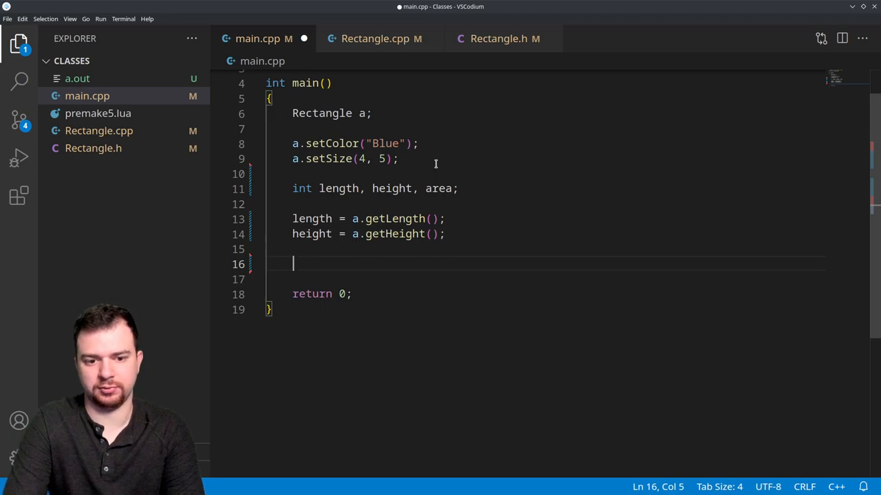
type("cout <<")
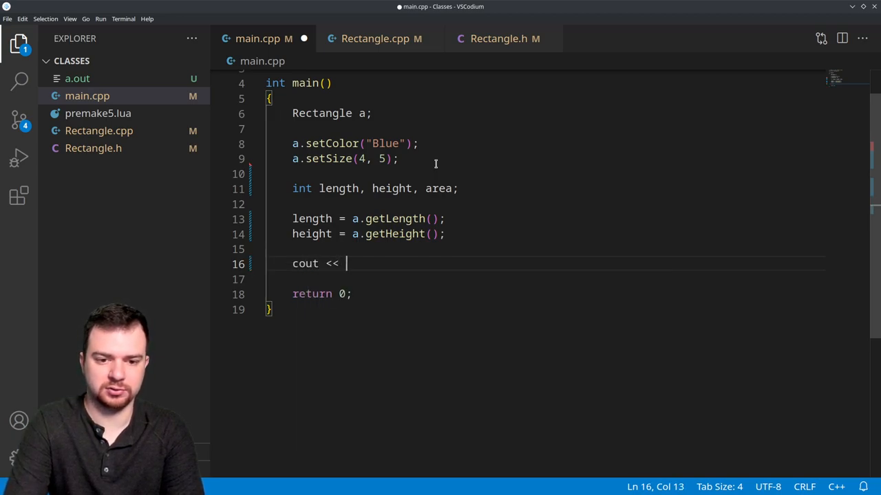
type("{length )")
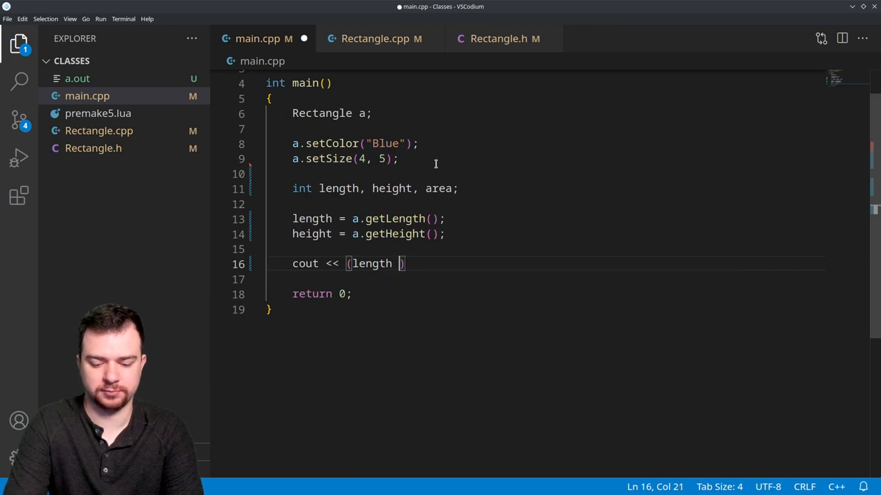
type("* height")
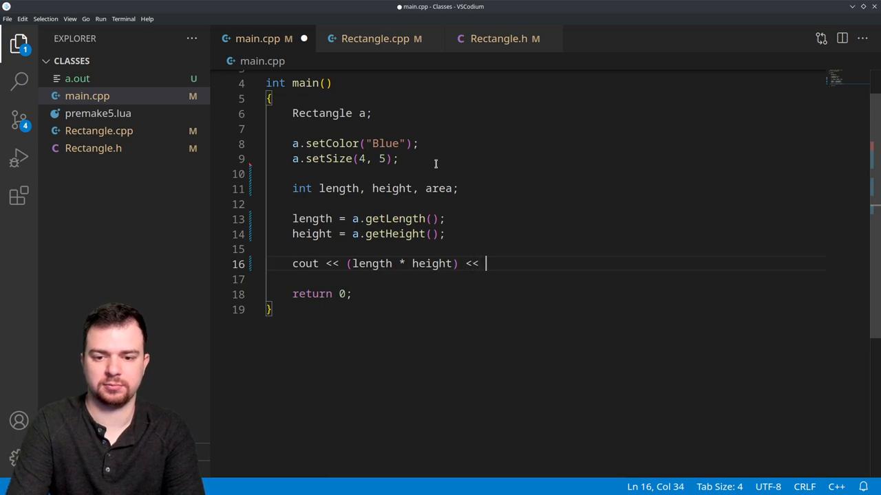
type("endl;")
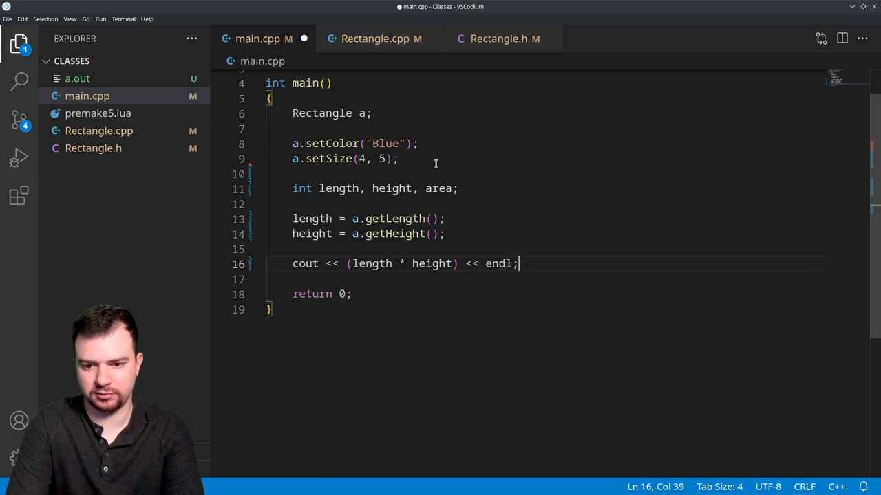
- Assign area from a.getArea() and print it
key("Enter")
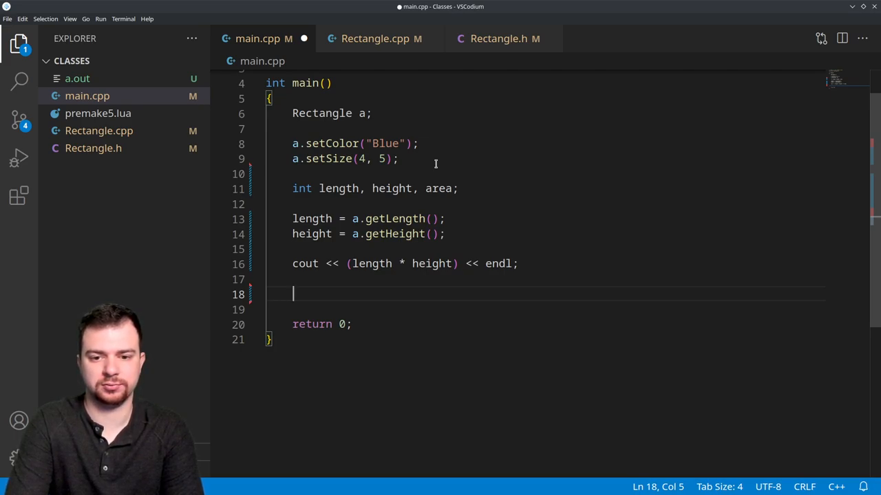
type("area = a.g")
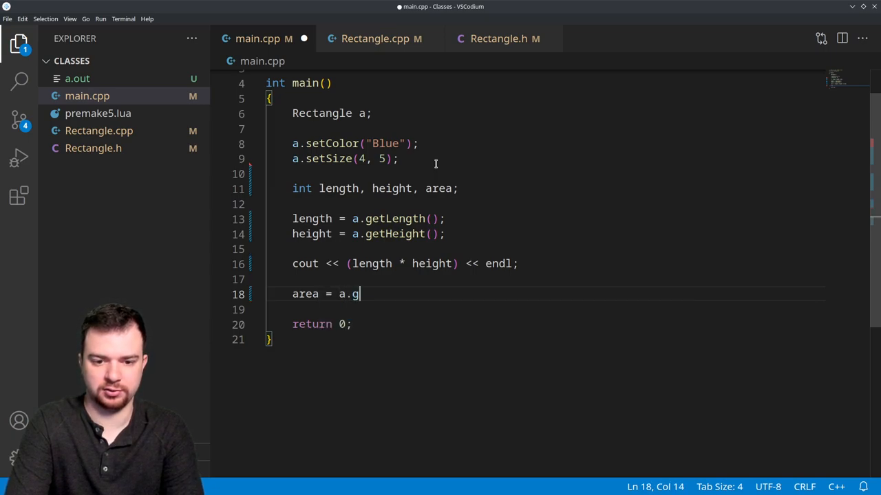
type("etArea();")
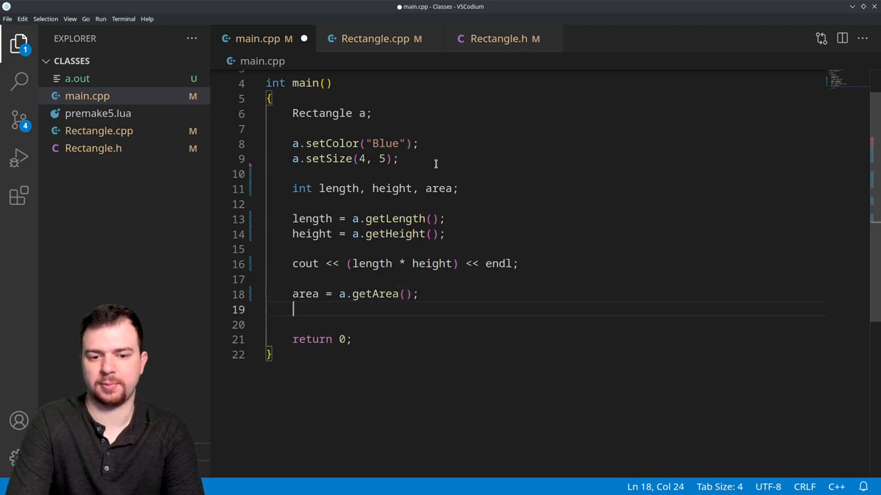
type("cout <<")
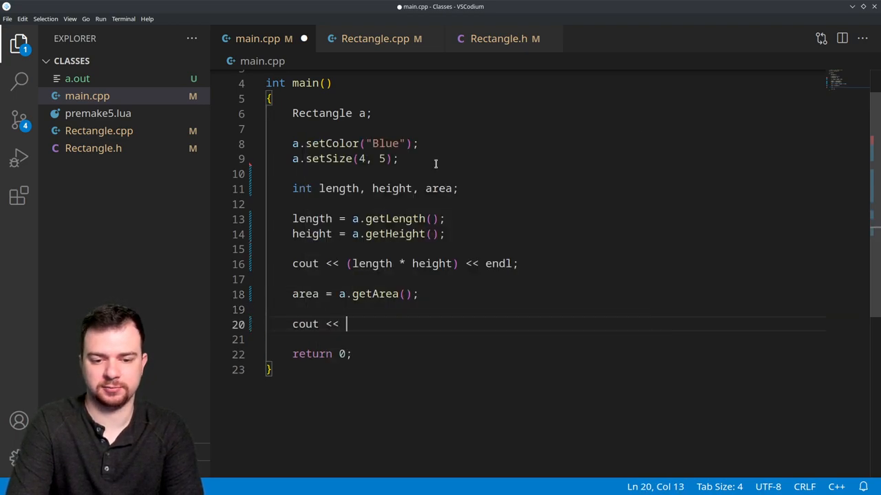
type("area")
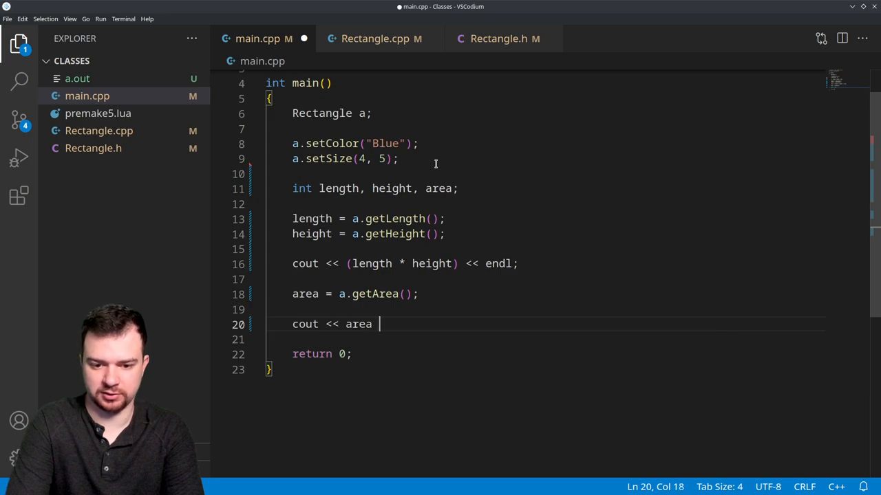
type("<< endl;")
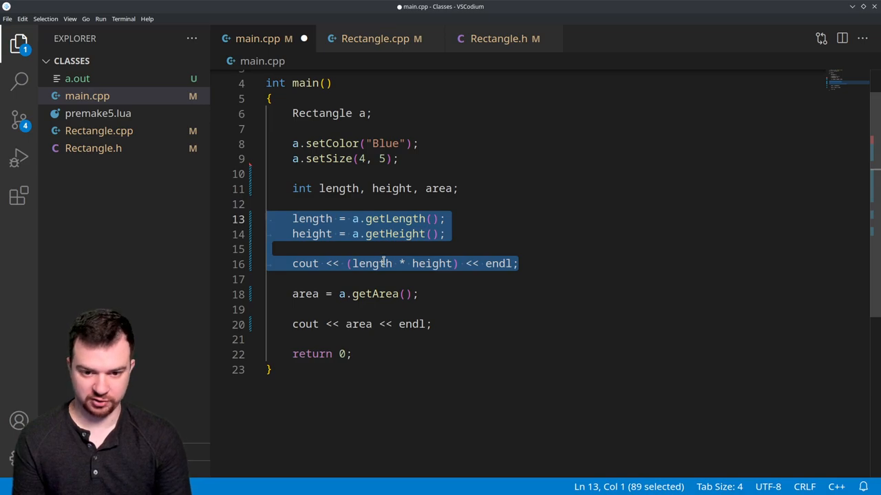
left_click(291, 295)
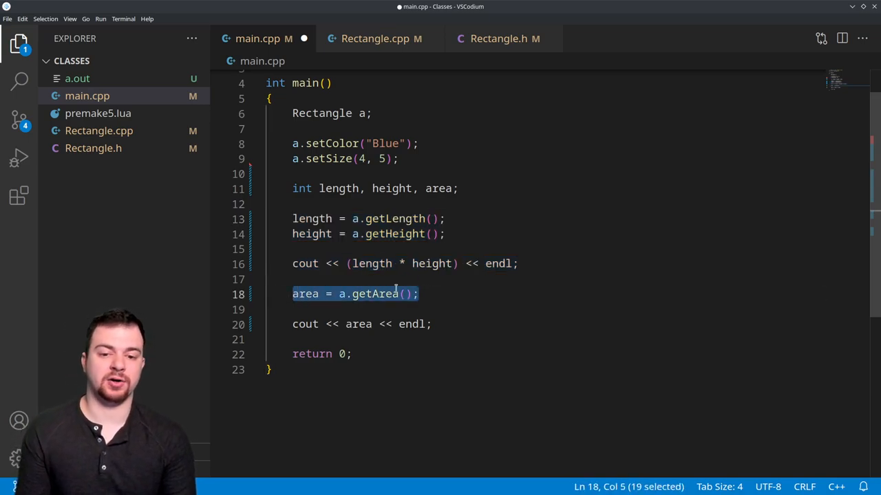
left_click(432, 325)
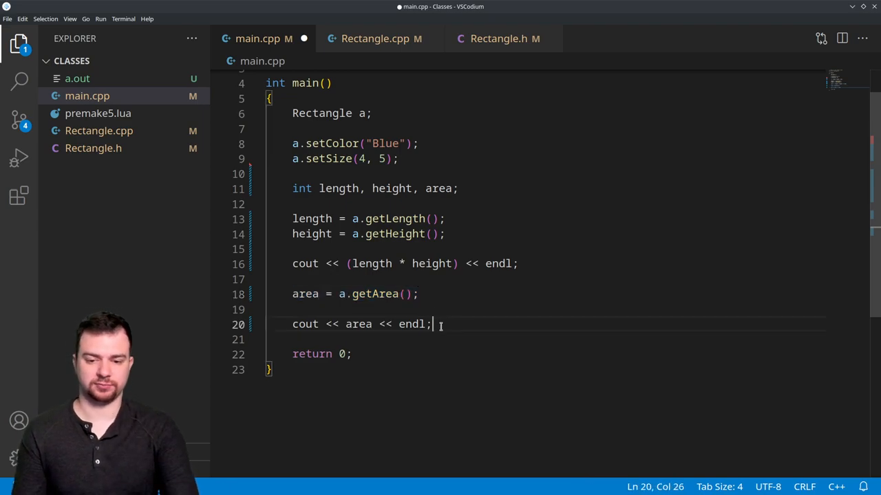
- Add an if (a.isSquare()) / else printing "Rectangle is a square" or "Rectangle is not a square"
key("Enter")
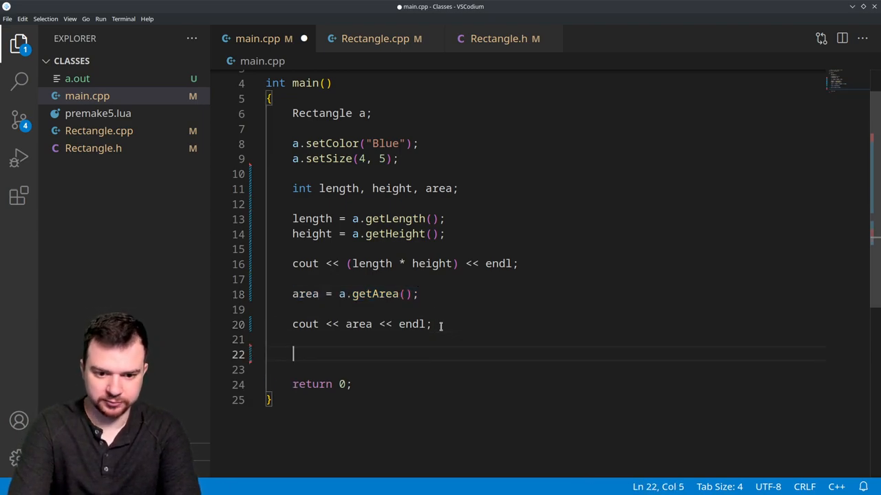
type("if")
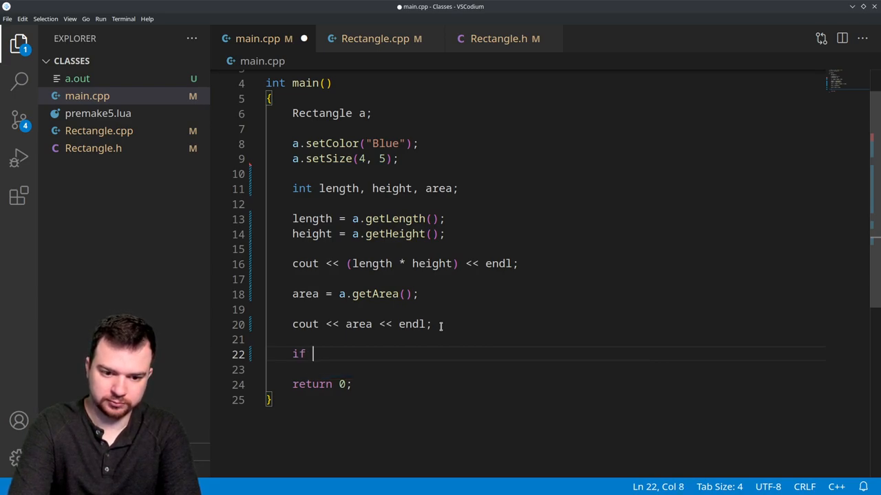
type("(a.")
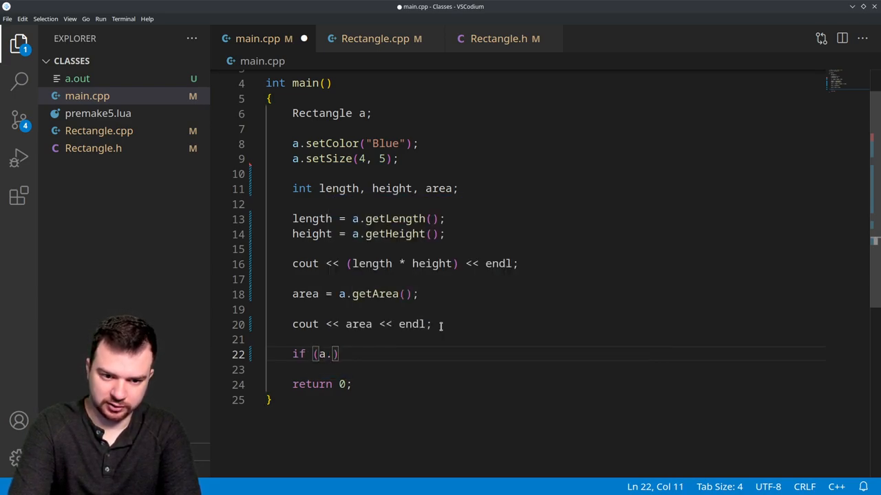
type("isSquare")
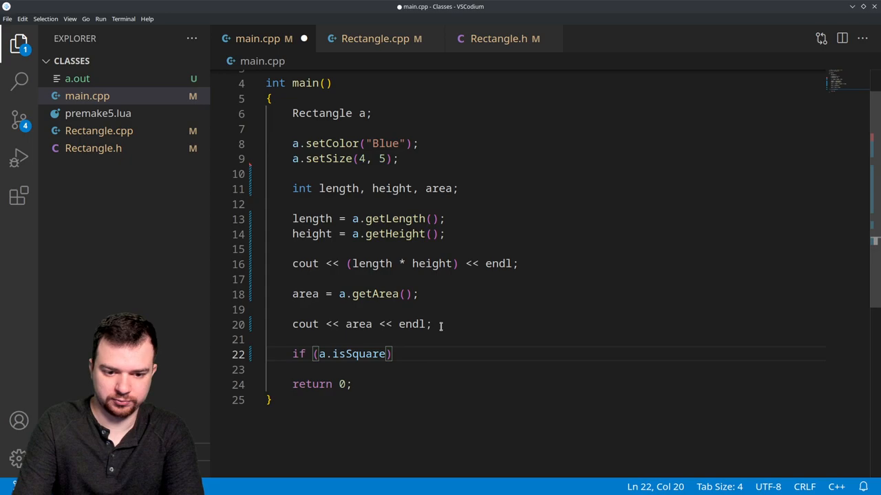
type("cout << \"")
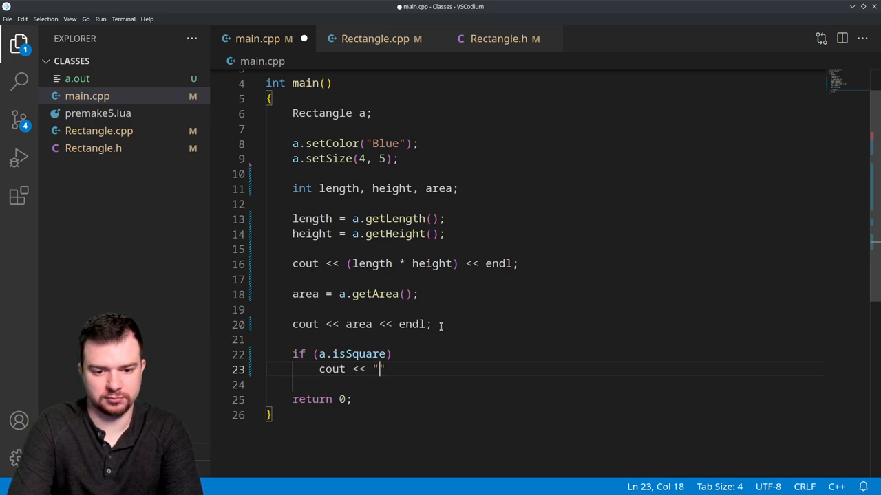
type("Rectangle is a square\" << endl;")
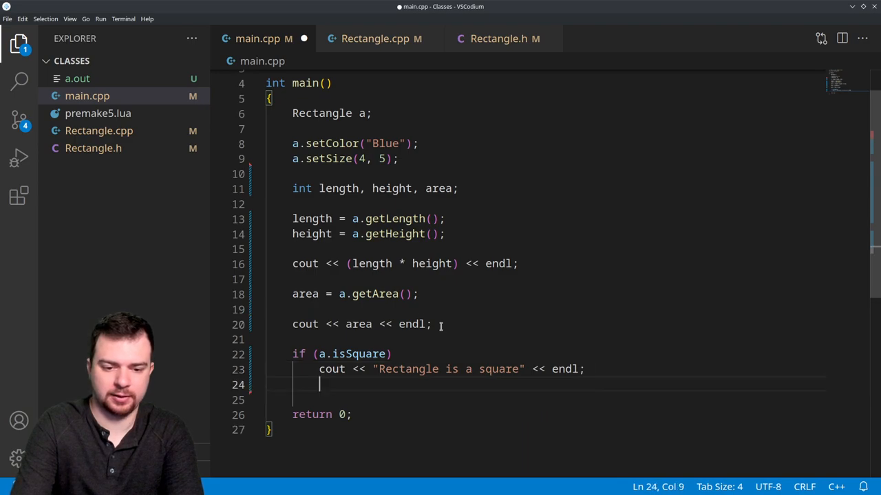
type("else")
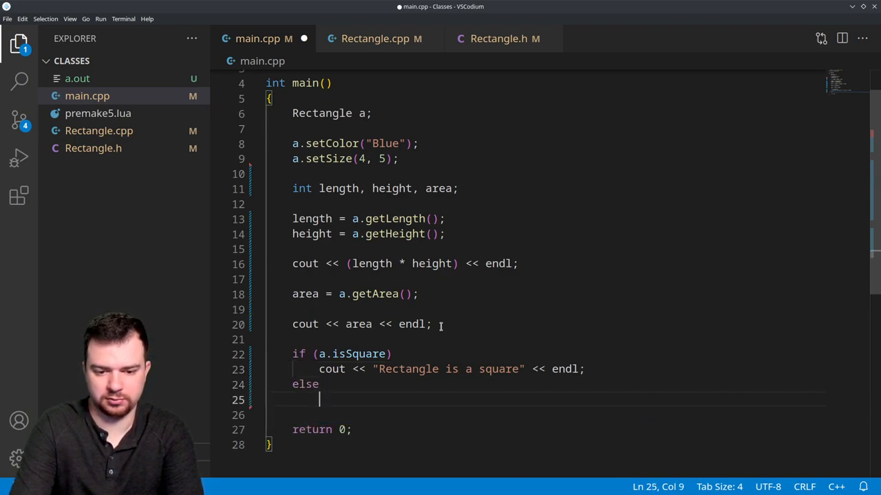
type("cout << \"")
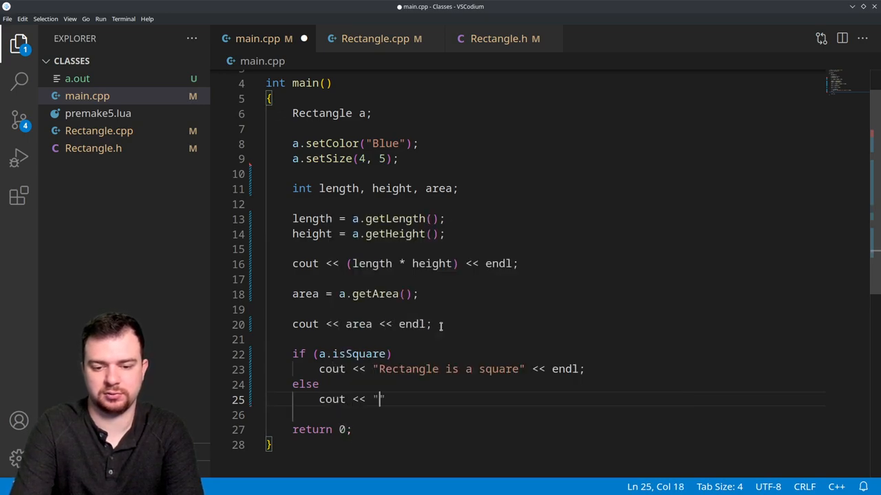
type("Rectangle is not a")
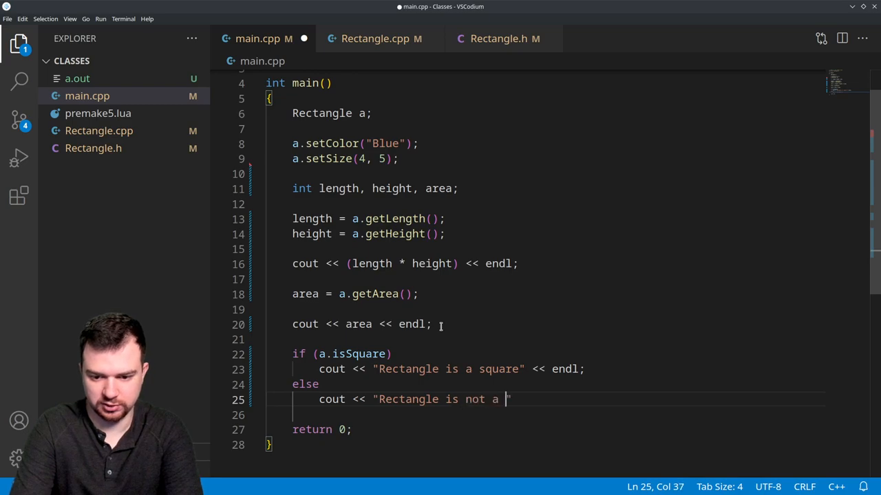
type("square\"")
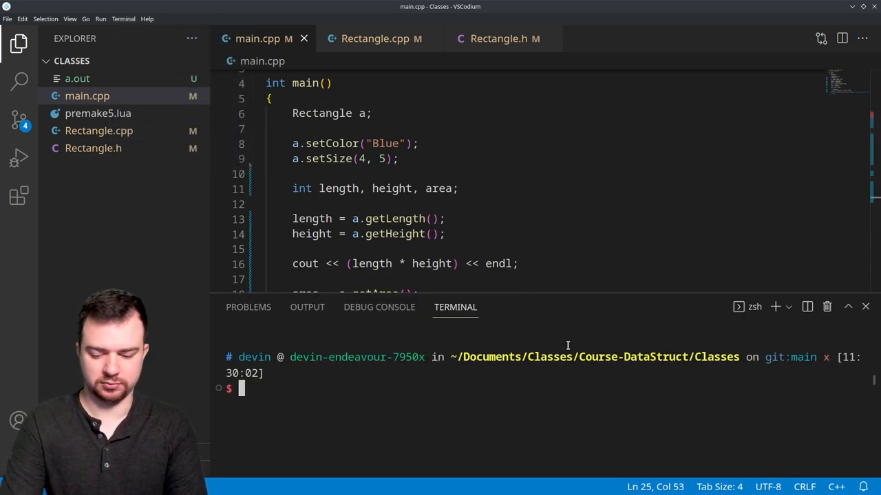
- Compile with clang++ ./*.cpp, run ./a.out to see 20 twice and 'not a square', then clear
type("clang++ ./*.cpp")
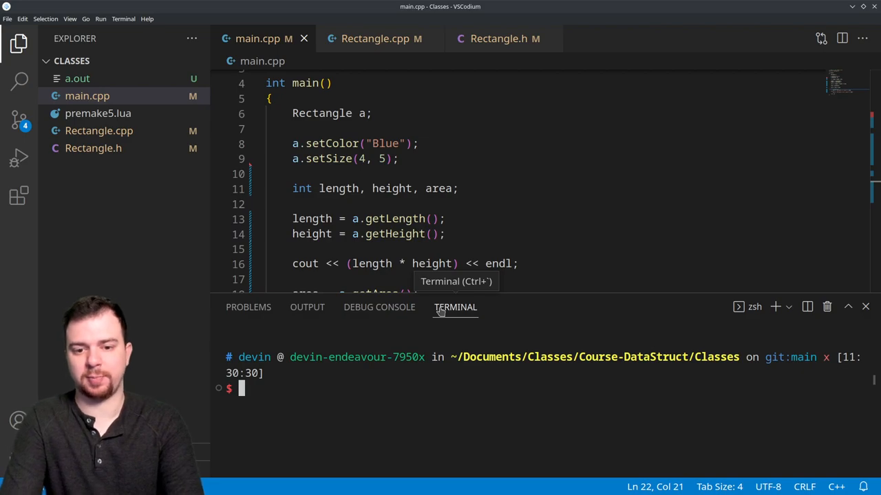
type(".a")
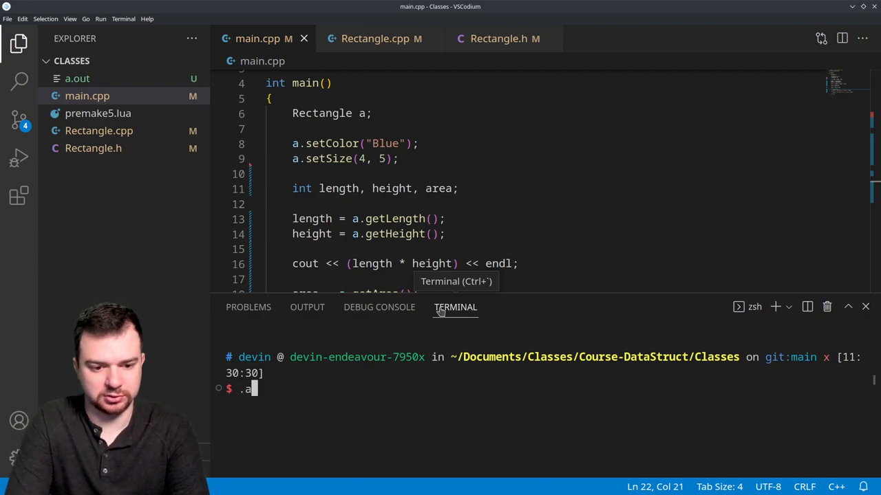
type(".")
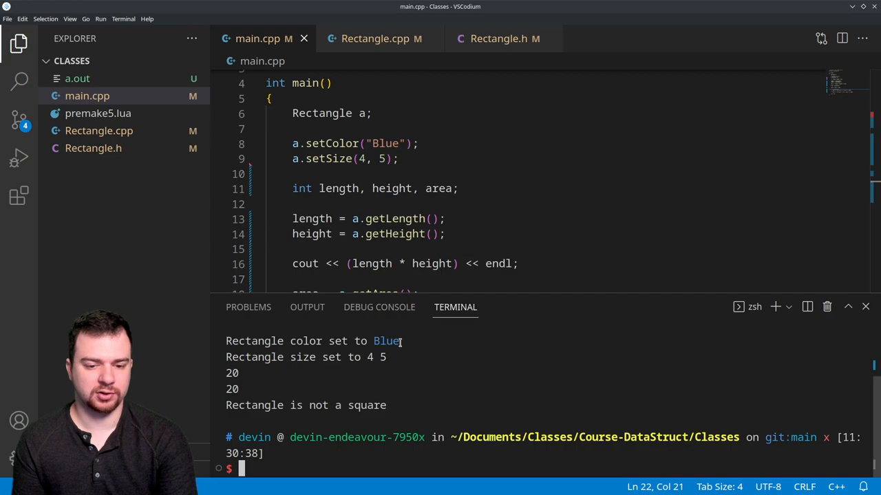
left_click_drag(259, 341, 402, 341)
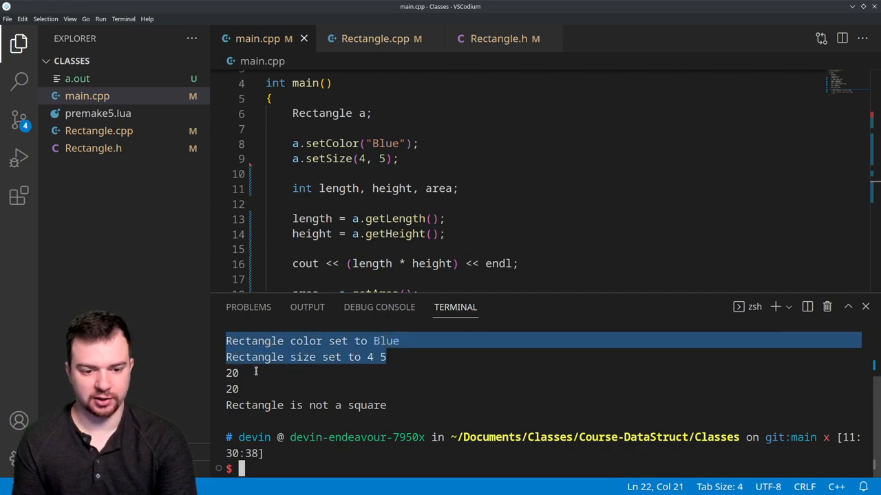
scroll("down", 3)
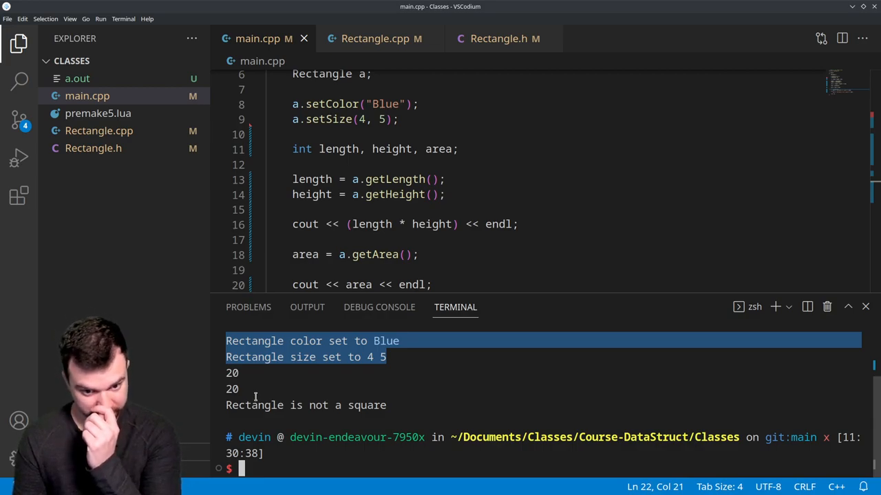
mouse_move(421, 203)
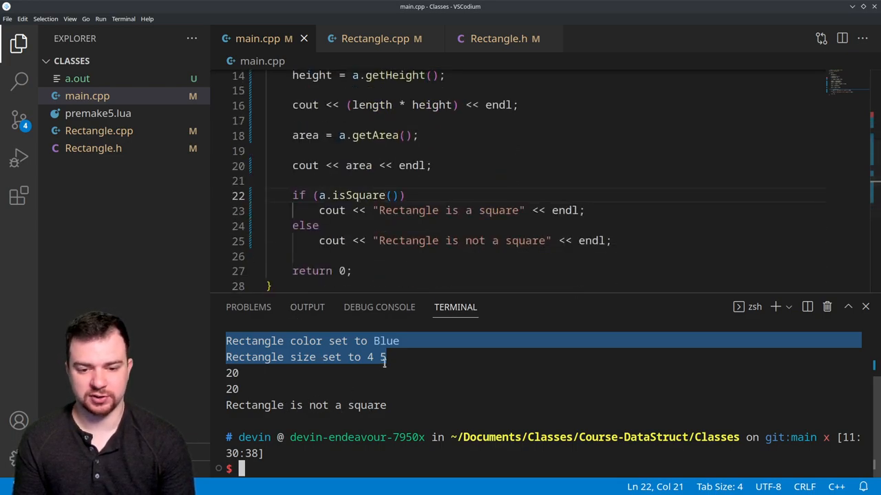
type("clear")
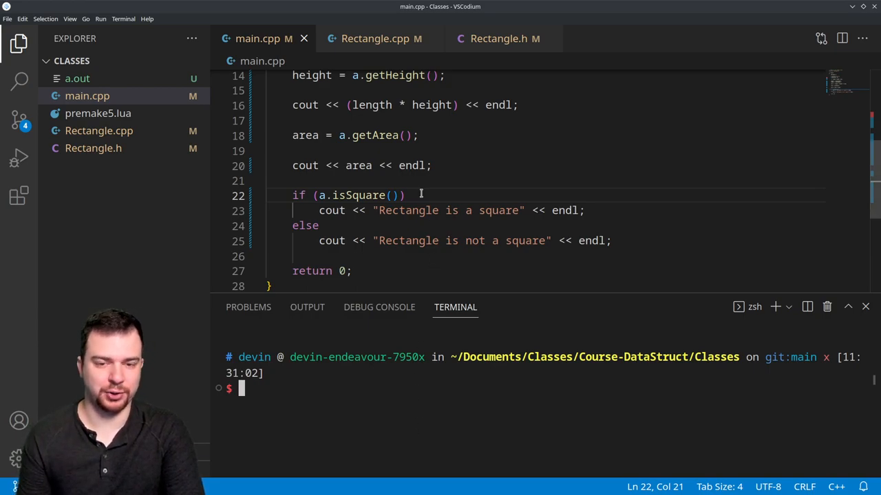
mouse_move(364, 38)
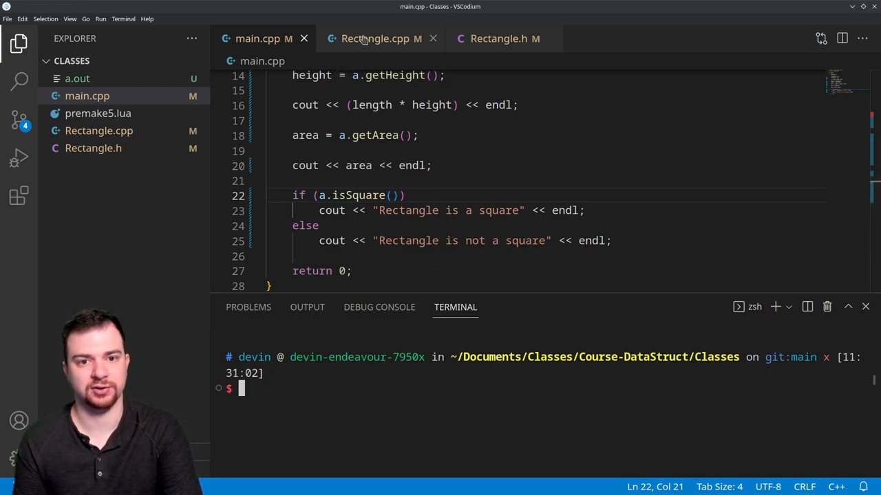
- Replace the isSquare condition with rectLength == rectHeight, then rebuild and rerun
left_click(380, 39)
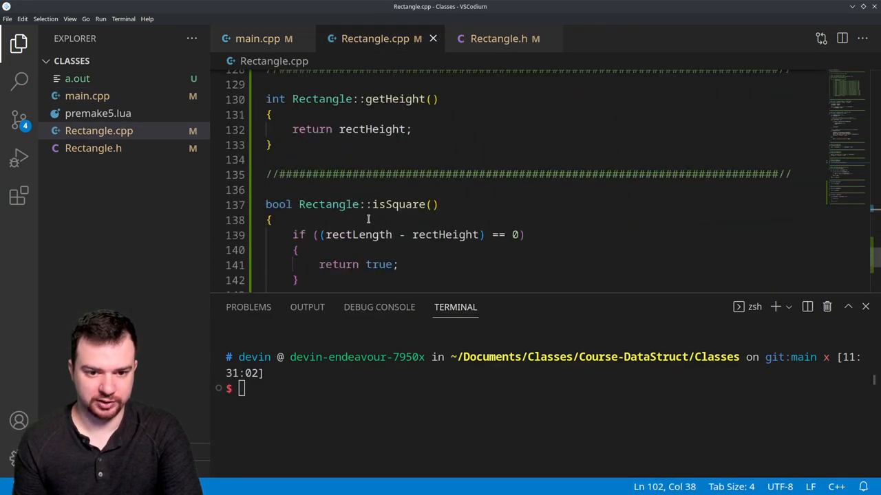
double_click(357, 234)
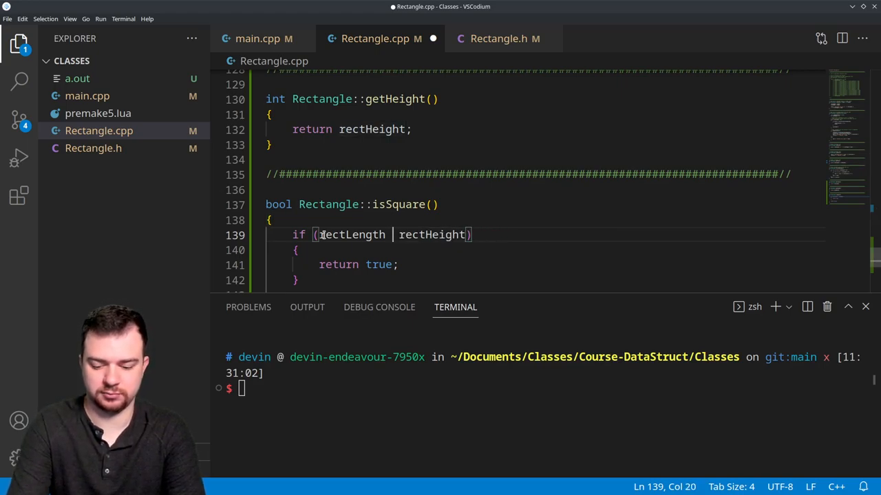
type("=")
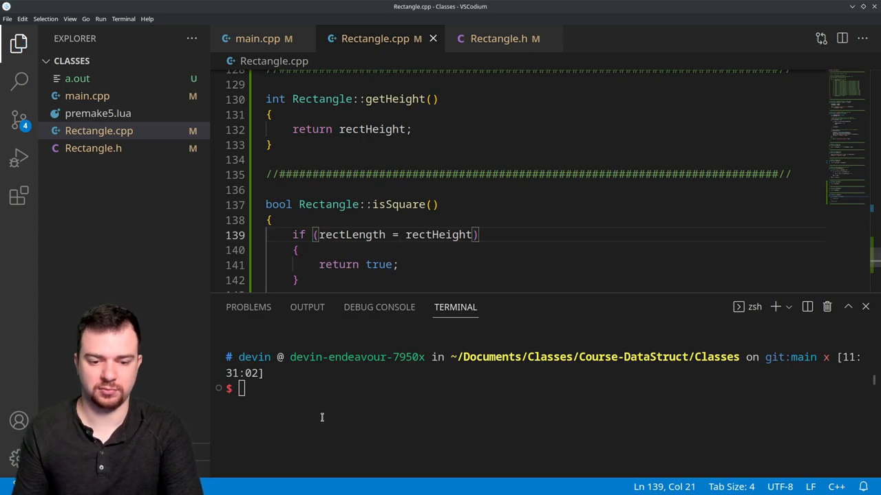
type("clear")
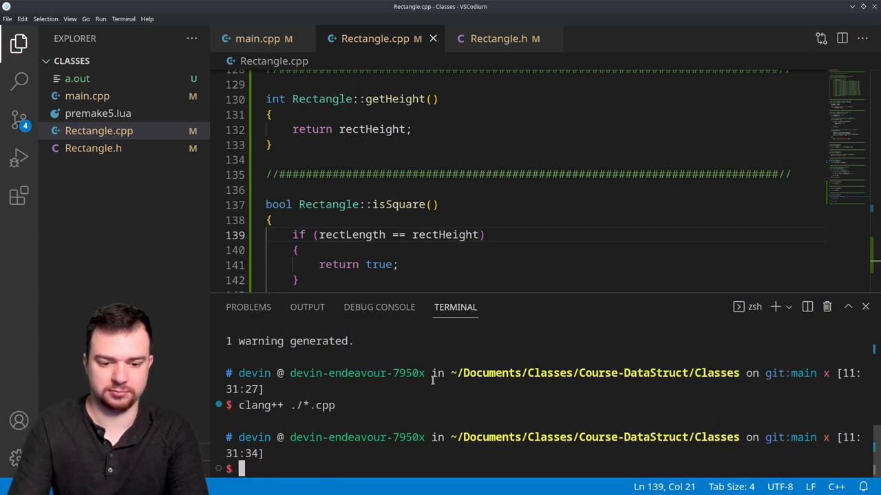
type("clear")
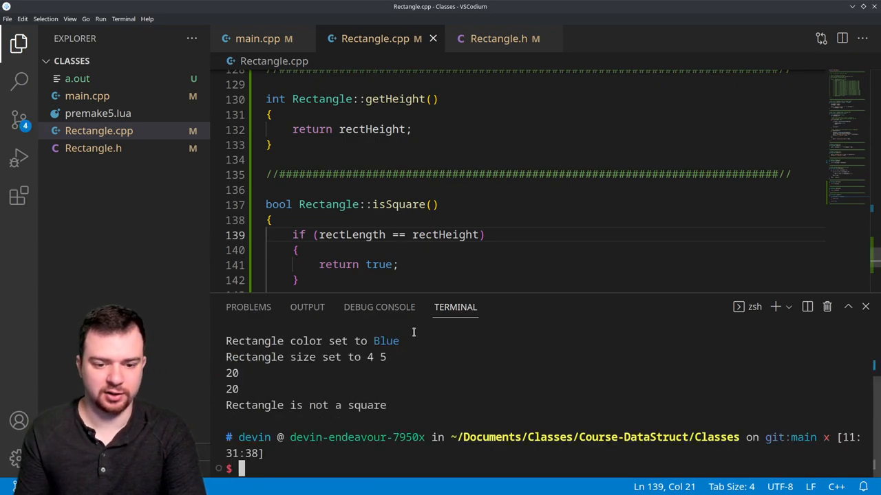
- Set the rectangle to Red and 5 by 5, rerun to see 25 and 'Rectangle is a square'
left_click(259, 38)
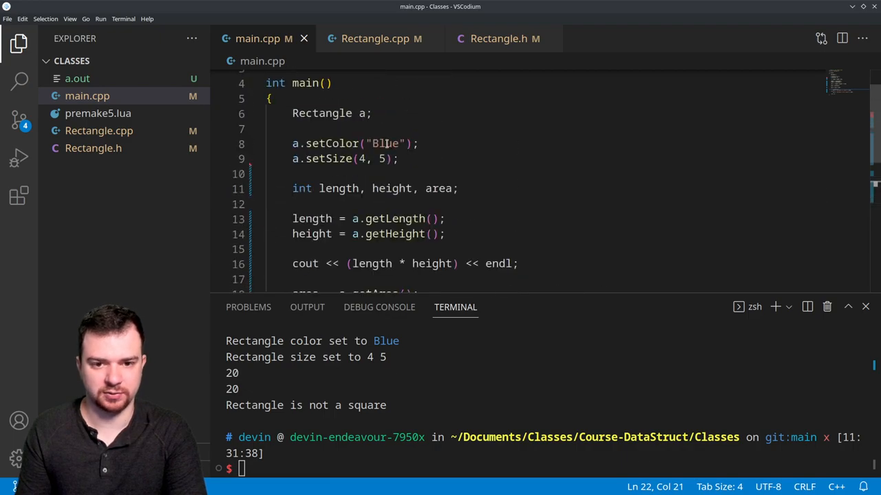
double_click(384, 143)
type("Red")
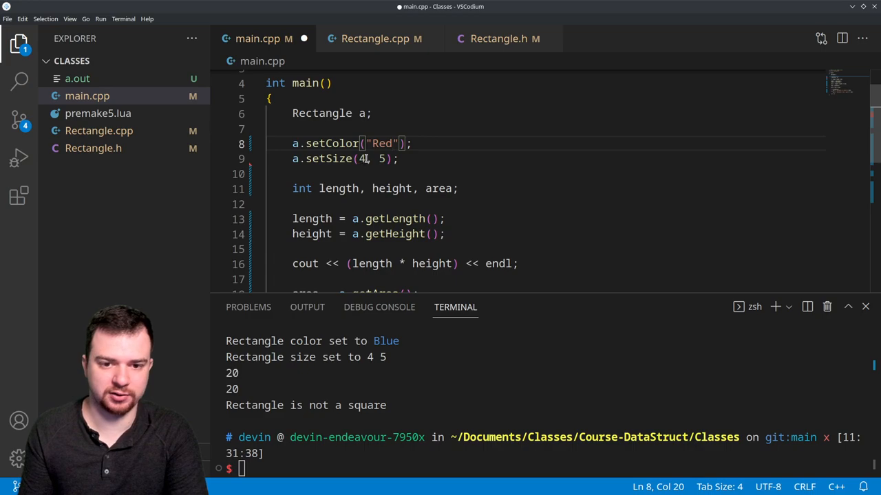
type("5")
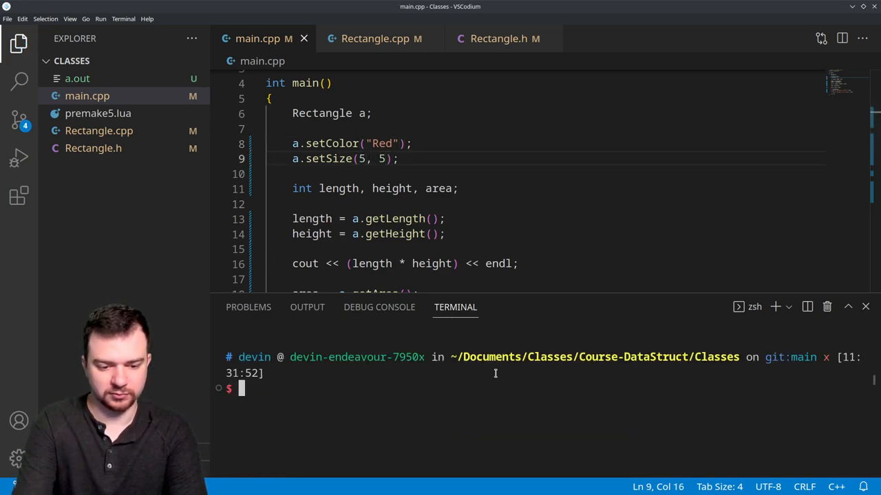
type("clear")
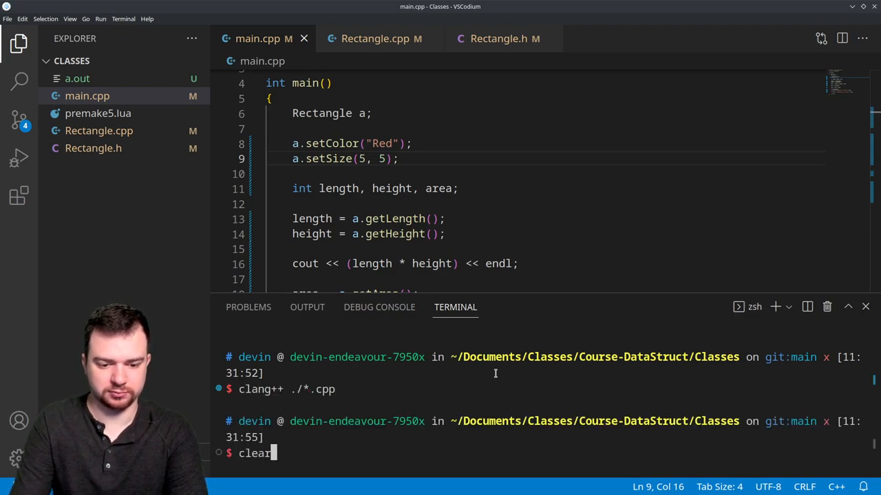
key("Return")
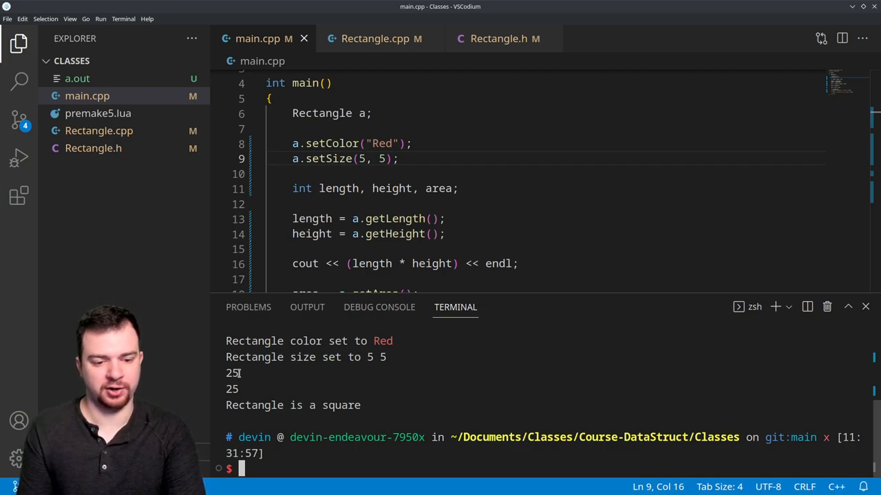
double_click(231, 388)
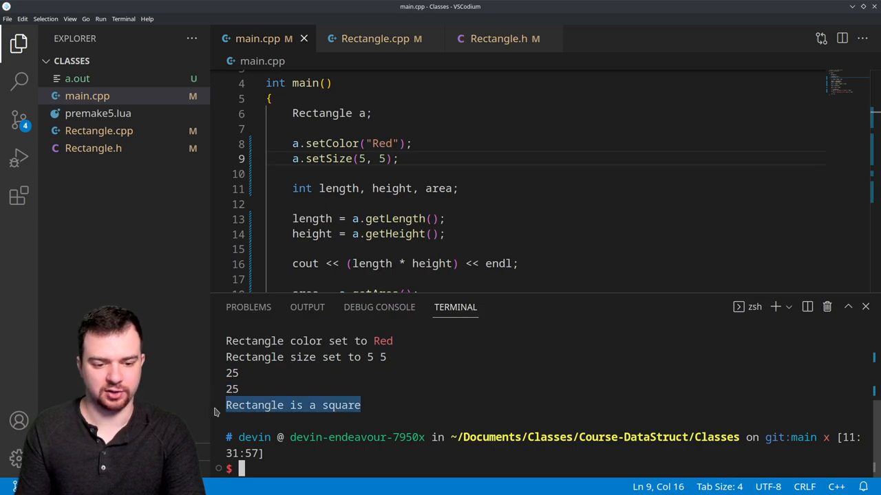
type("clear")
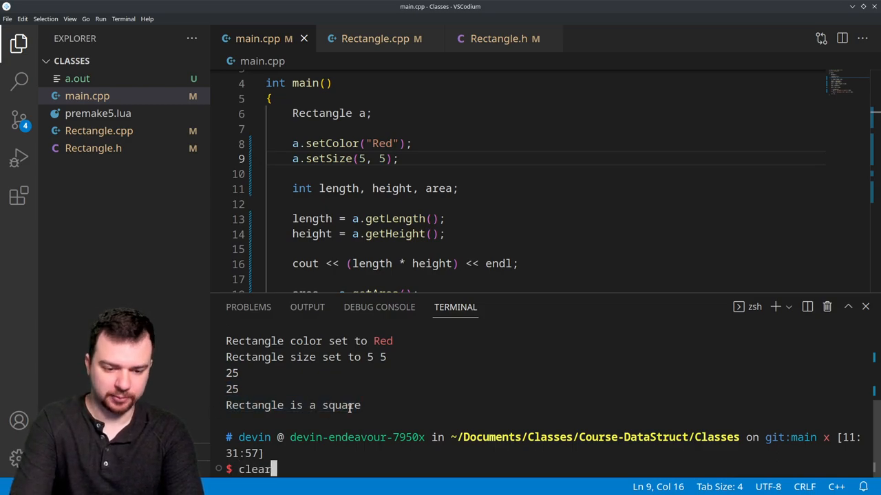